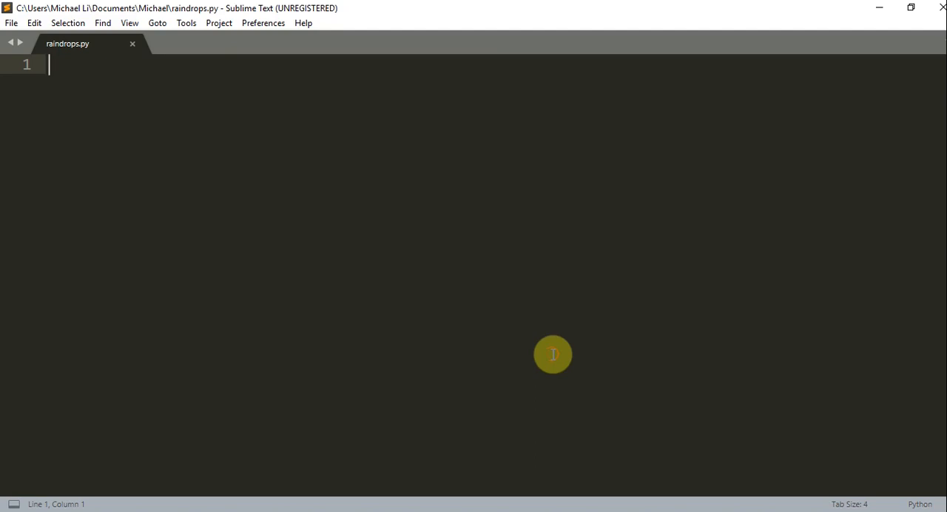
Import pygame and random, then initialise pygame with pygame.init().
type("imp")
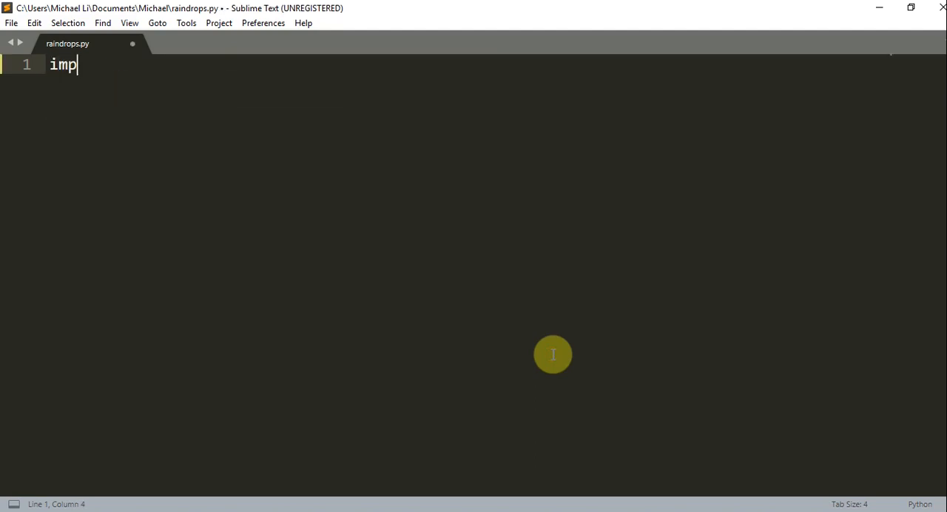
type("ort pygame")
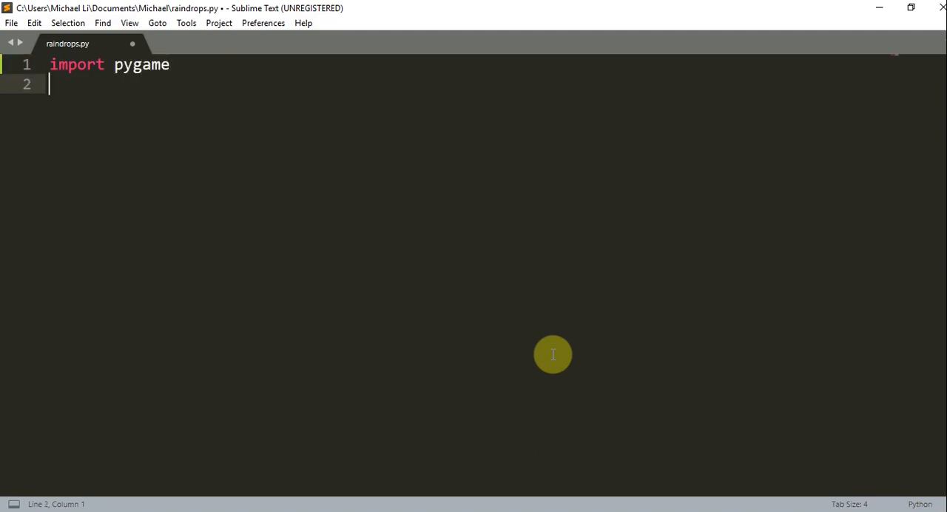
type("import random")
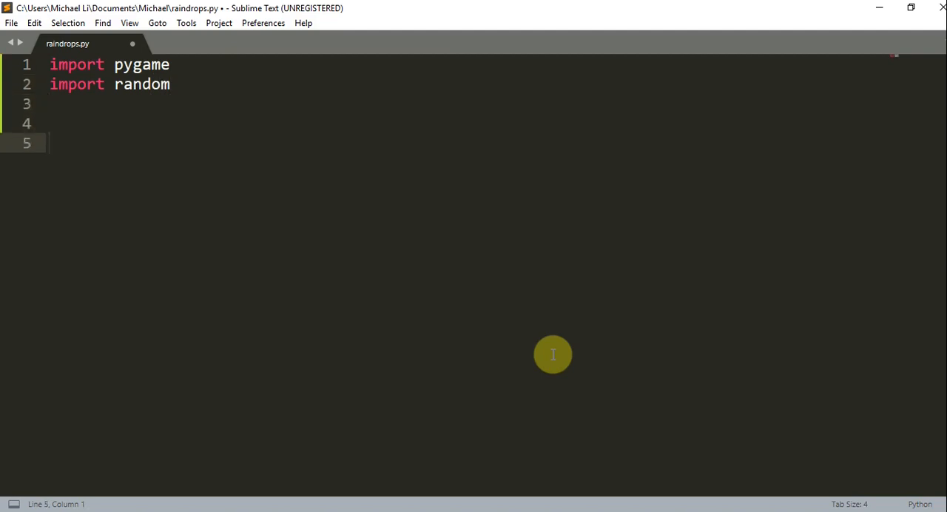
type("pygame")
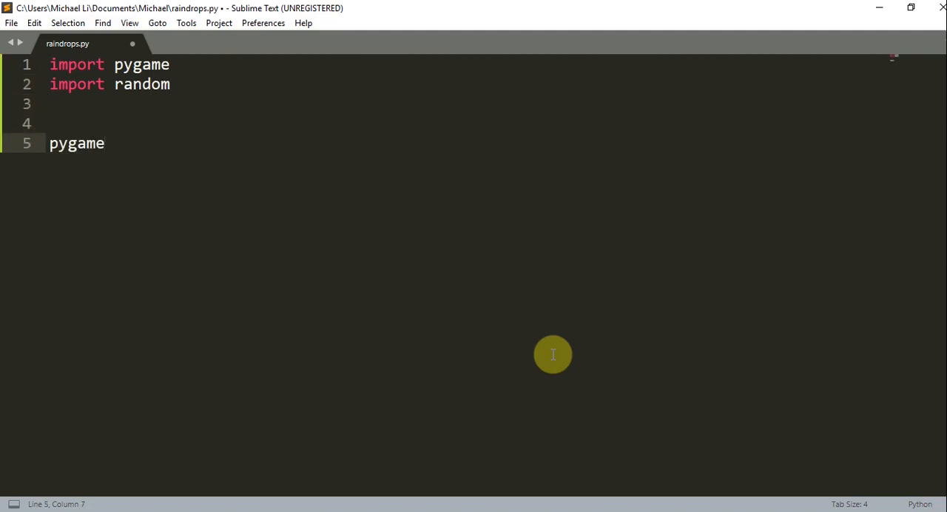
type(".init()")
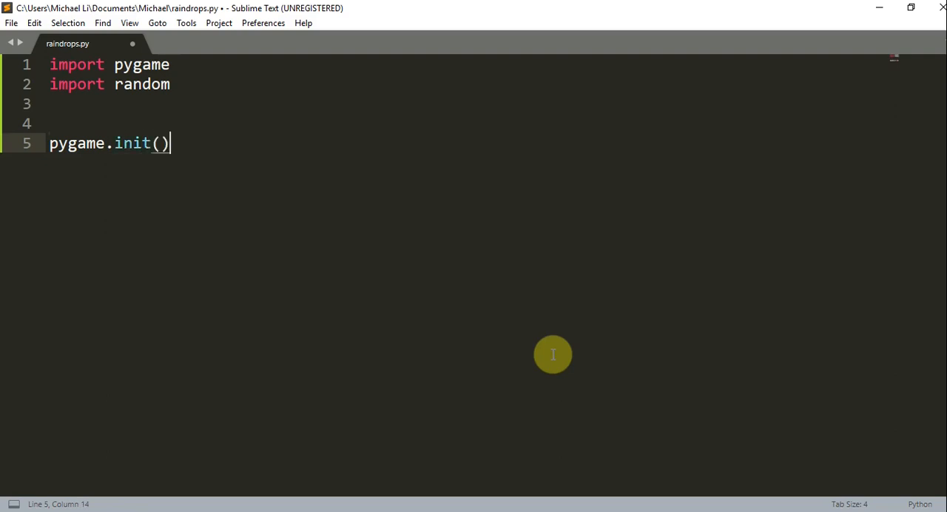
Add a #Clock comment and create clock=pygame.time.Clock().
type("#Clock")
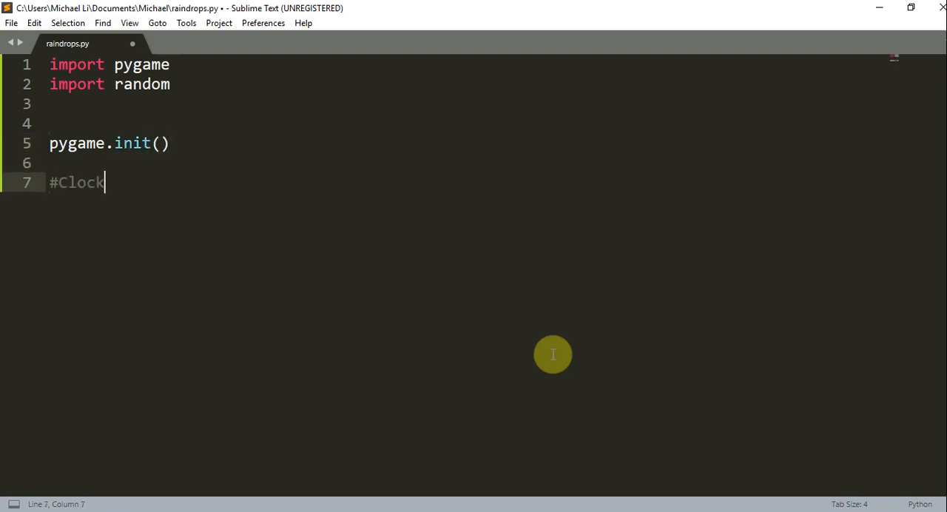
type("clock=")
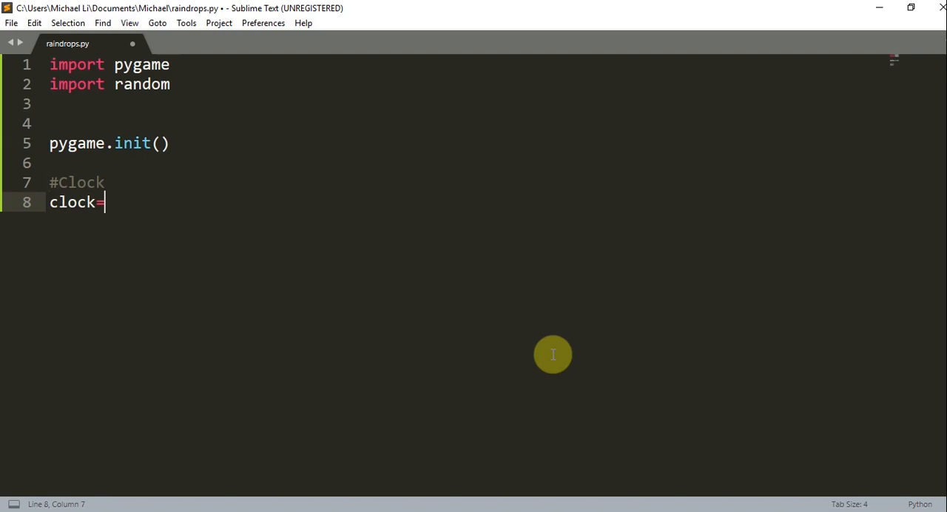
type("pygame.time")
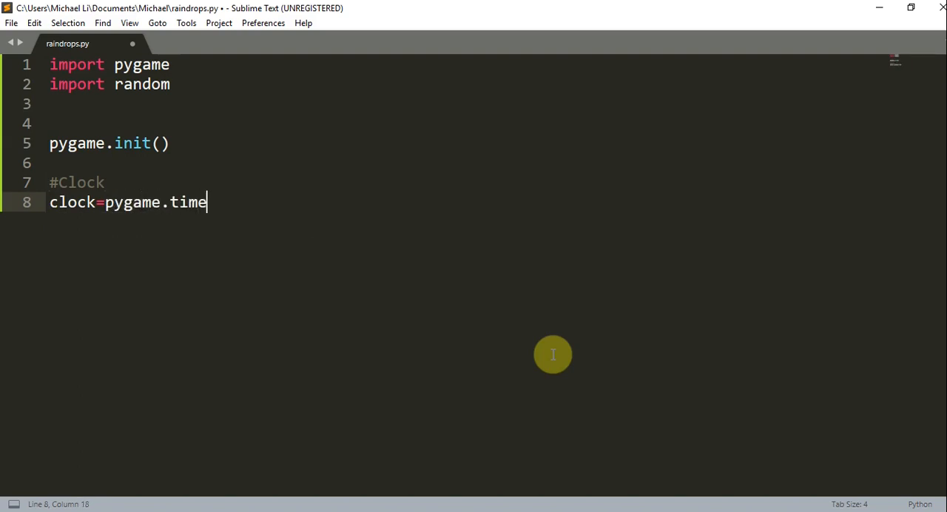
type(".Clock(")
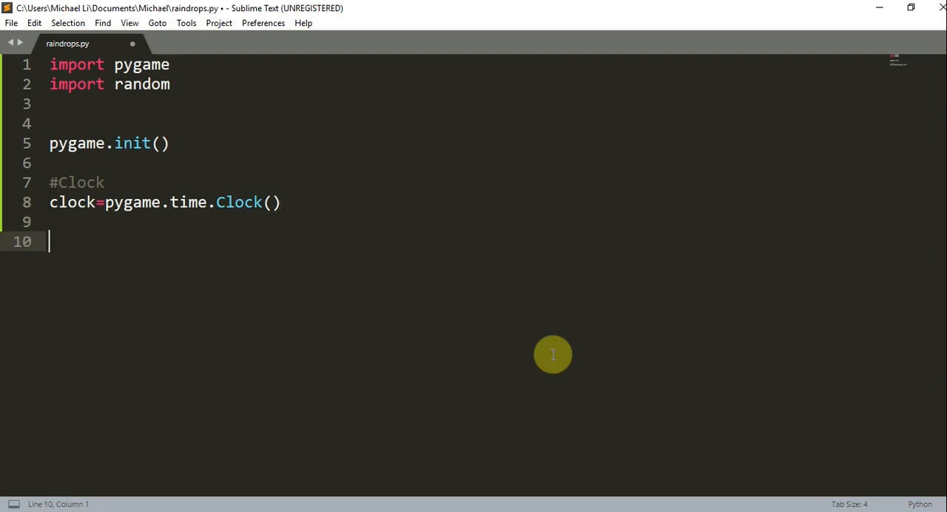
Add a #Define some colors comment with WHITE=(255, 255, 255).
type("#Define")
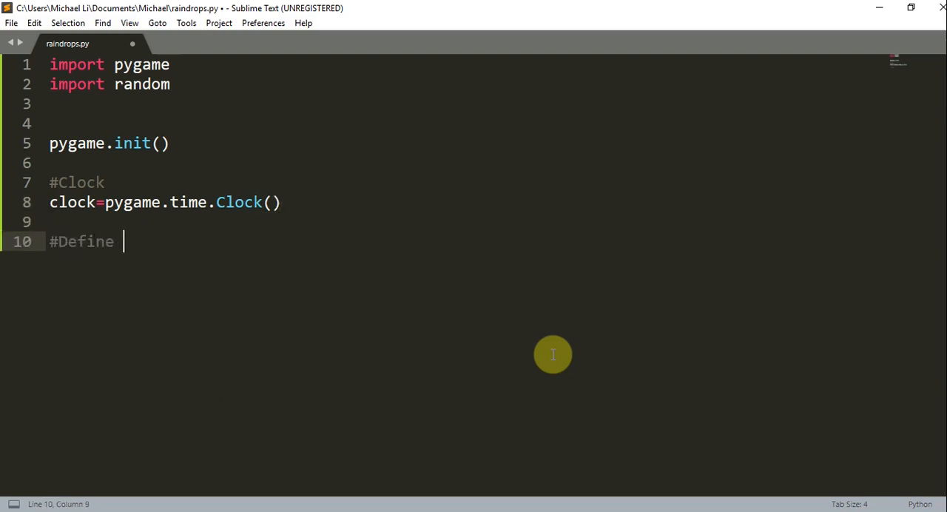
type("some so")
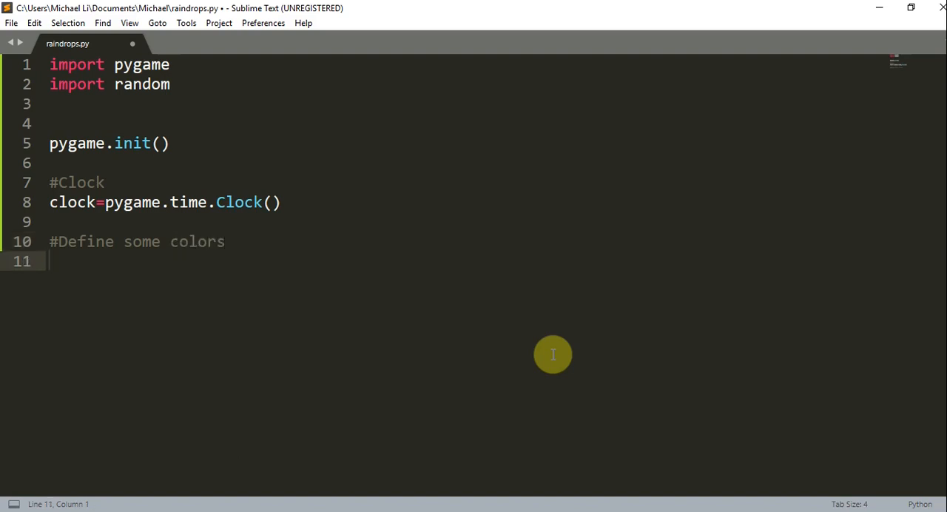
type("WHITEO")
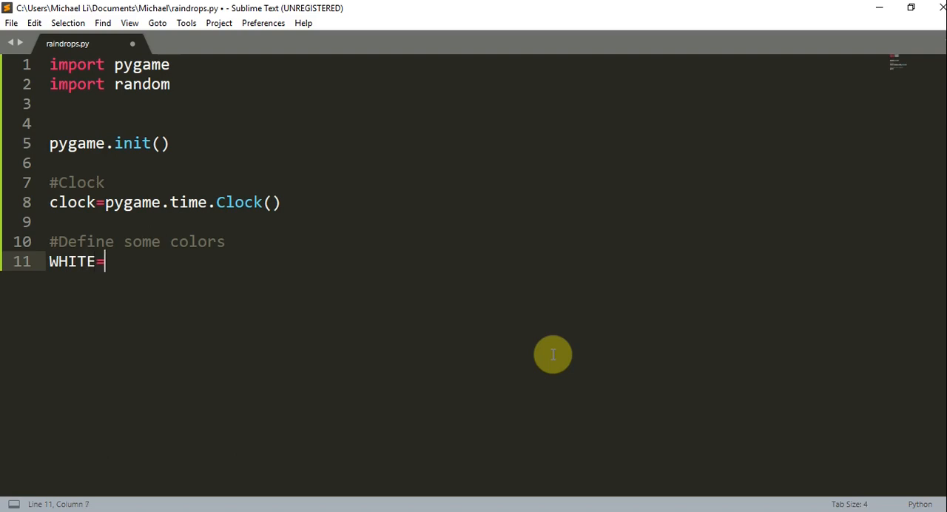
type("(255, 255)")
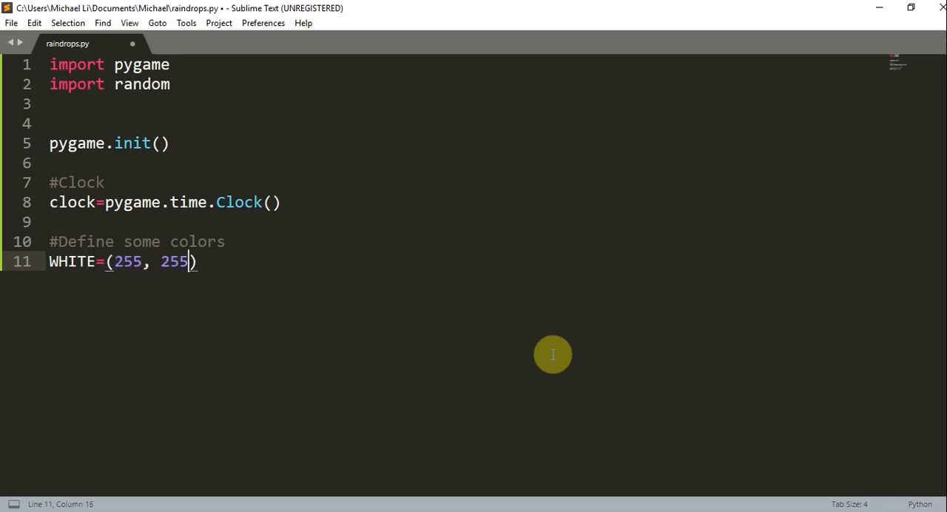
type(", 255")
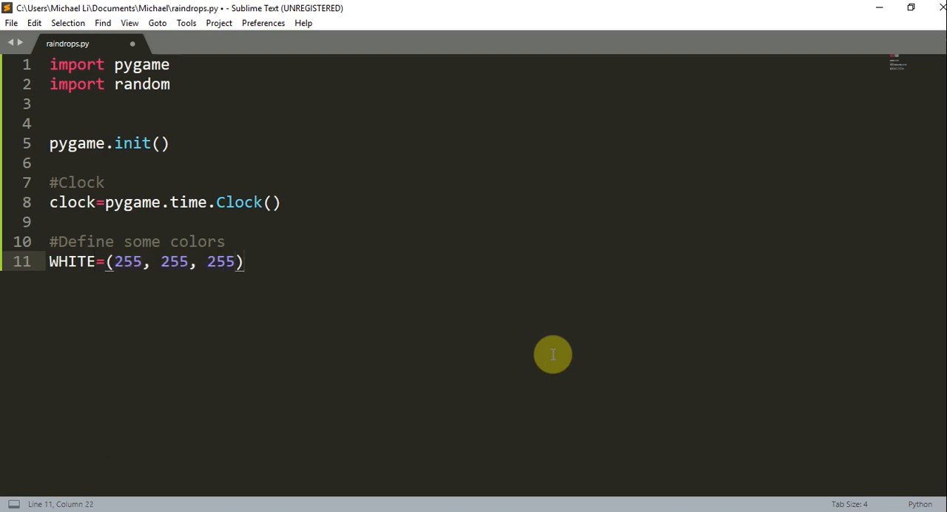
key("Enter")
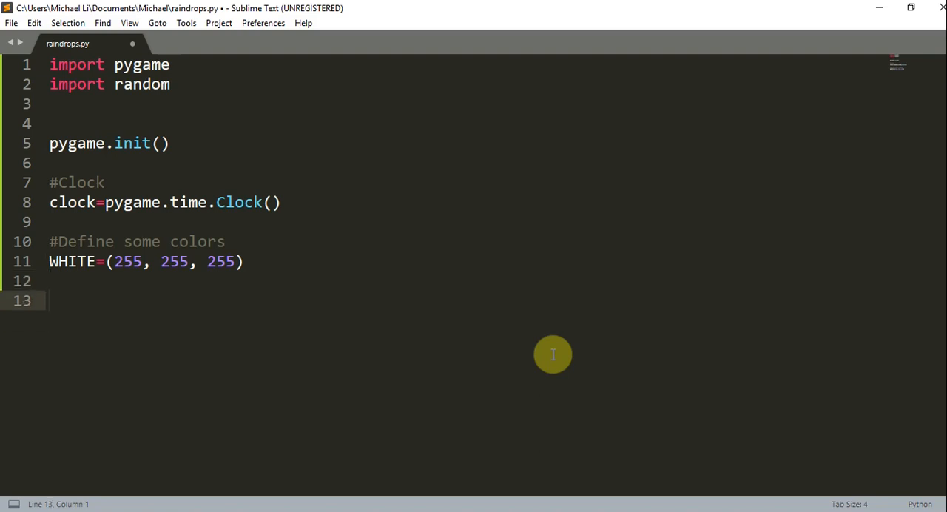
Add a #Quit section calling pygame.quit() and quit(), then save.
type("#Quit py")
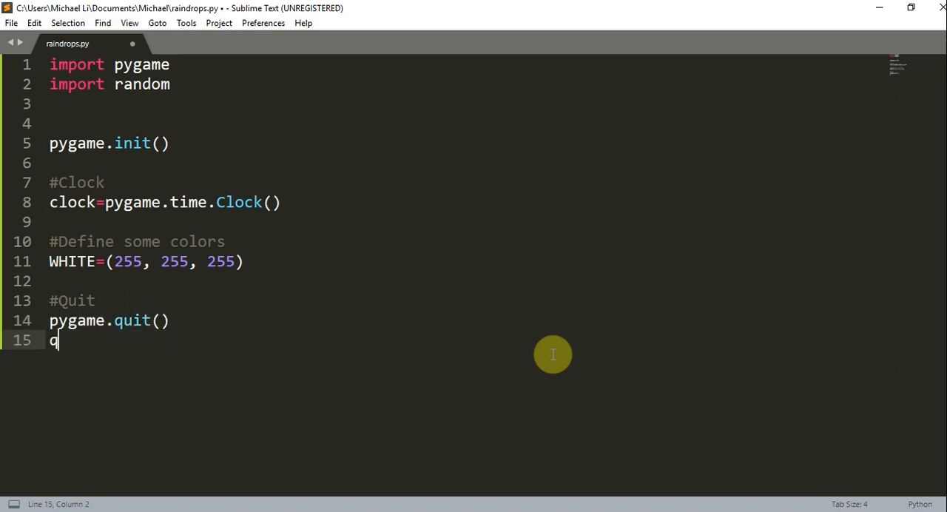
type("uit()")
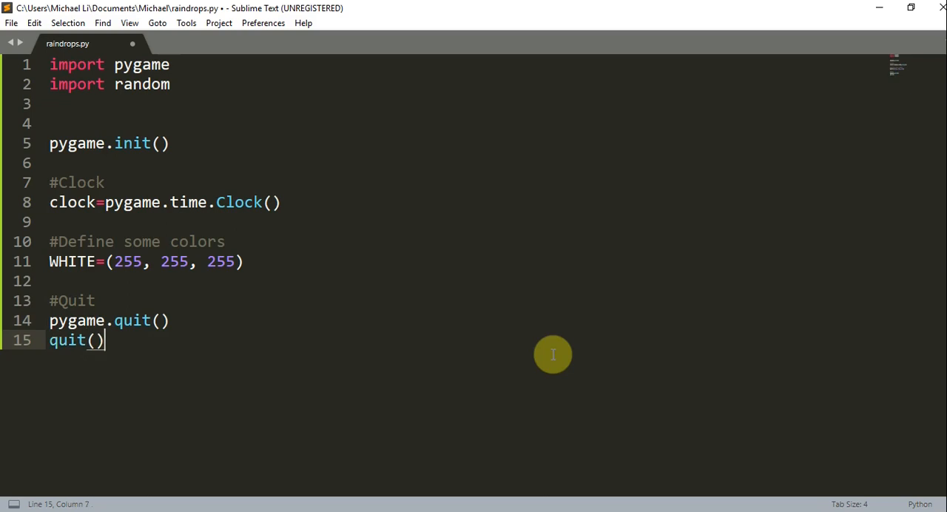
key("ctrl+s")
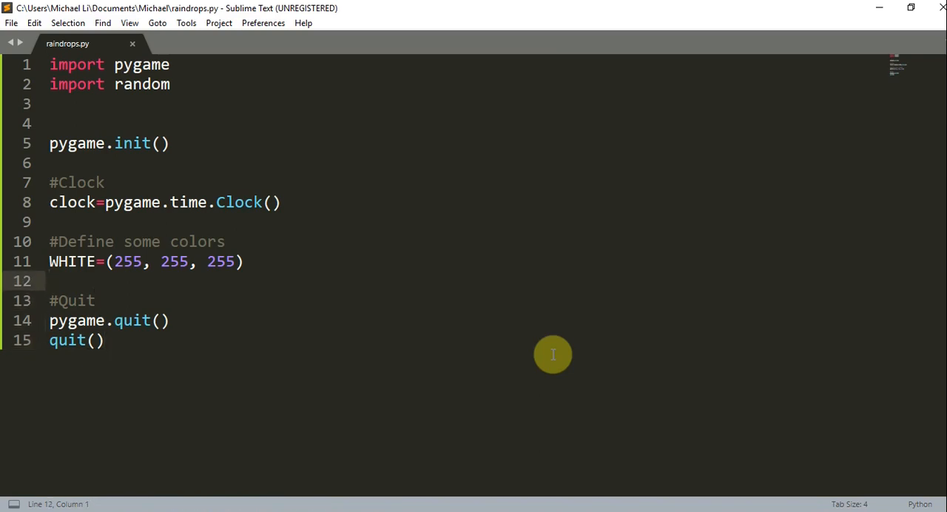
mouse_move(167, 187)
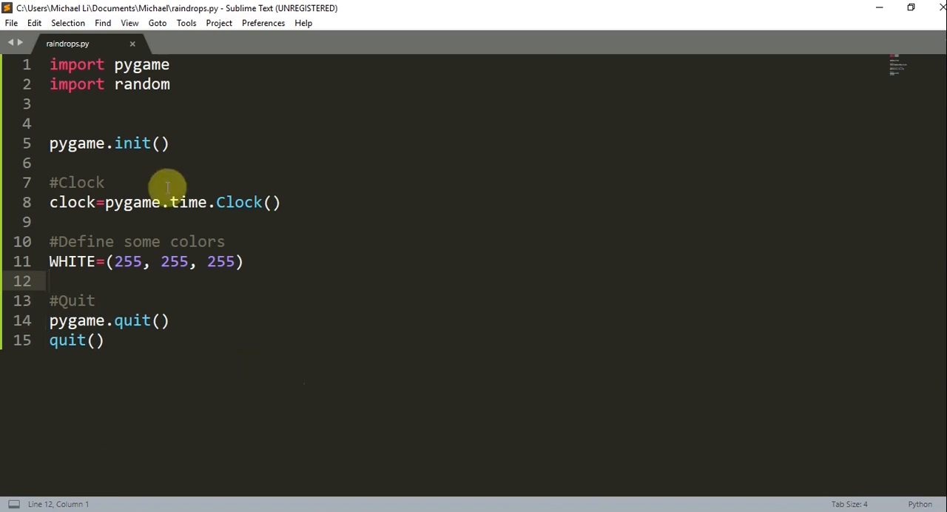
Insert an #images section with rain_img=pygame.image.load("images/rain.png") above the quit code.
key("enter")
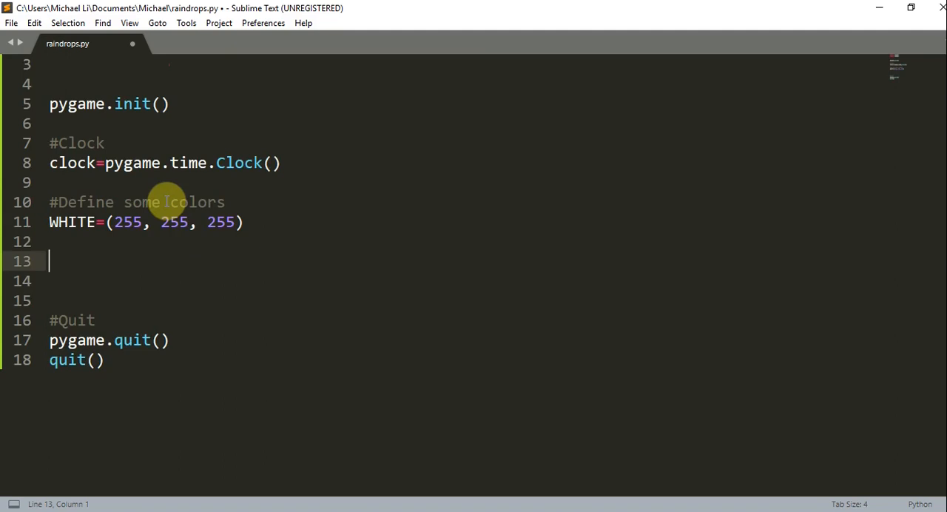
type("#imageds")
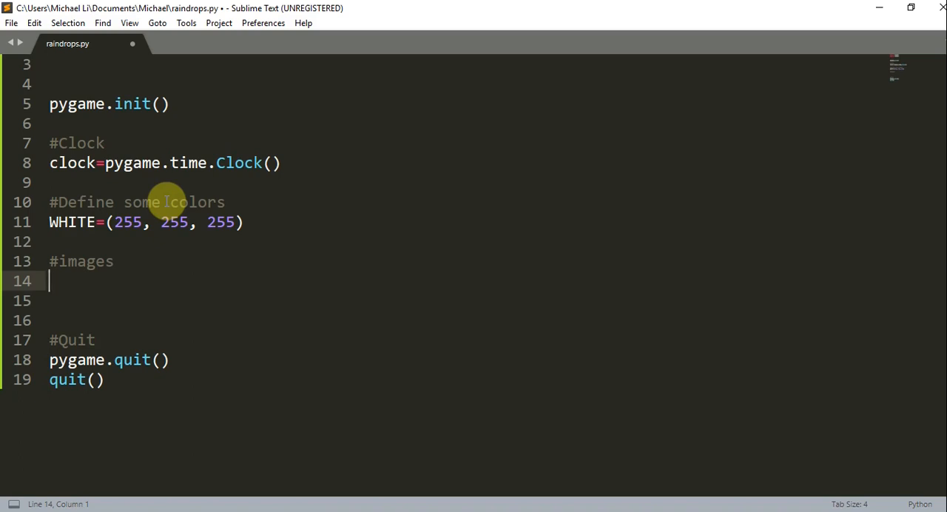
type("rain_")
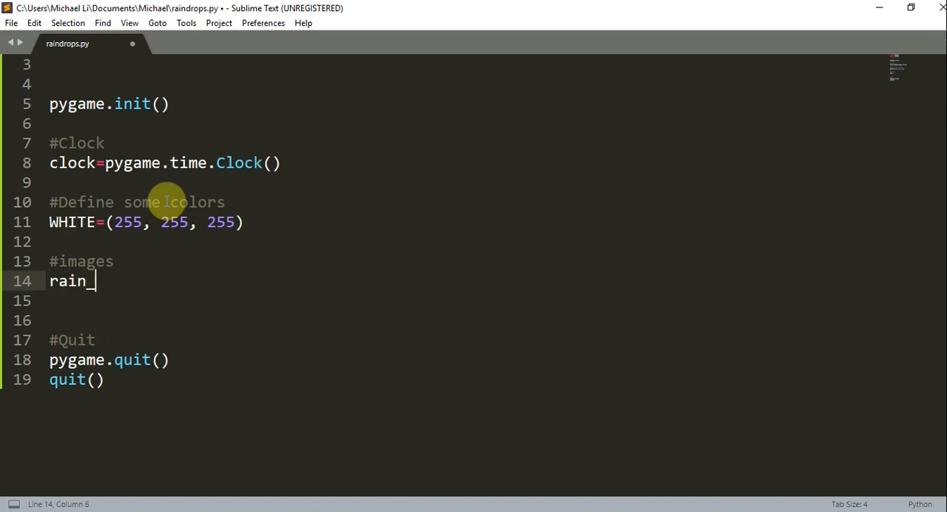
type("img=")
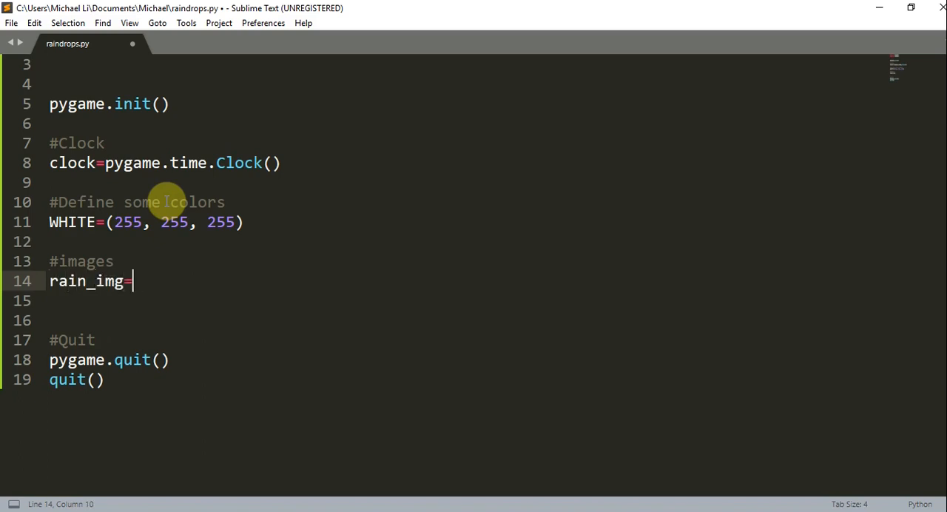
type("pygamne.")
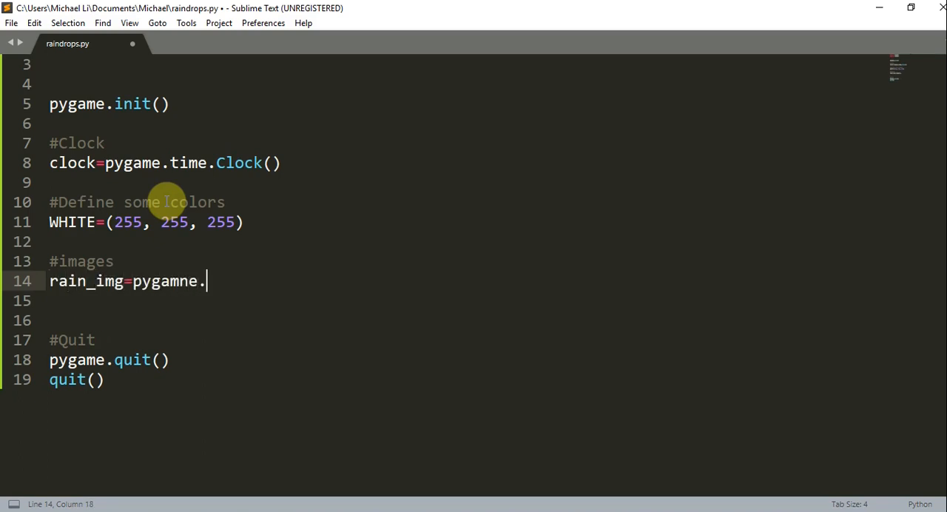
type("image")
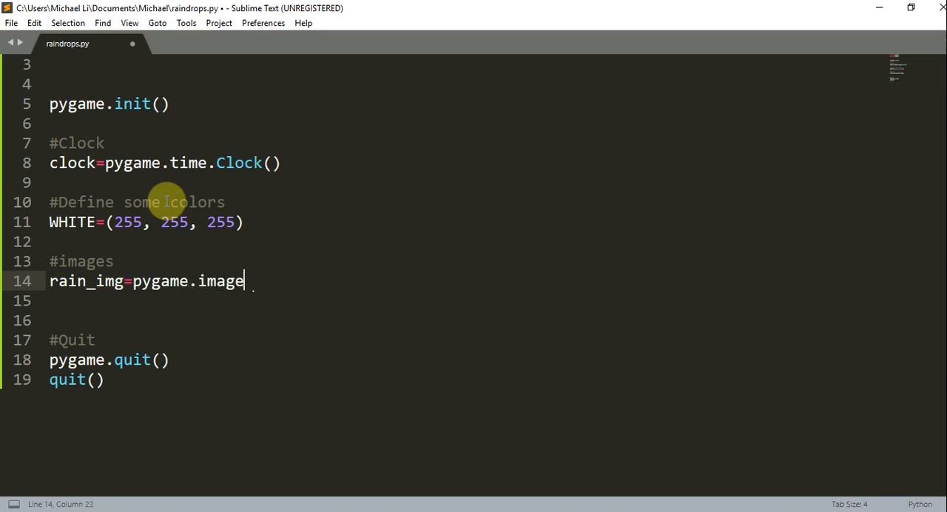
type(".load(\"image\")")
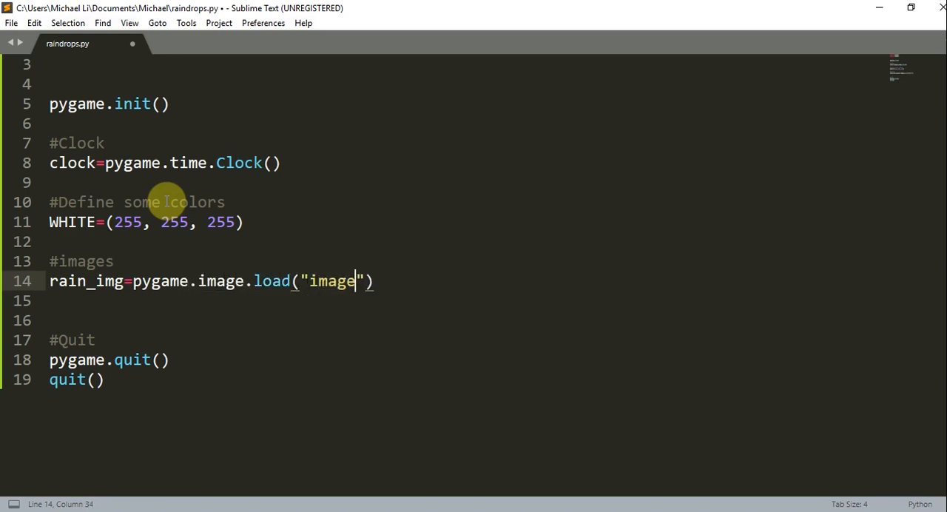
type("s/")
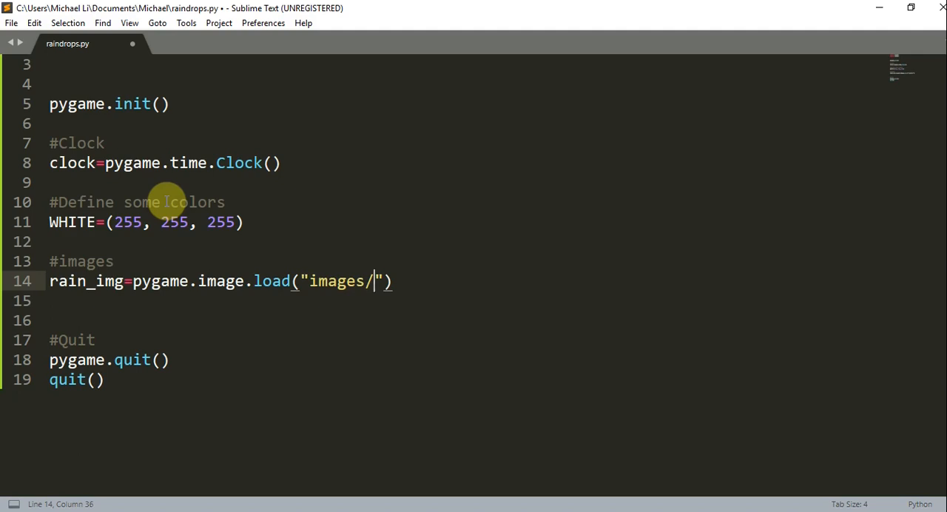
type("rai")
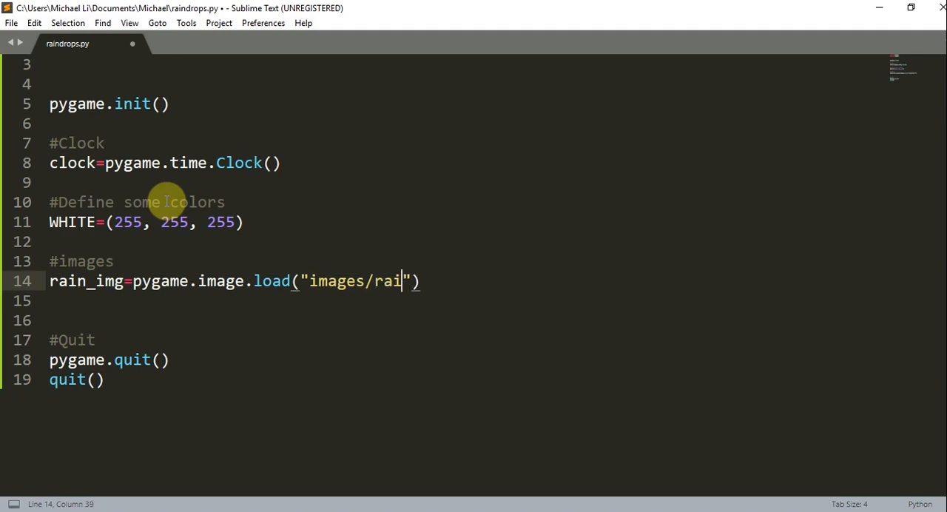
type("n.png")
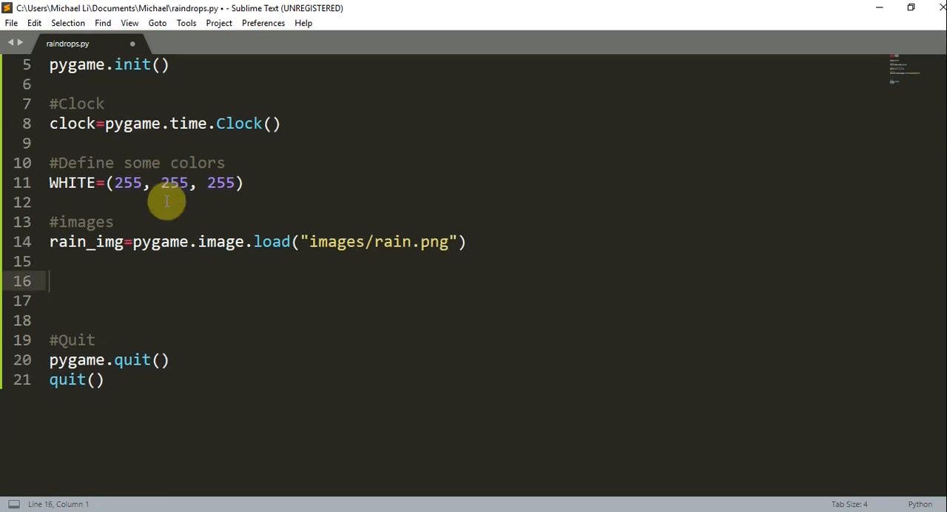
Add a #set up window block defining a 700x500 size and wn=pygame.display.set_mode.
type("#set")
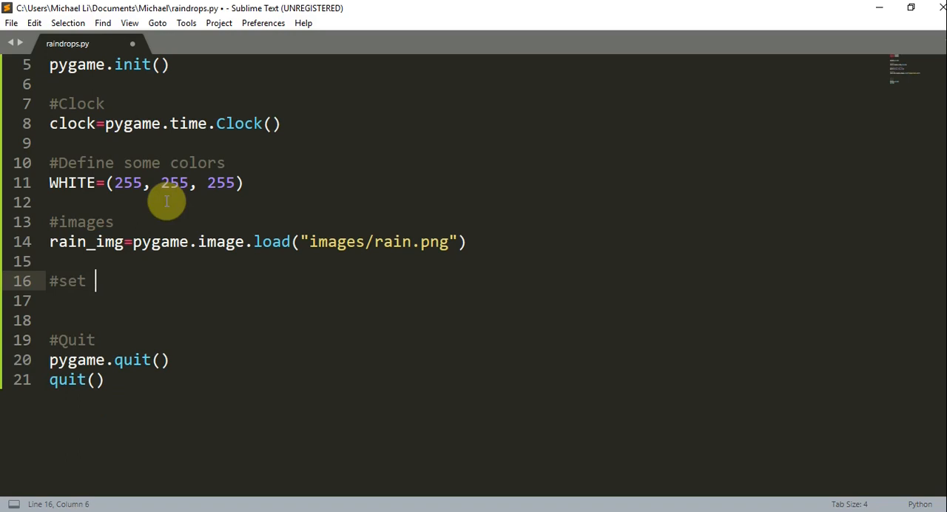
type("up window")
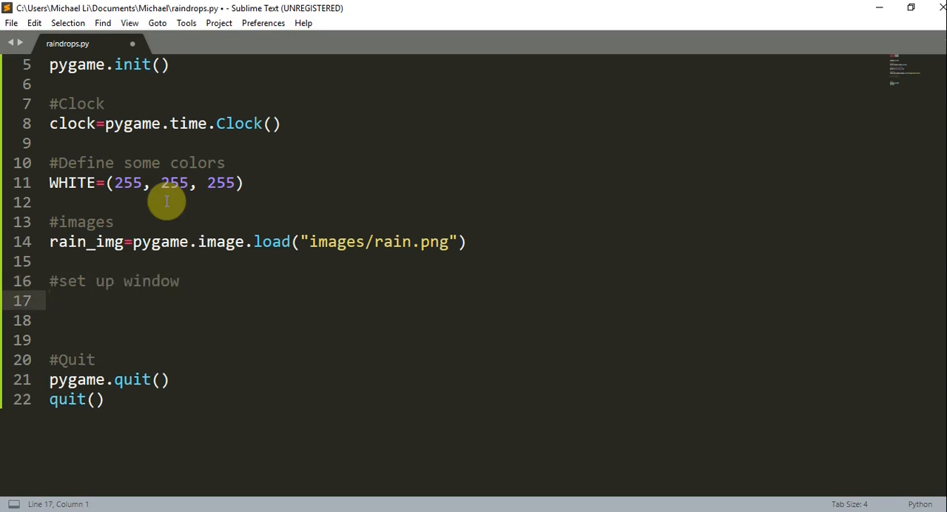
type("wn_width=700")
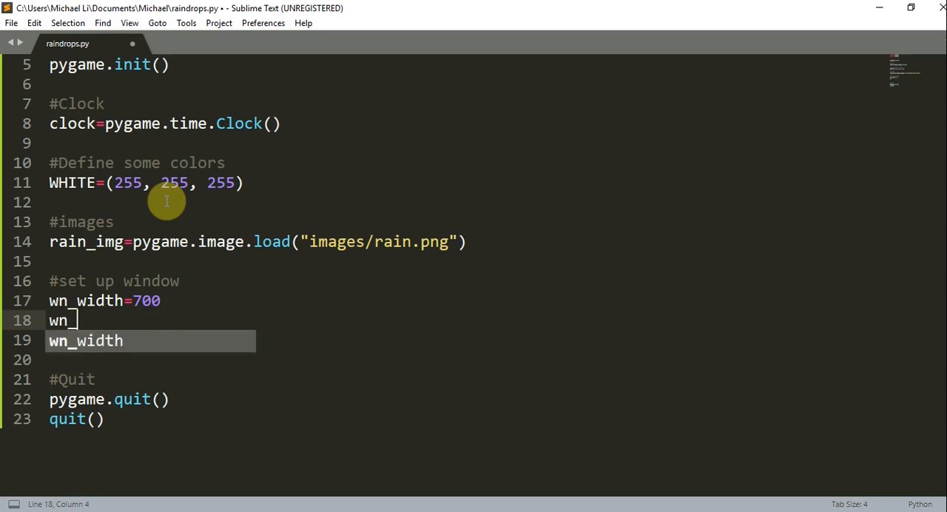
type("height=500")
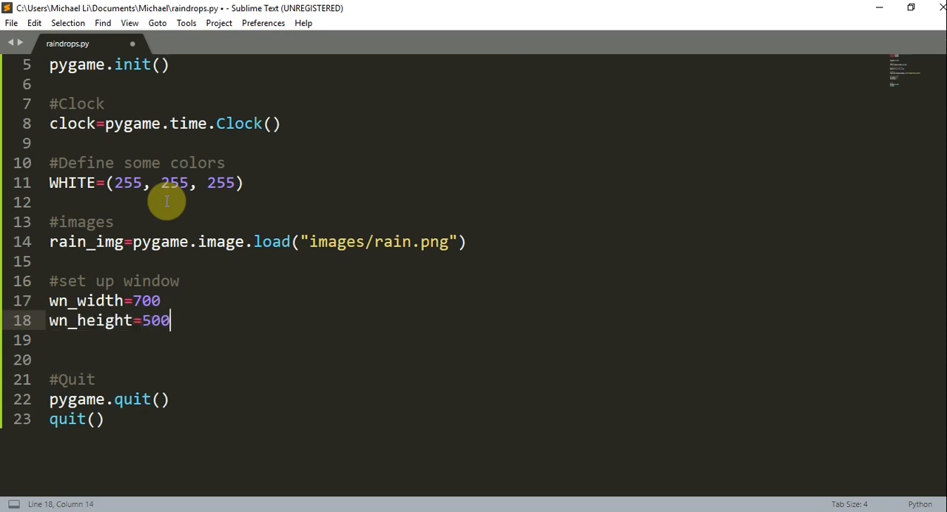
type("wn=")
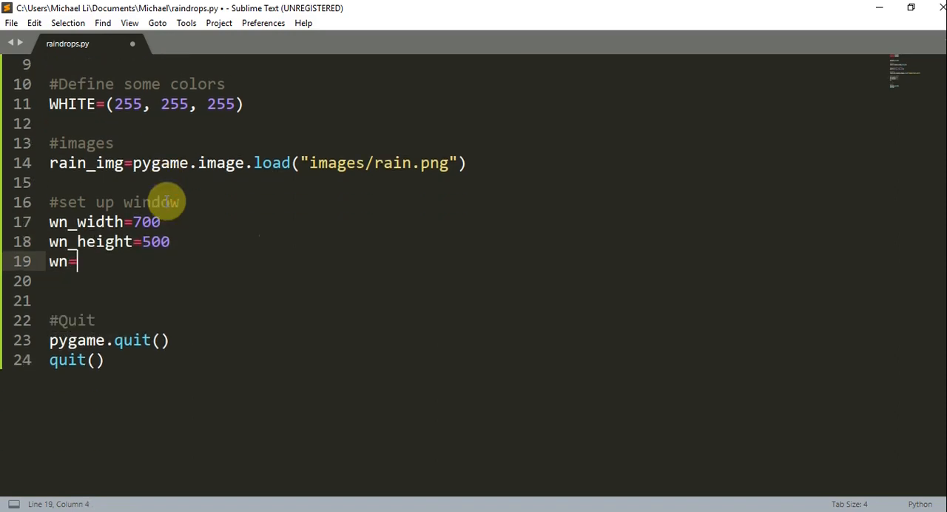
type("pygame.")
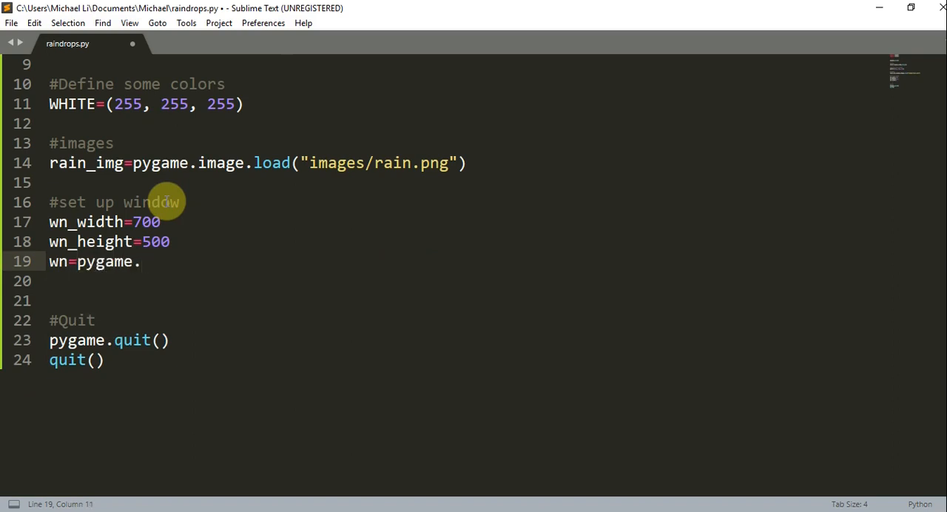
type("display.set_mode")
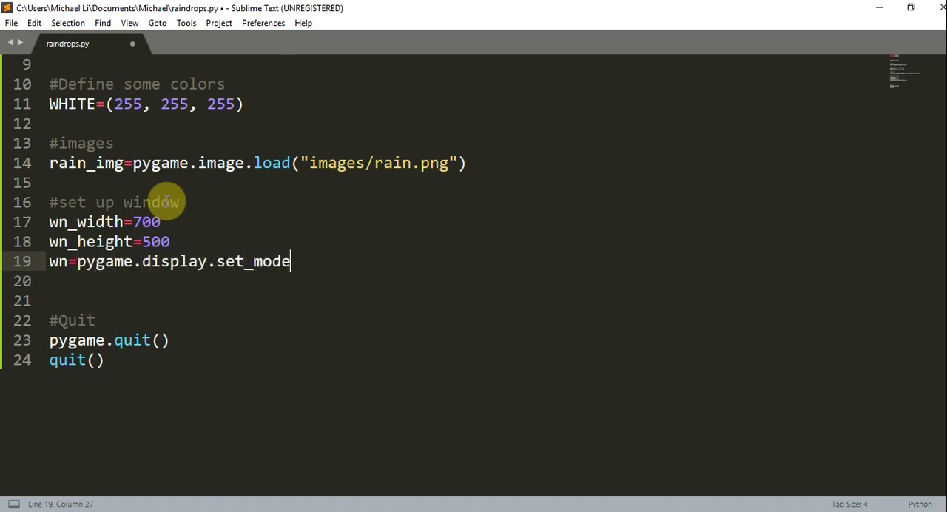
type("((wn,")
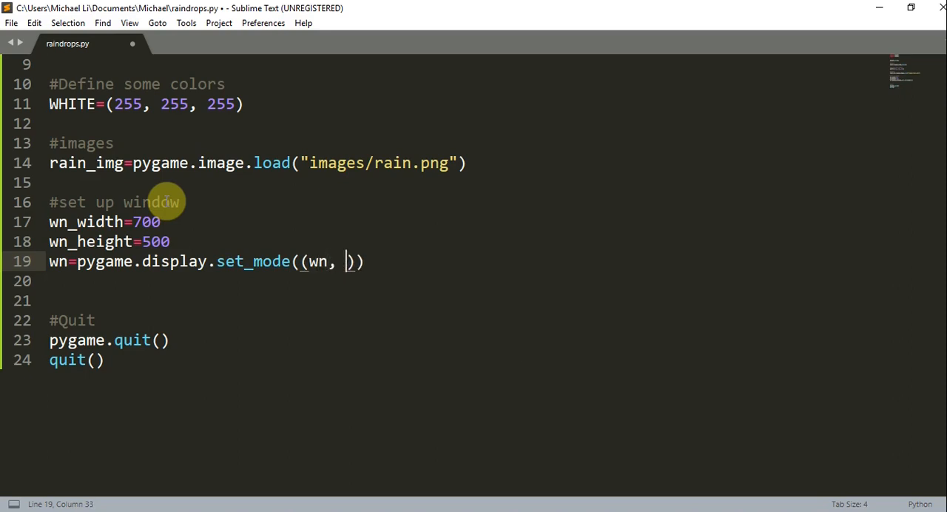
type("width,")
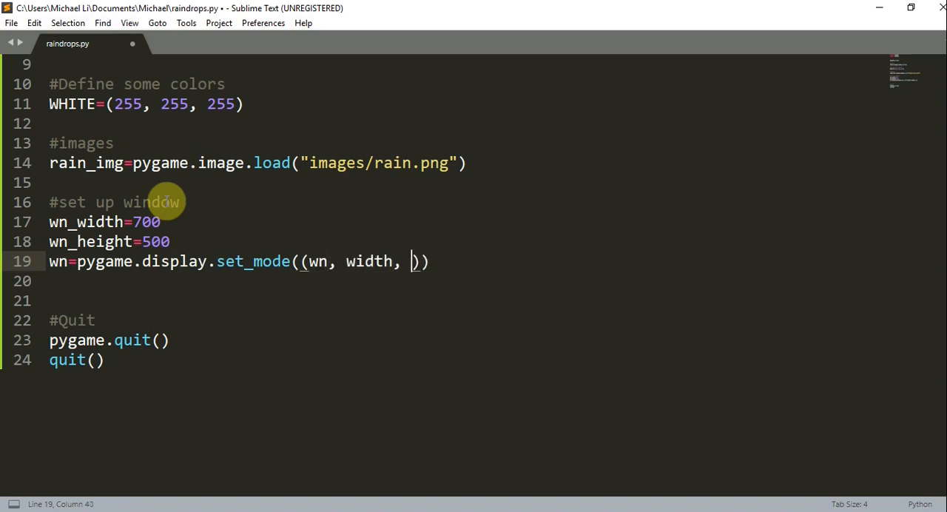
type("wn_height")
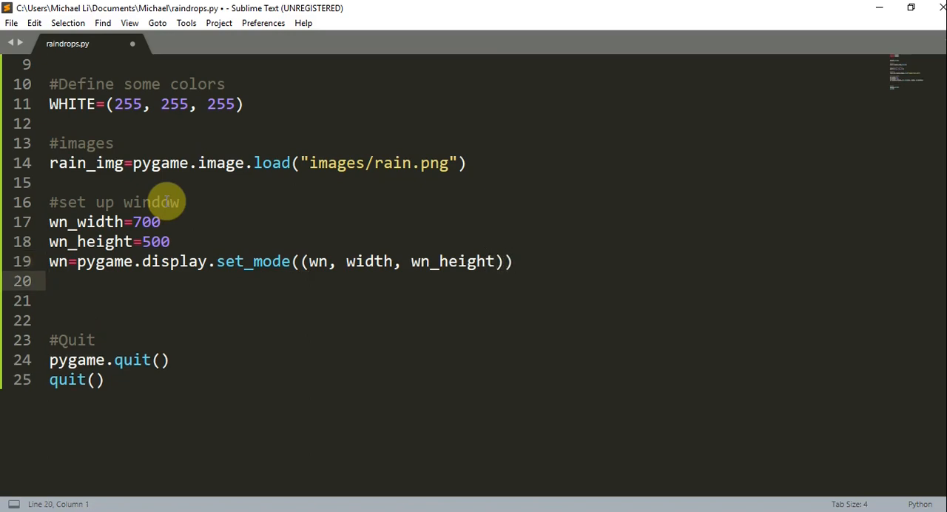
Caption the window 'Torrential Rain' and save the script.
type("pygame.di")
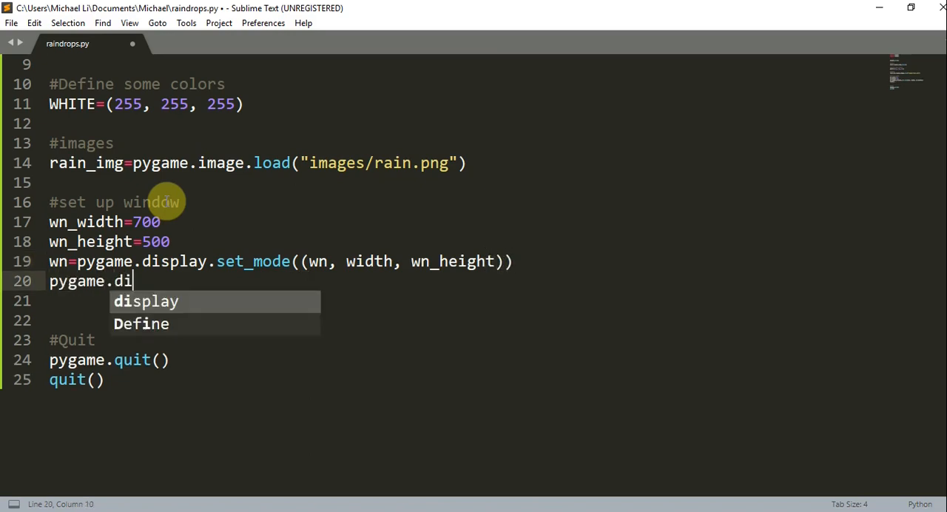
type("splay.set_caption(\"")
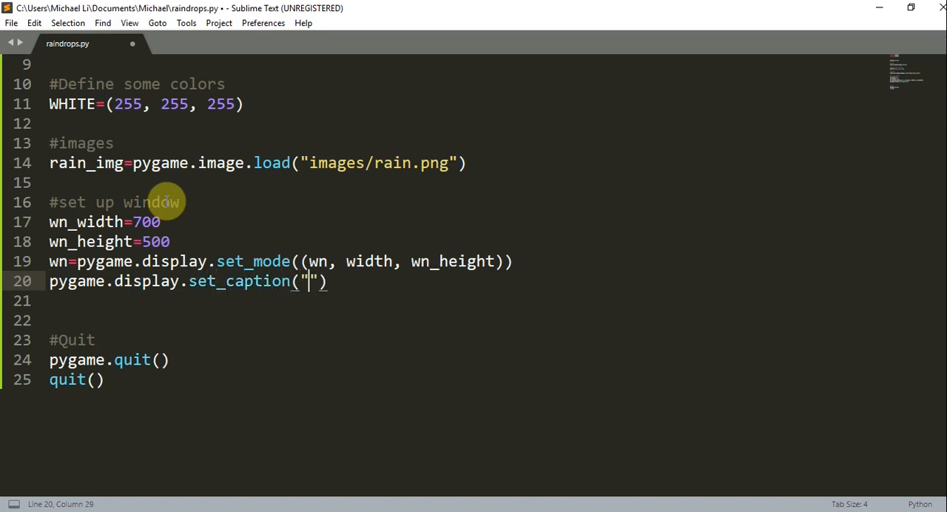
type("Torren")
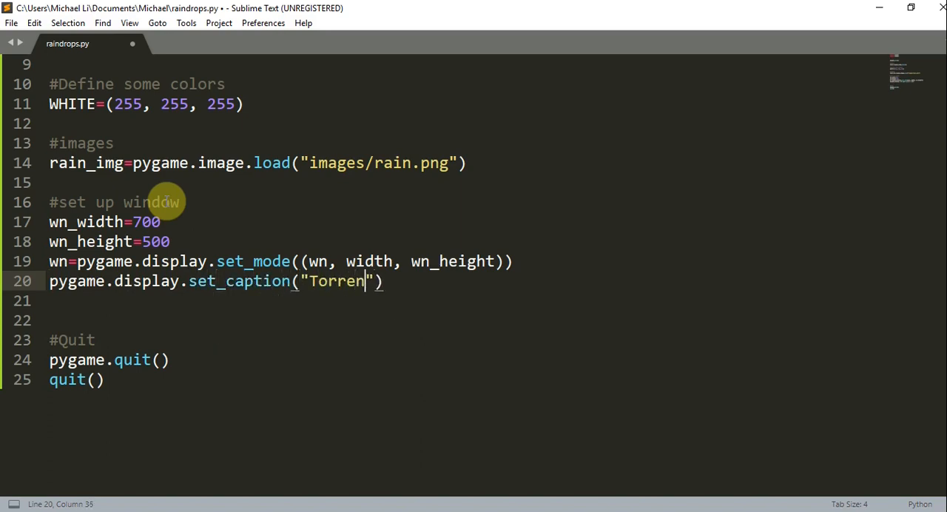
type("tial Rain")
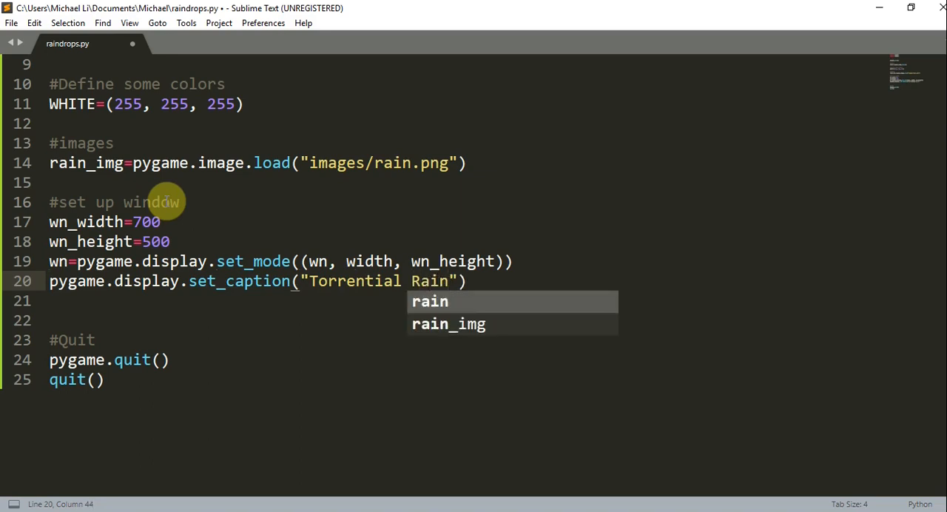
key("ctrl+s")
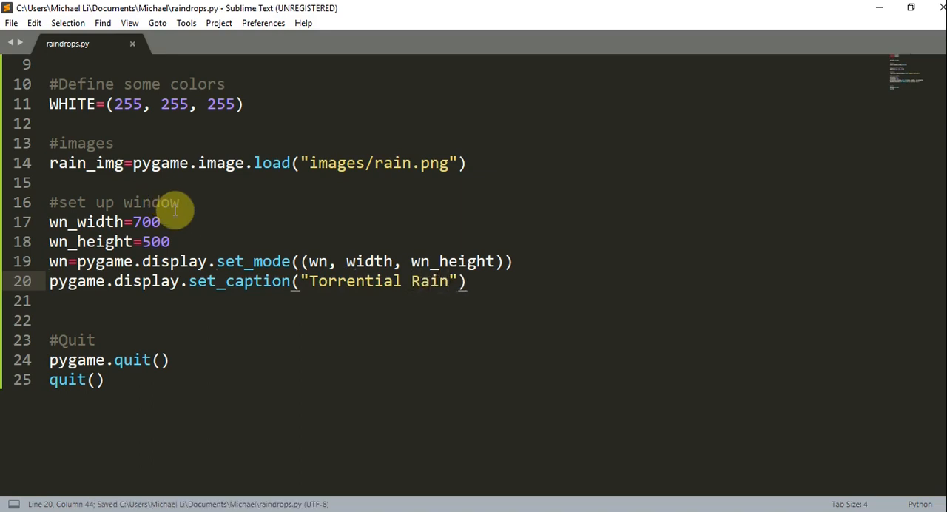
mouse_move(338, 304)
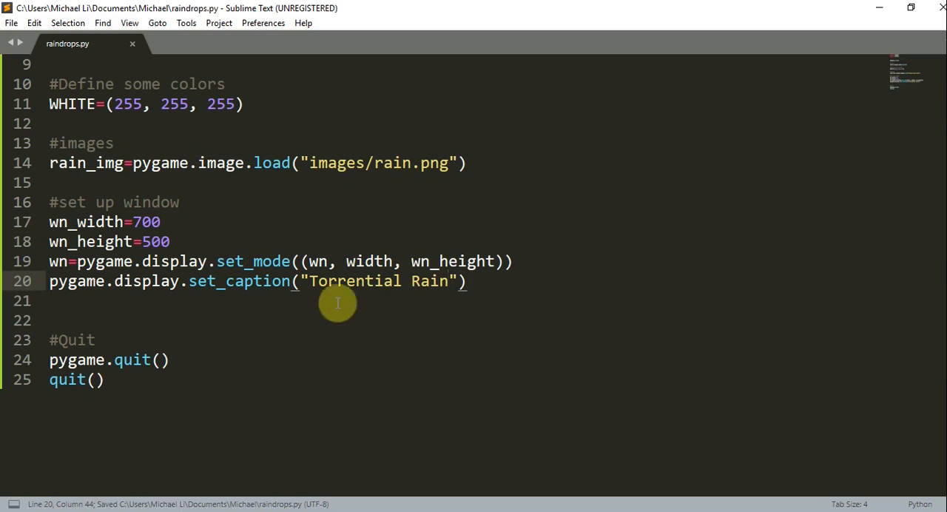
mouse_move(414, 234)
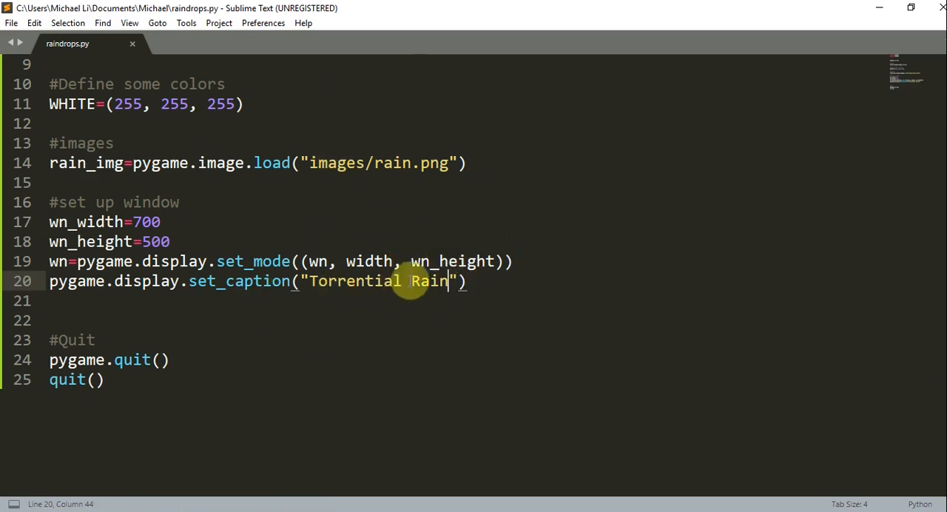
mouse_move(311, 131)
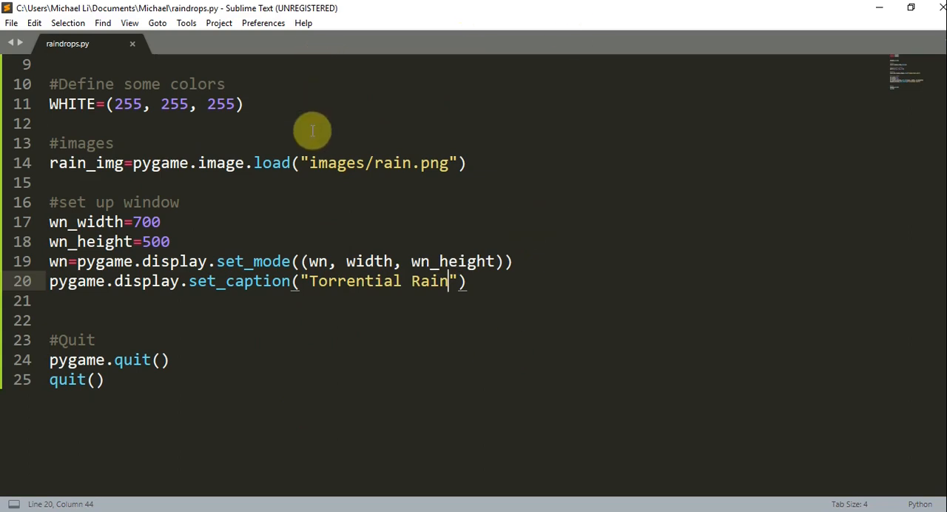
mouse_move(360, 67)
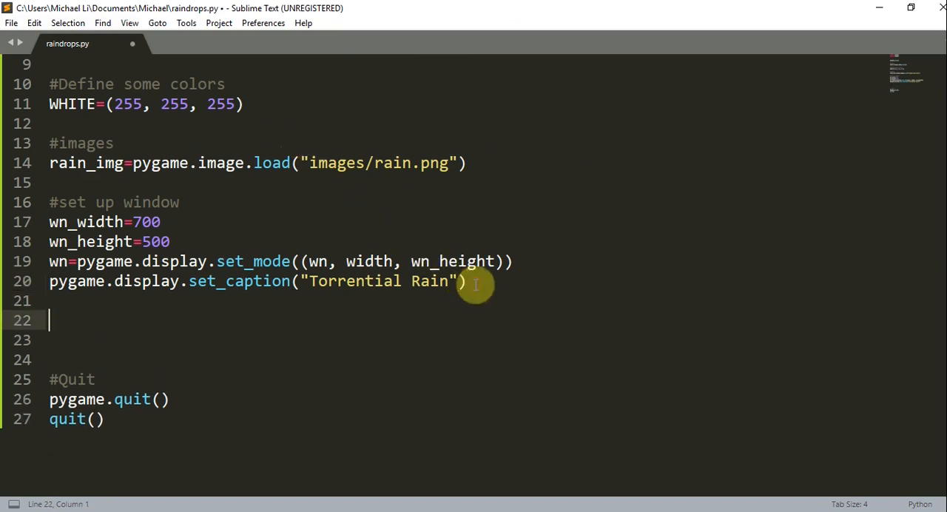
Write a #Main game loop: while True over pygame.event.get(), calling pygame.quit() and quit() on QUIT.
type("#")
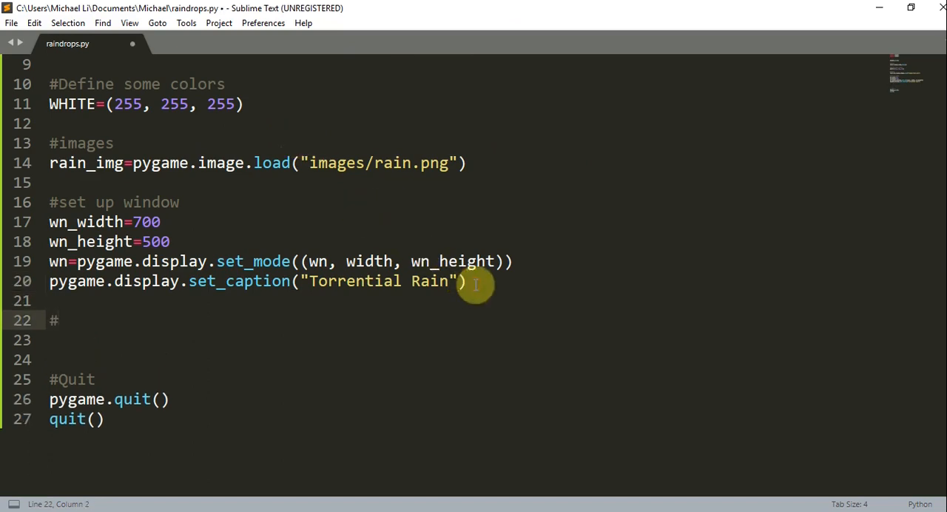
type("Main game loop")
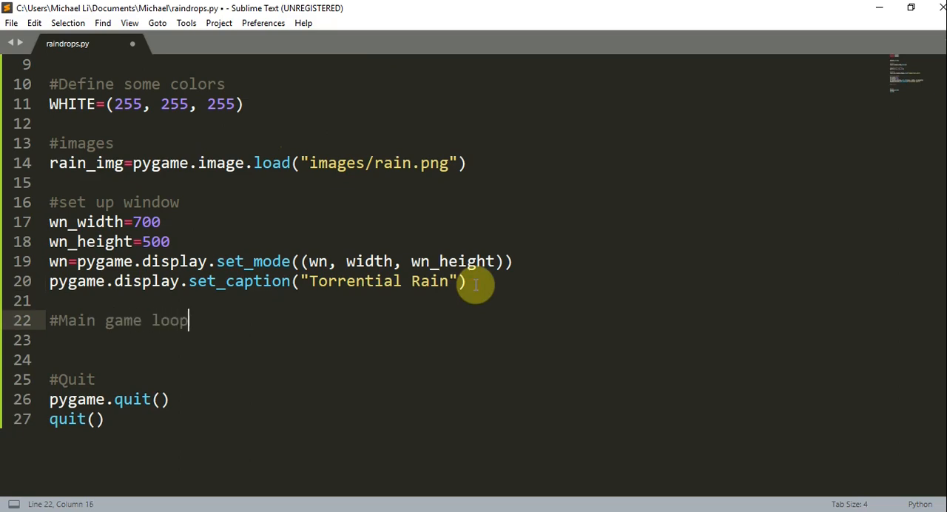
type("while True:")
type("for")
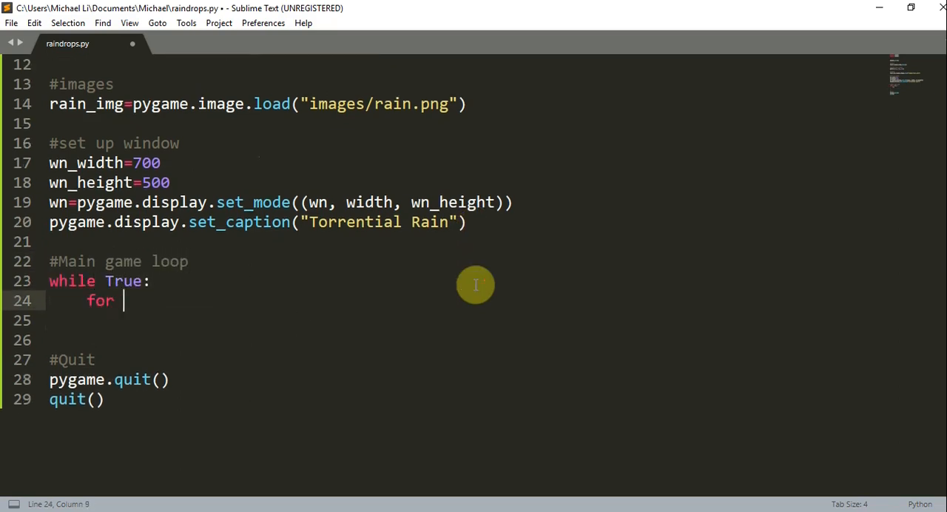
type("event in p")
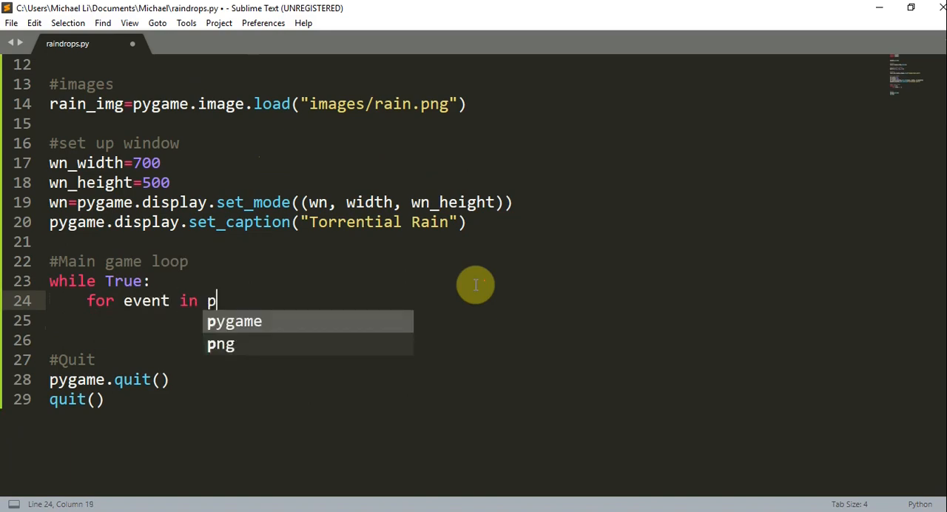
type("ygame.event.get():")
type("if e")
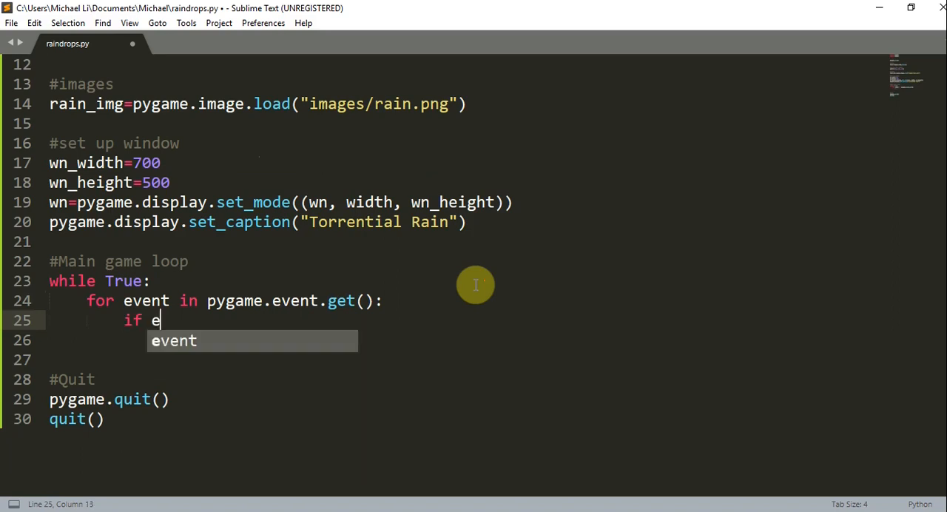
type("vent.type==")
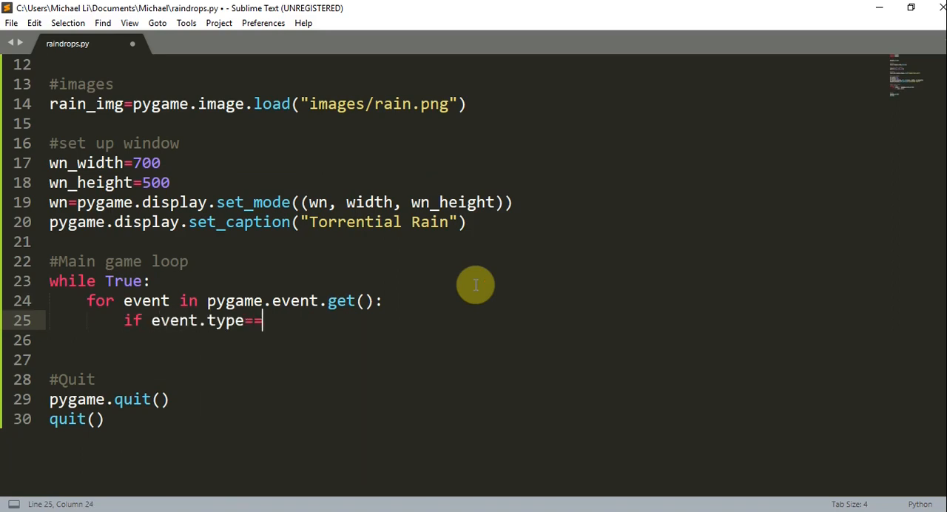
type("pygame.QUIT:")
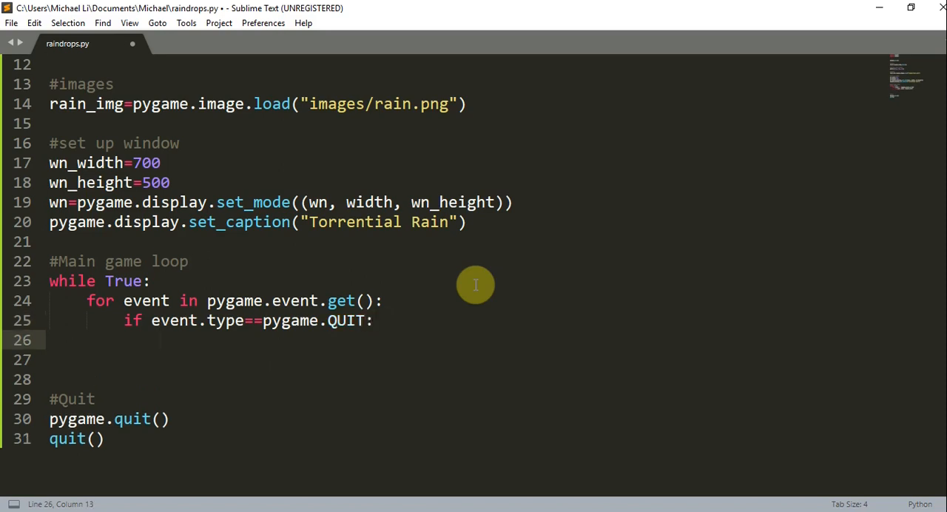
type("pygame.quit()")
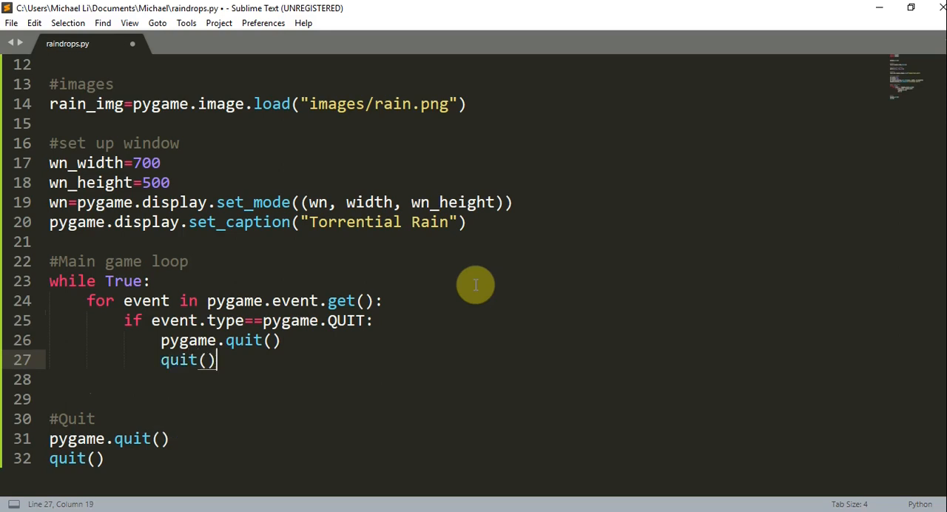
mouse_move(171, 268)
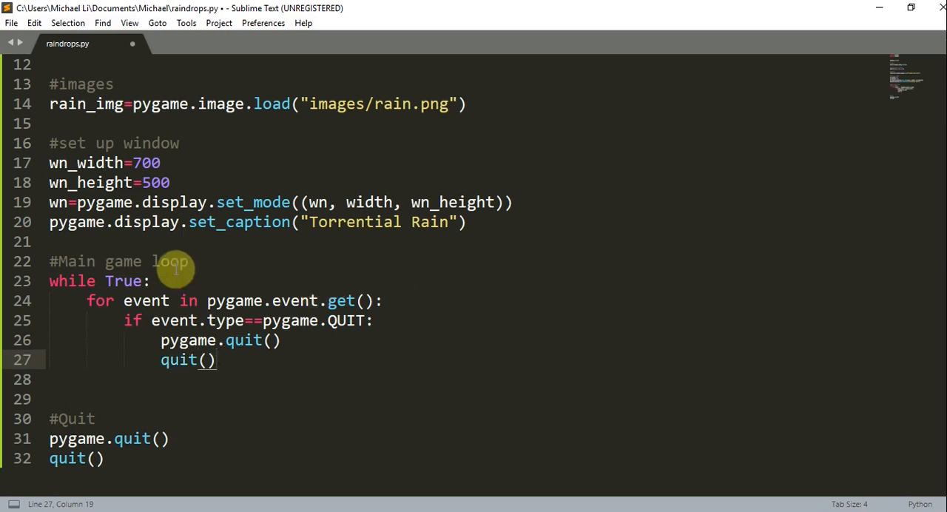
scroll("down", 3)
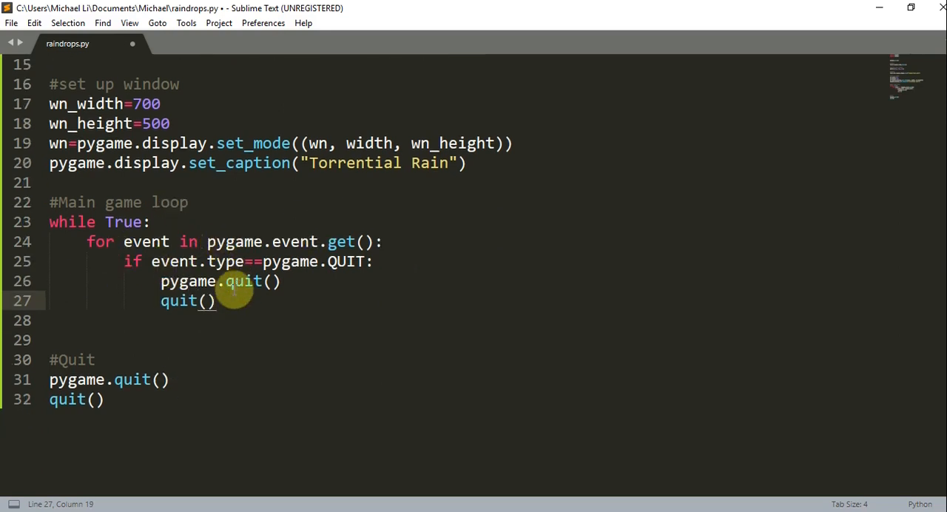
mouse_move(502, 353)
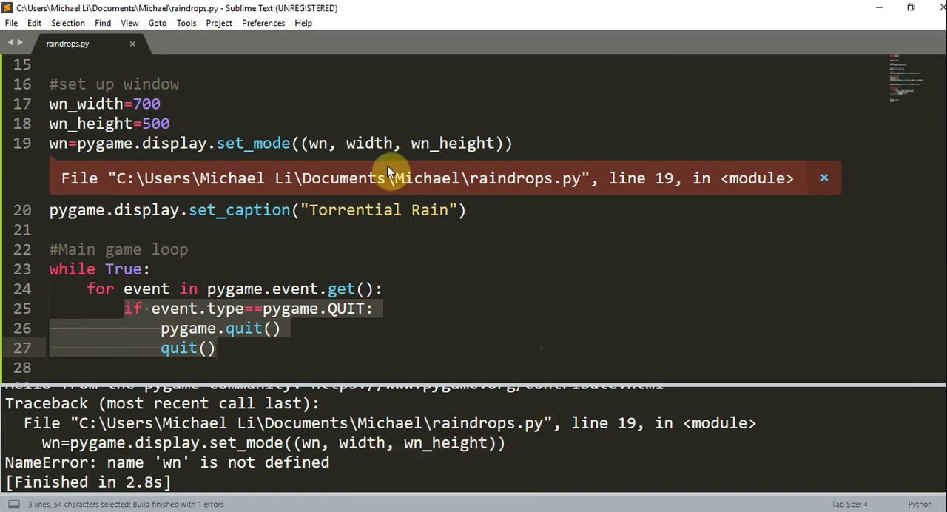
mouse_move(823, 178)
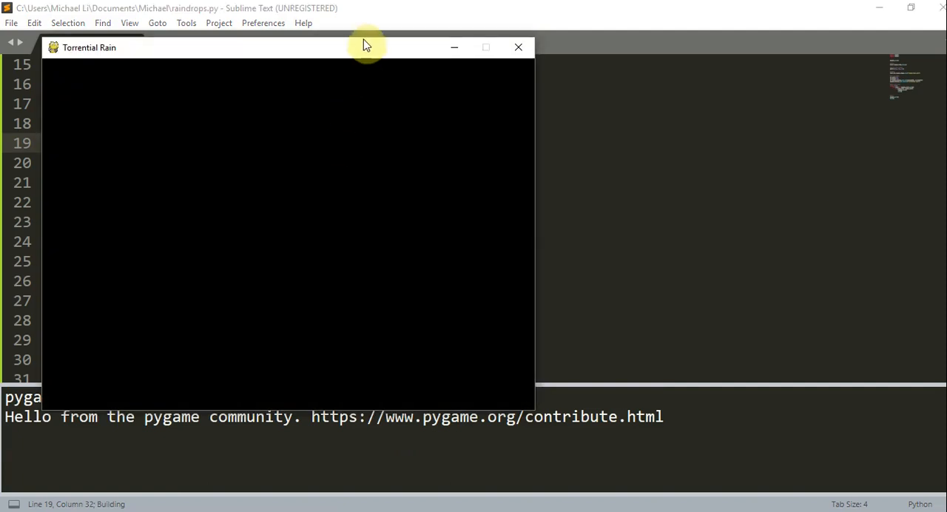
Move the blank Torrential Rain test window aside, then close it.
left_click_drag(364, 47, 539, 87)
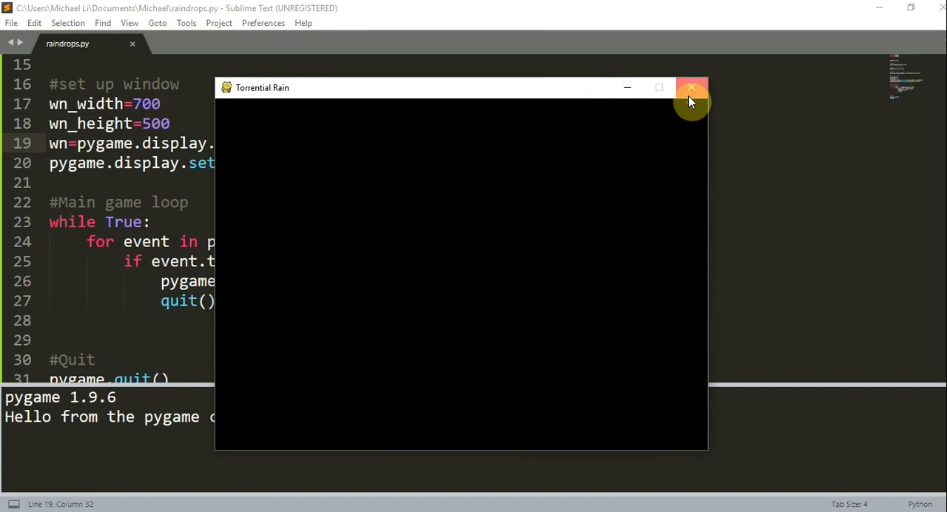
left_click(691, 88)
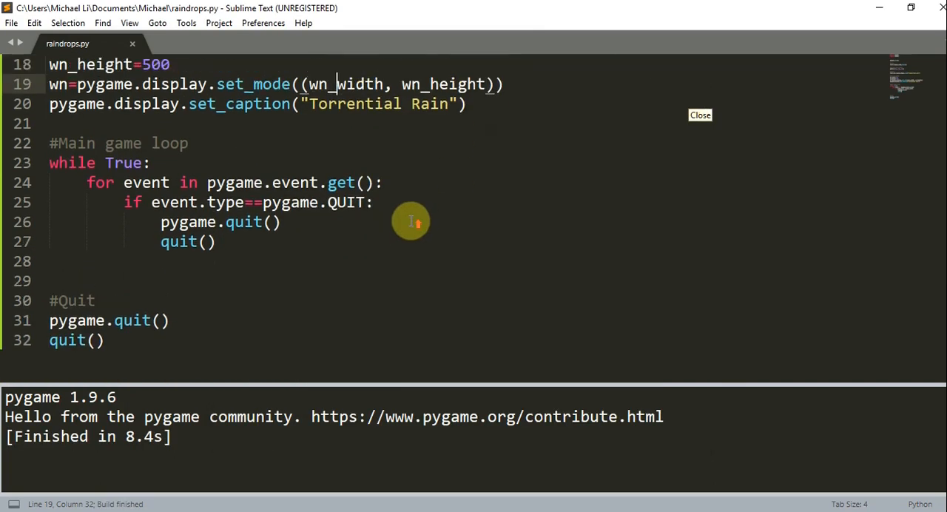
mouse_move(372, 143)
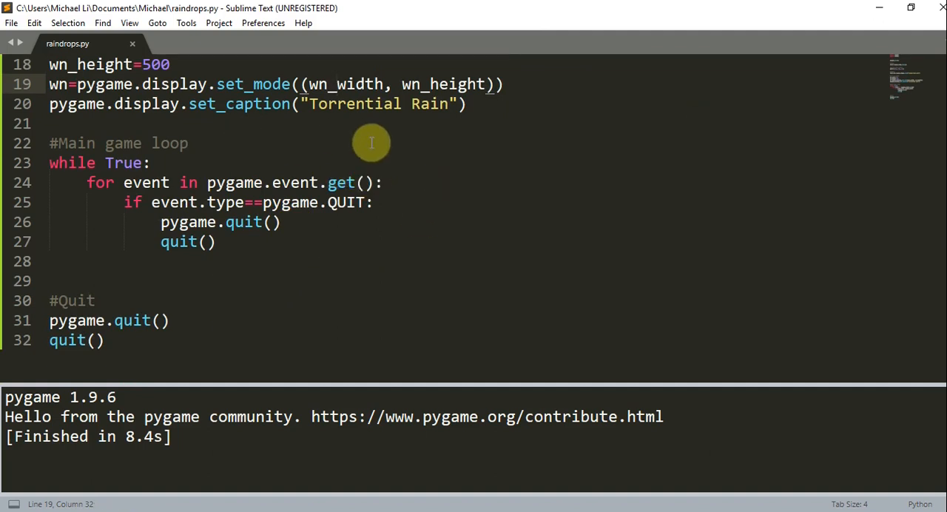
mouse_move(277, 189)
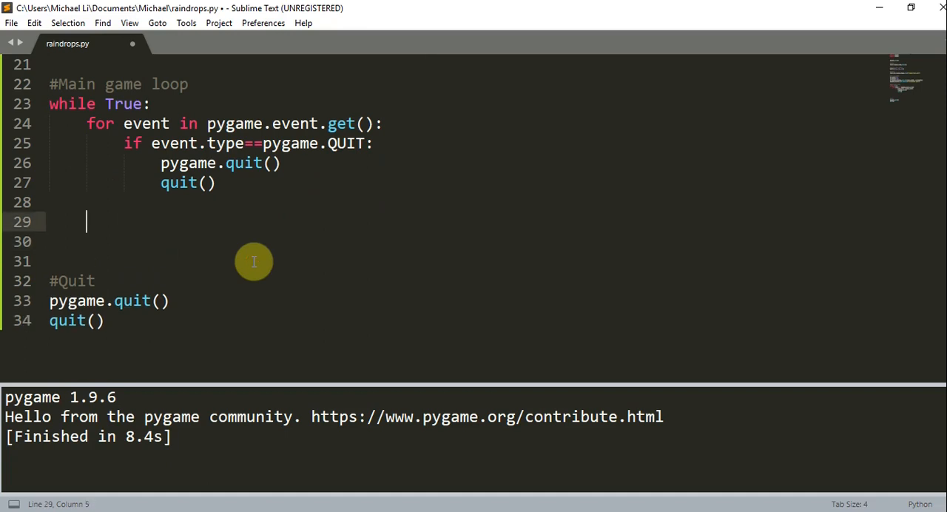
Add wn.fill(WHITE), pygame.display.flip() and clock.tick(30) to the loop, then rebuild.
type("wn.fill()")
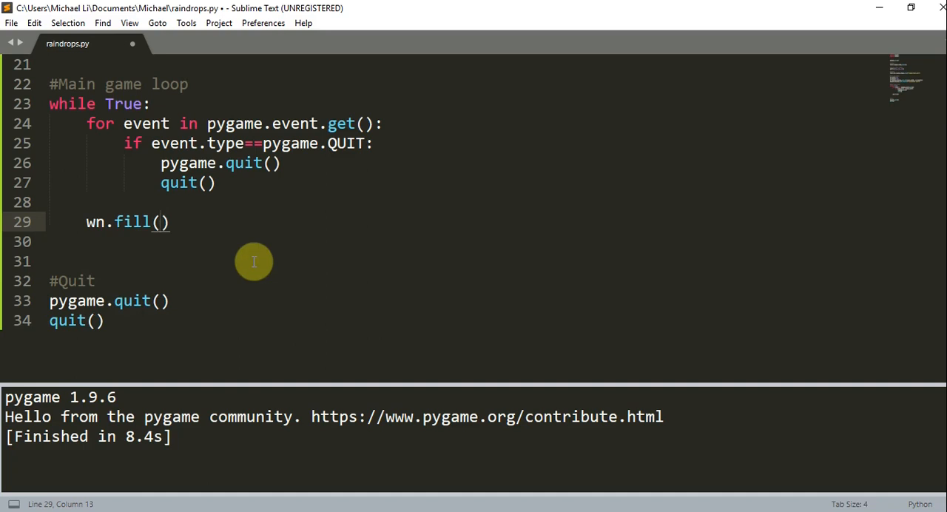
type("WHITE")
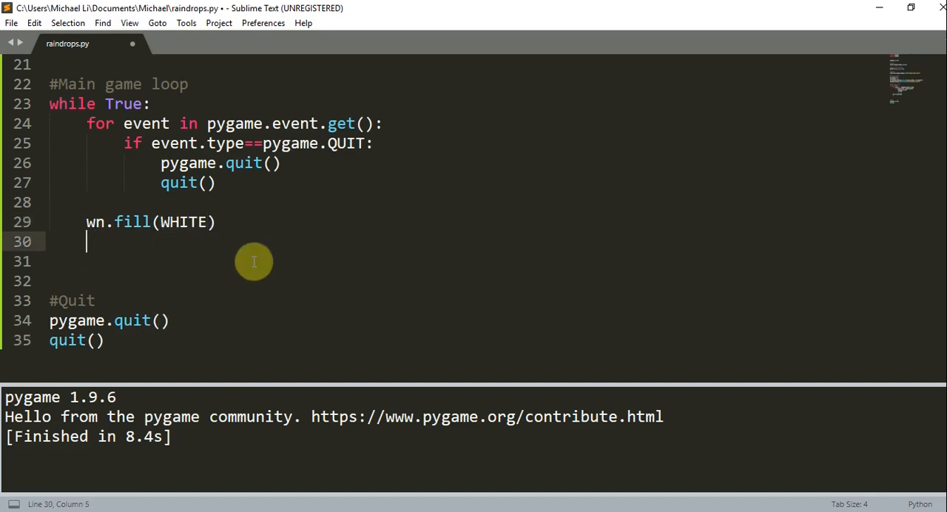
type("pyganme")
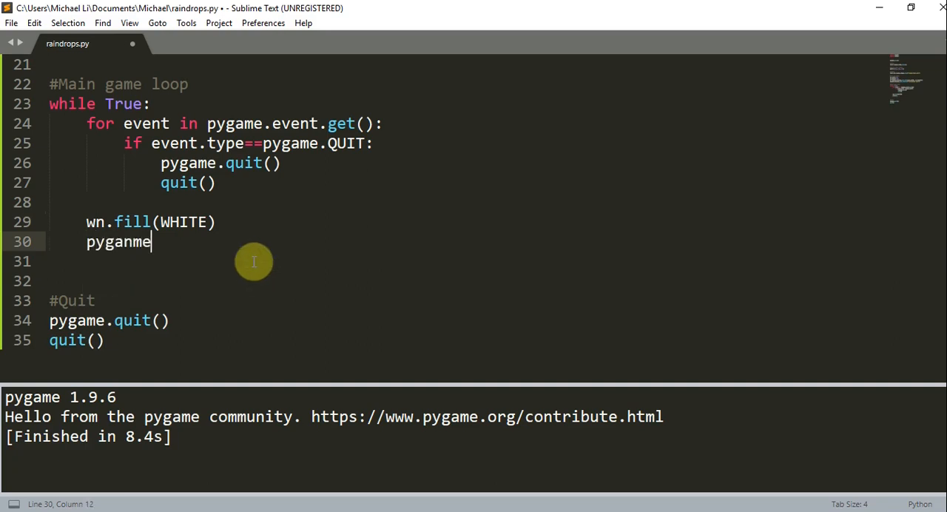
type(".display.")
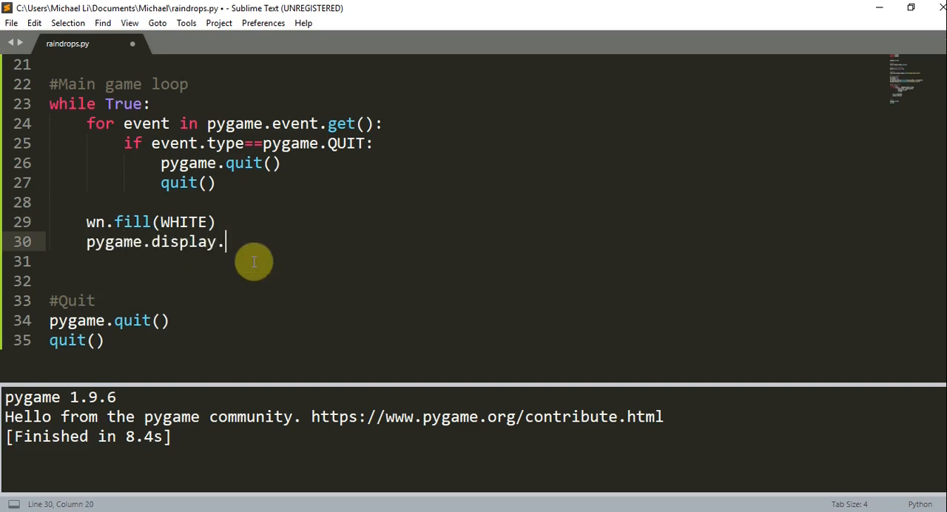
type("flip()")
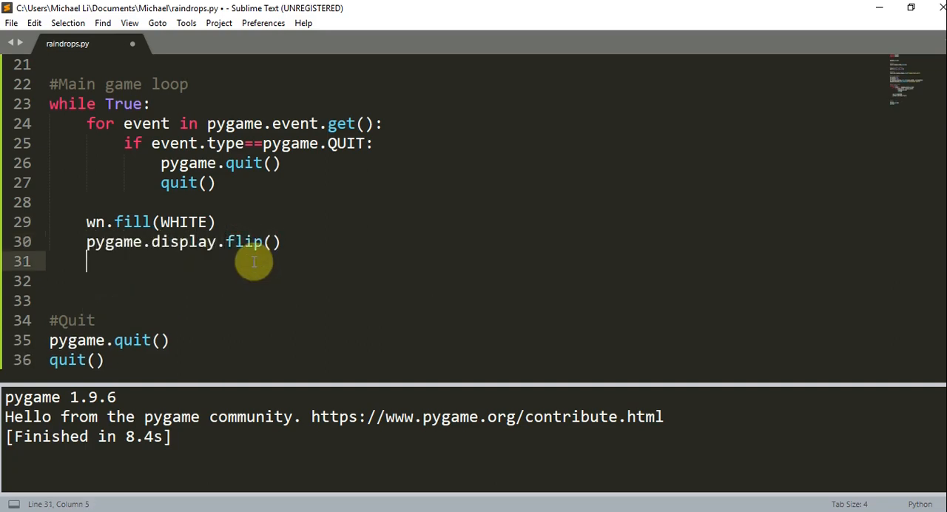
type("clock.tick")
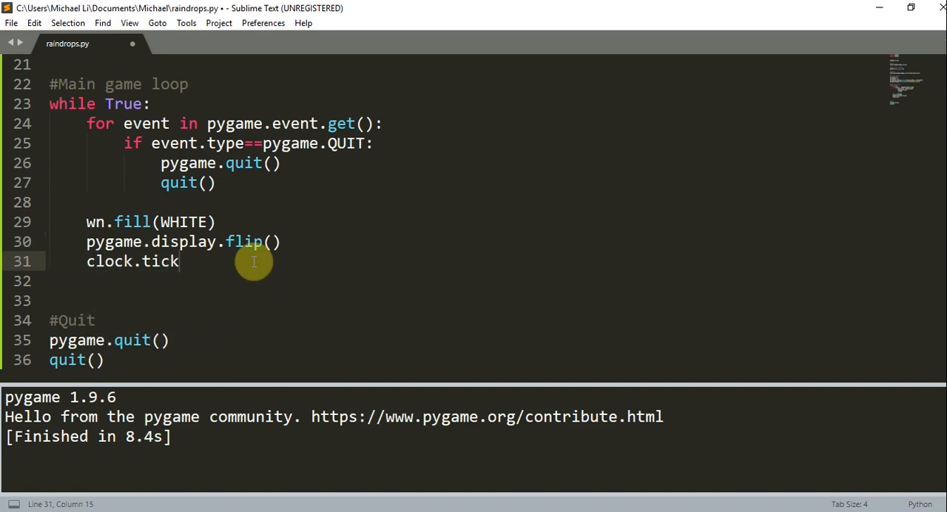
type("(30)")
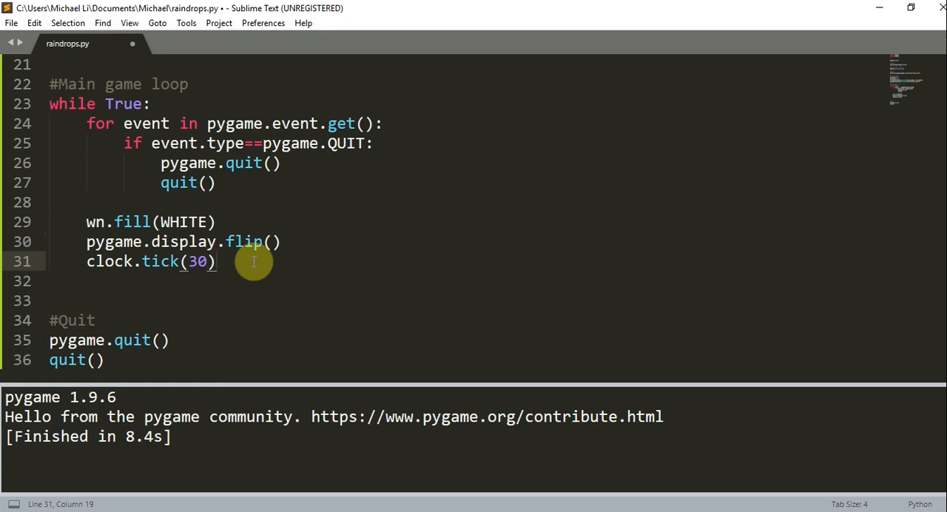
key("ctrl+b")
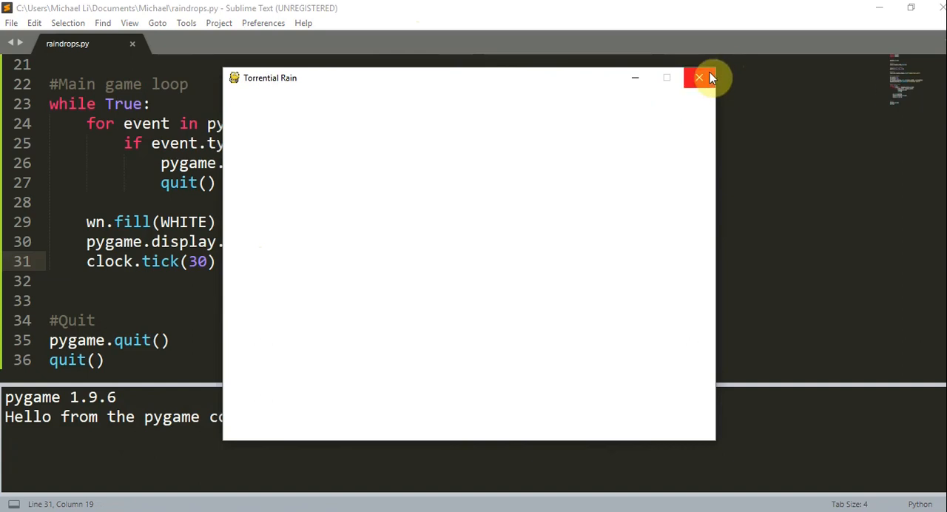
mouse_move(700, 78)
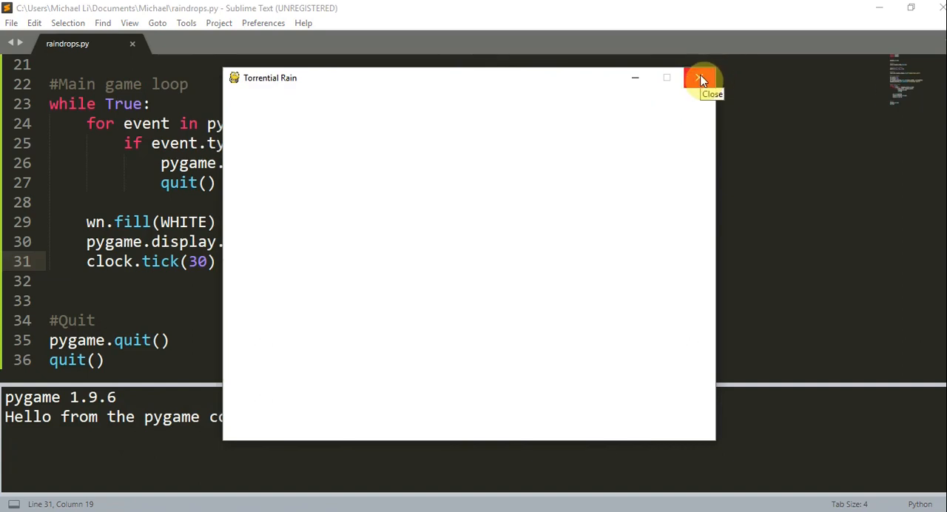
Close the white Torrential Rain window and scroll back to the top of the script.
left_click(701, 78)
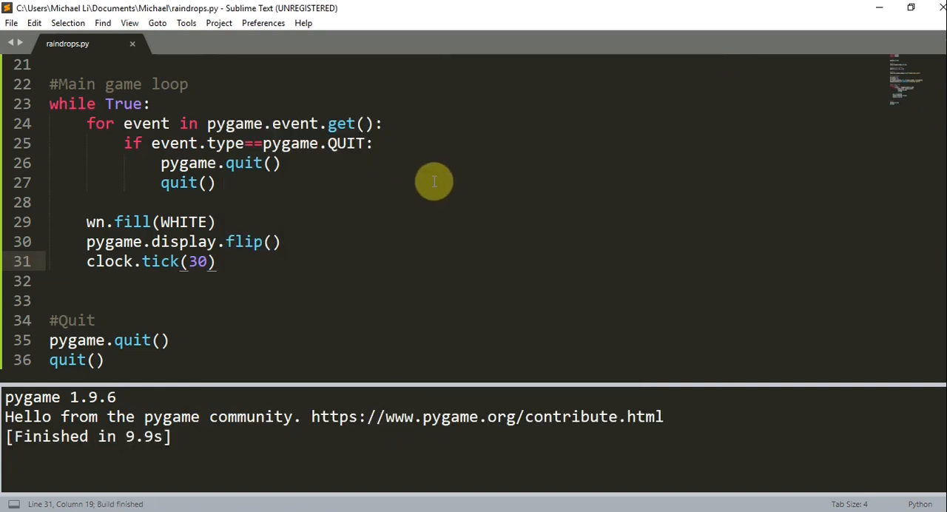
scroll("up", 3)
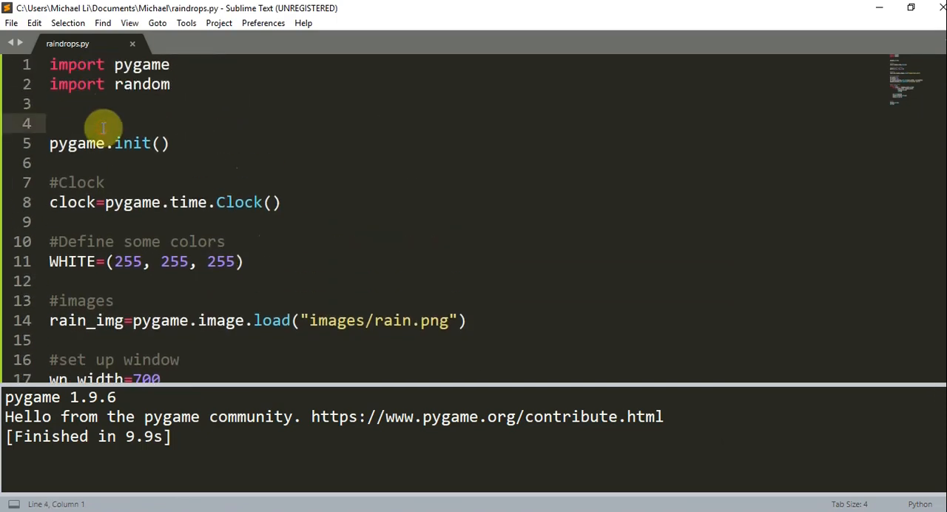
Declare class Rain(pygame.sprite.Sprite) whose __init__ calls the Sprite constructor.
type("class Rain")
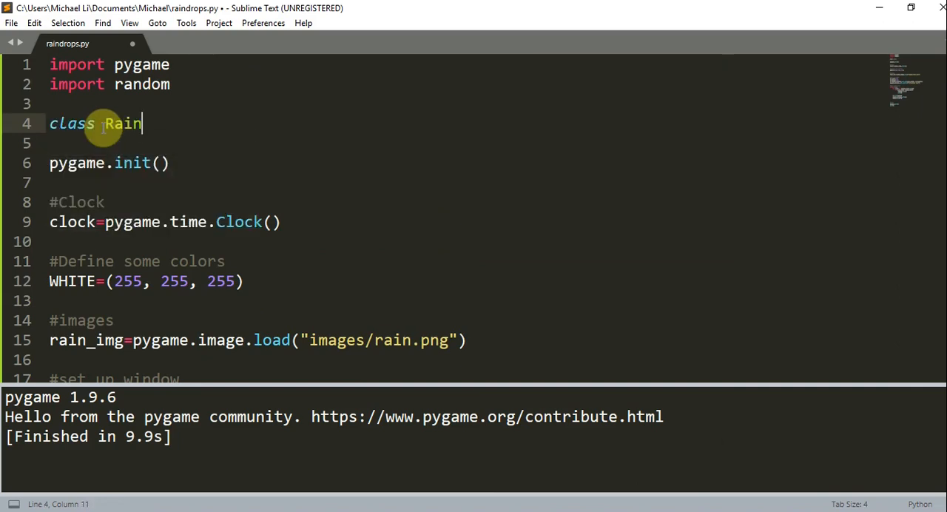
type("()")
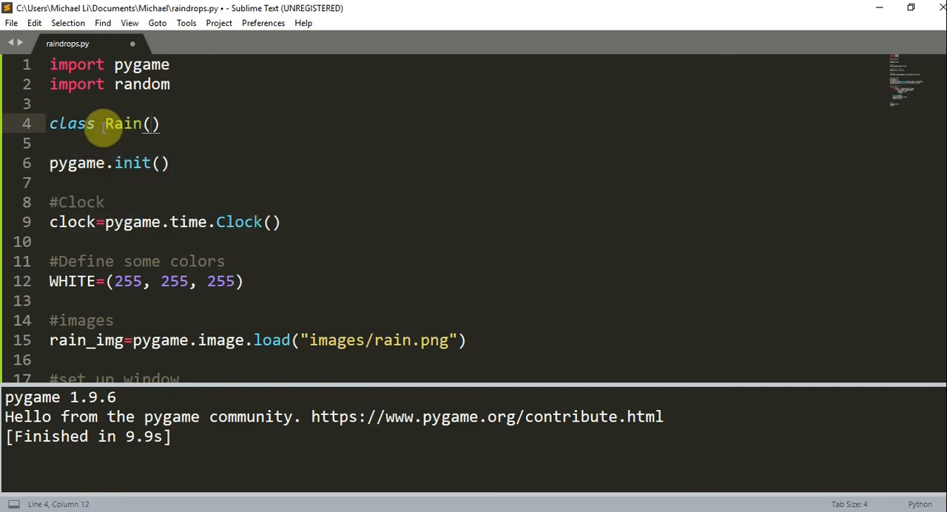
type("py")
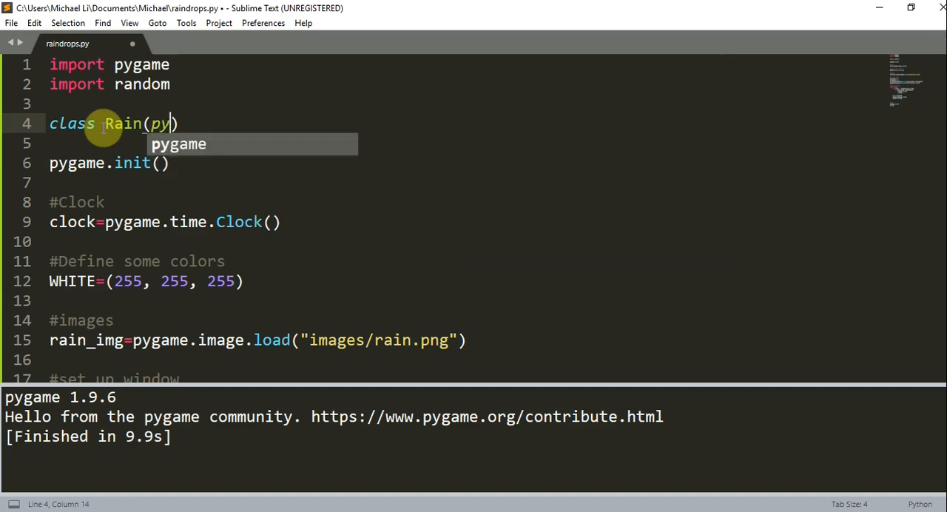
type("game.sprite.")
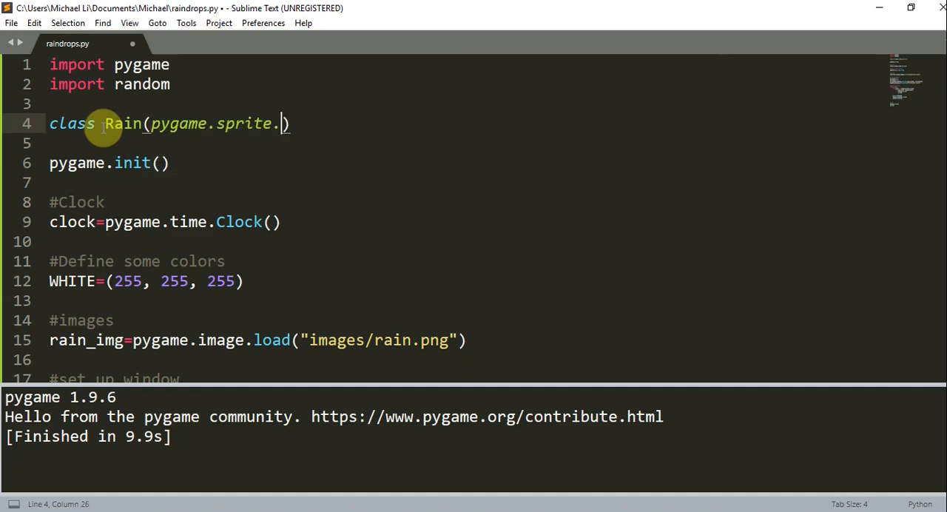
type("Sprite")
left_click(466, 143)
type("def")
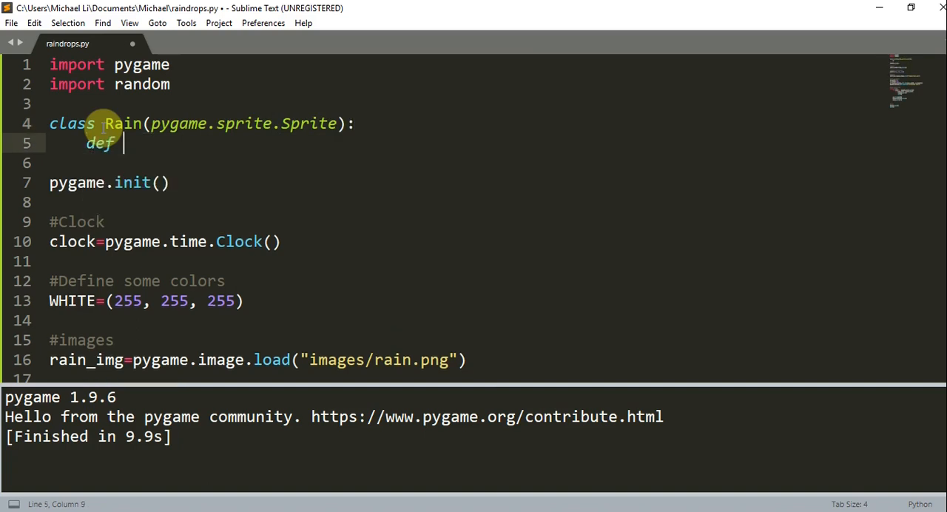
type("__init")
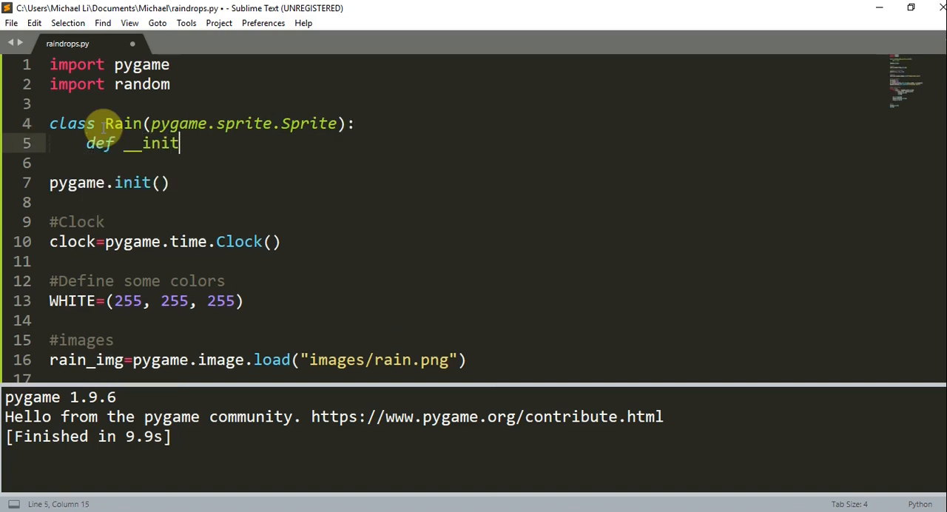
type("__(self):")
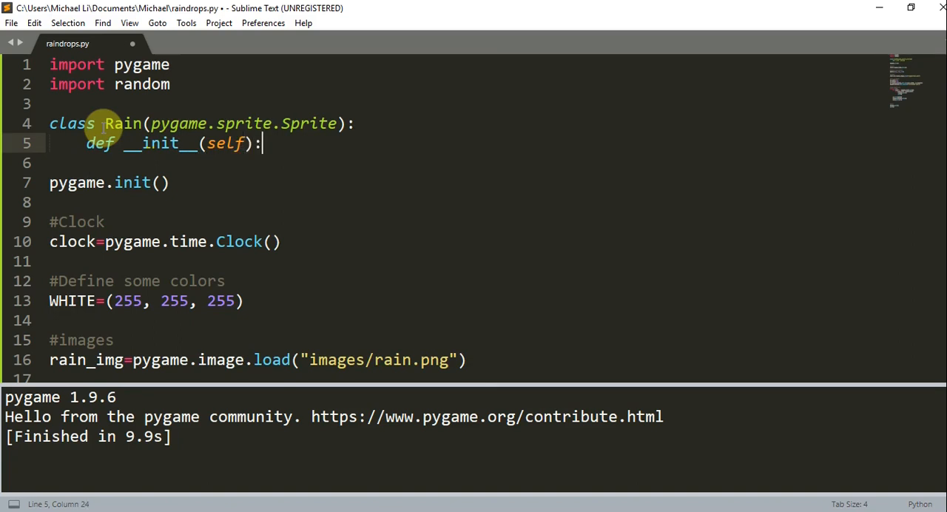
type("pygame")
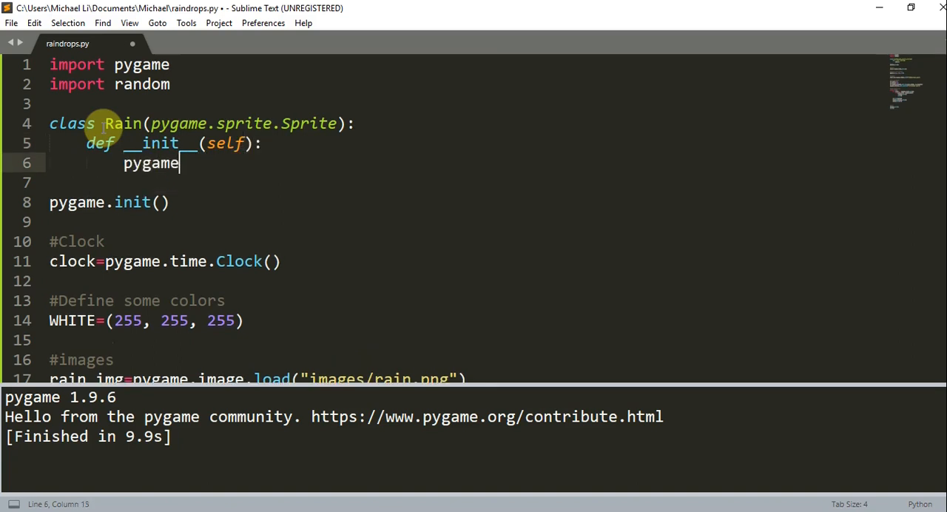
type(".sprite.Sprite.")
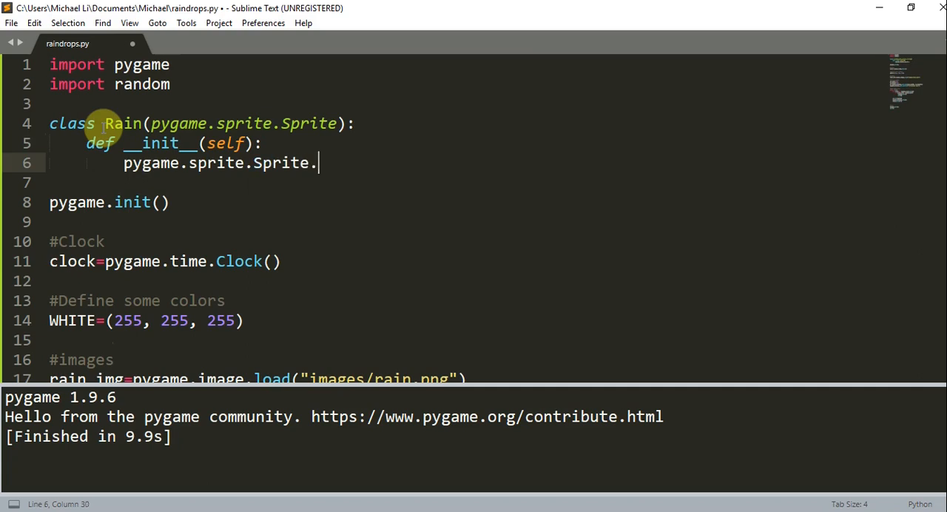
type("__init__(ss")
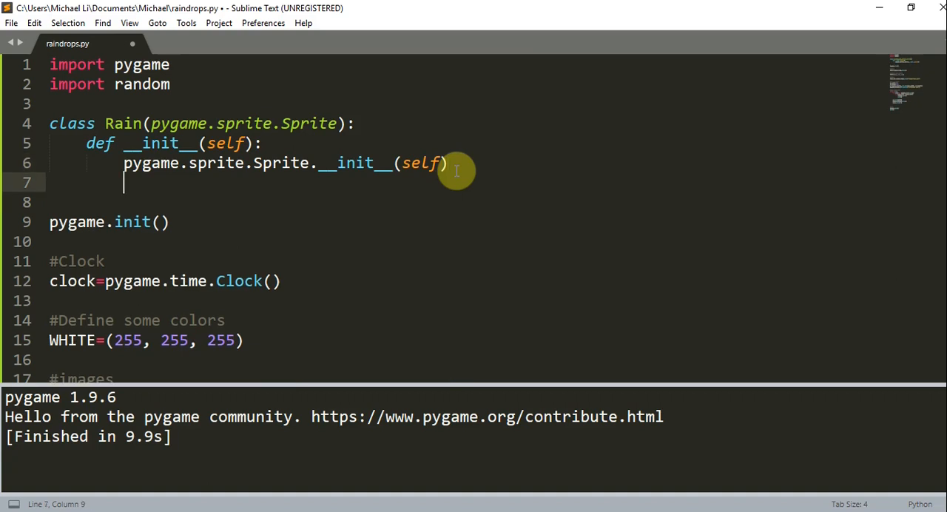
Set the sprite's image to rain_img and its rect from image.get_rect().
type("self.image=")
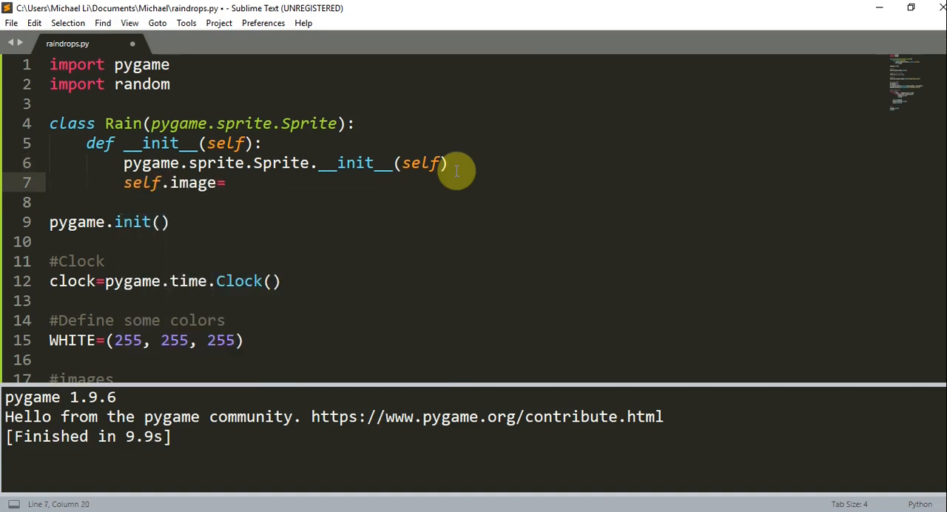
type("rain_img")
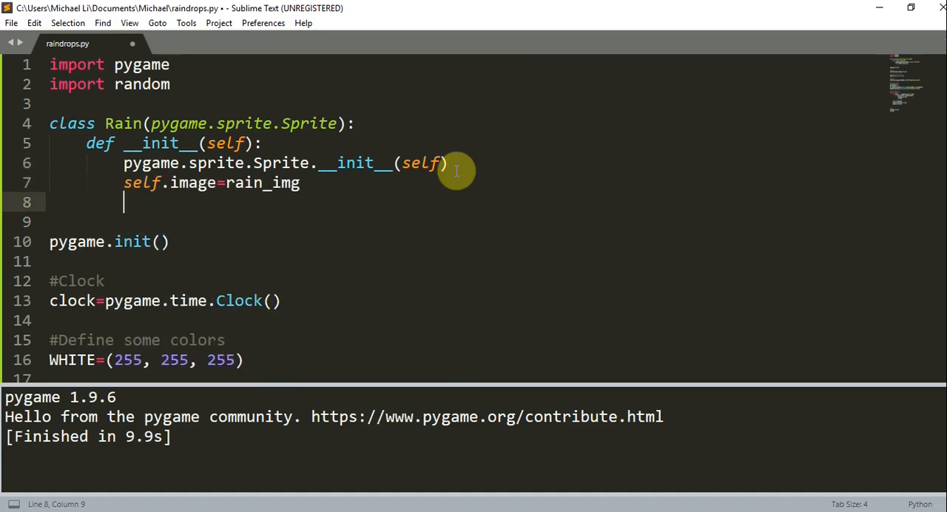
type("self.recxt")
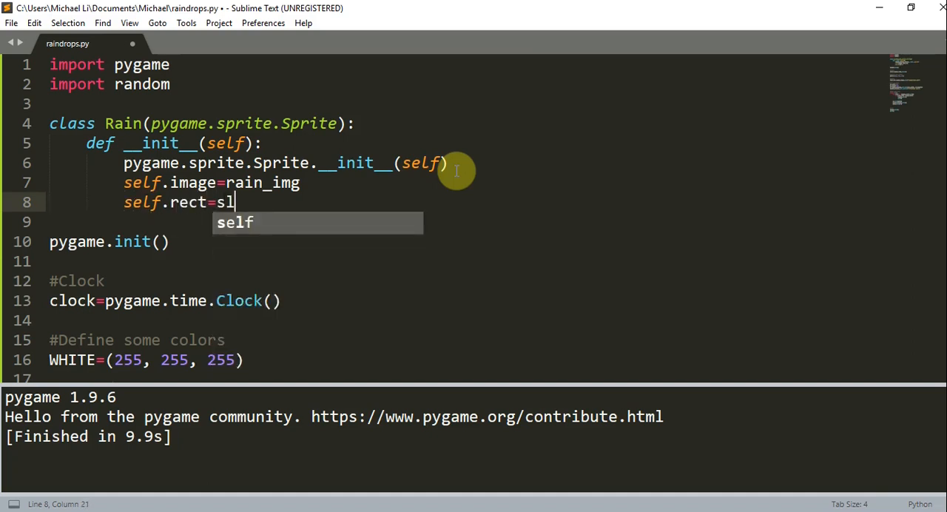
type("elf.image.get_")
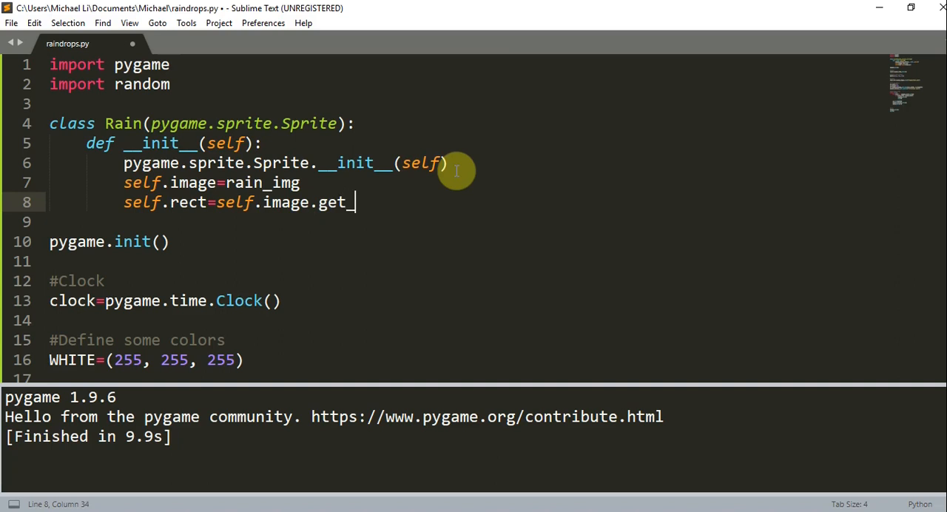
type("rect()")
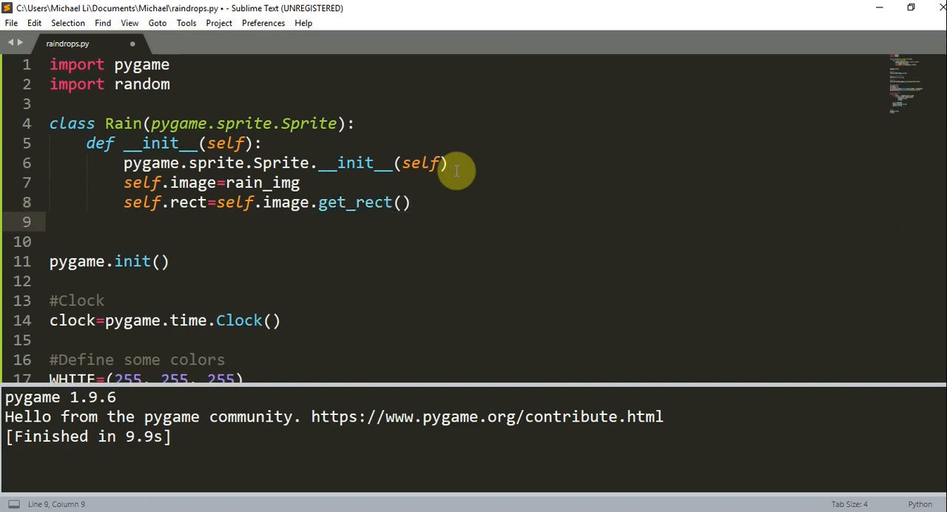
Set self.speedx=3 and self.speedy=random.randint(5, 25).
type("self.s")
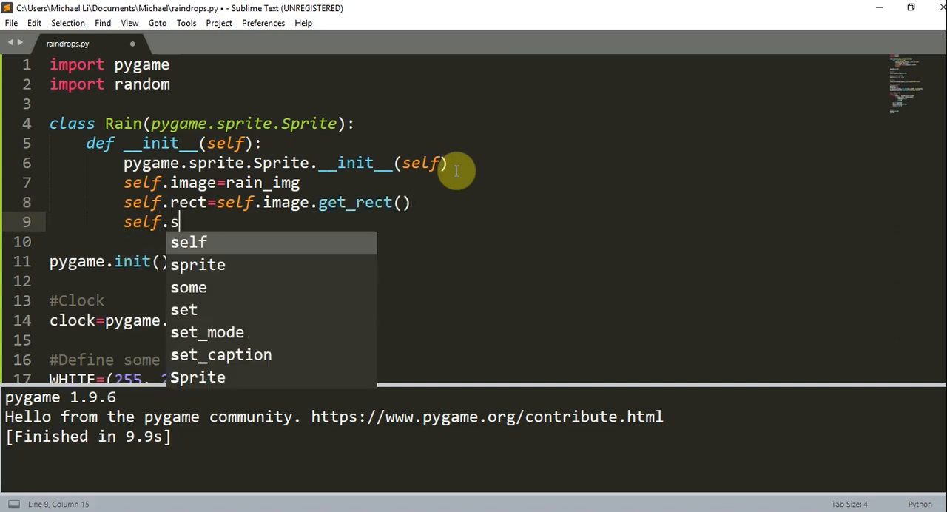
type("peedx=3")
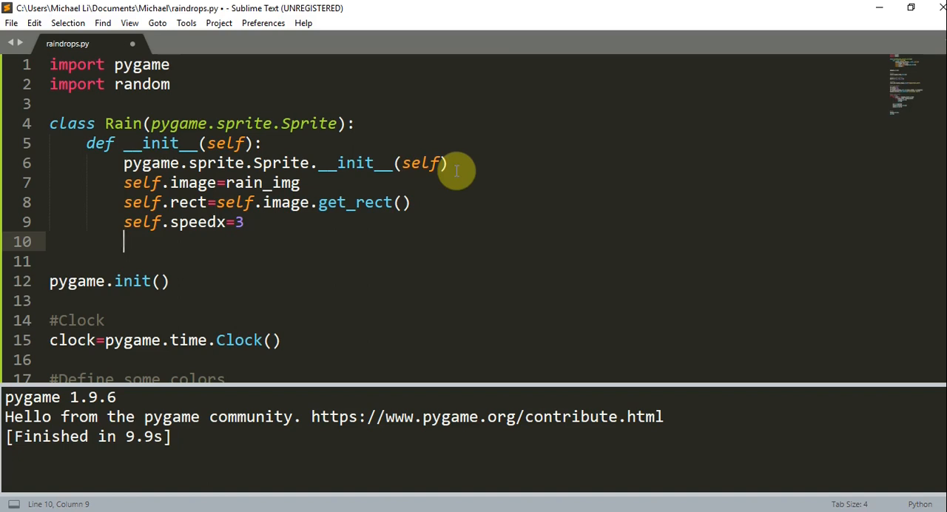
type("self.")
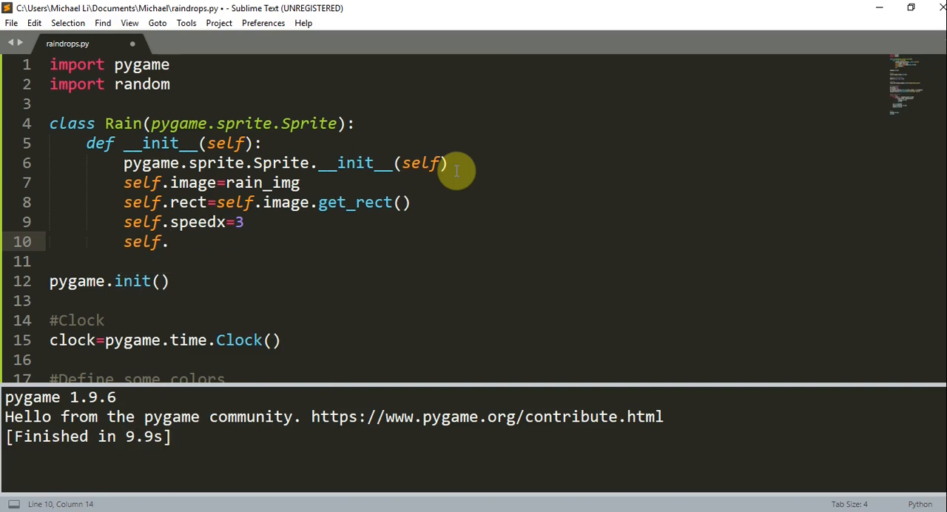
type("speed")
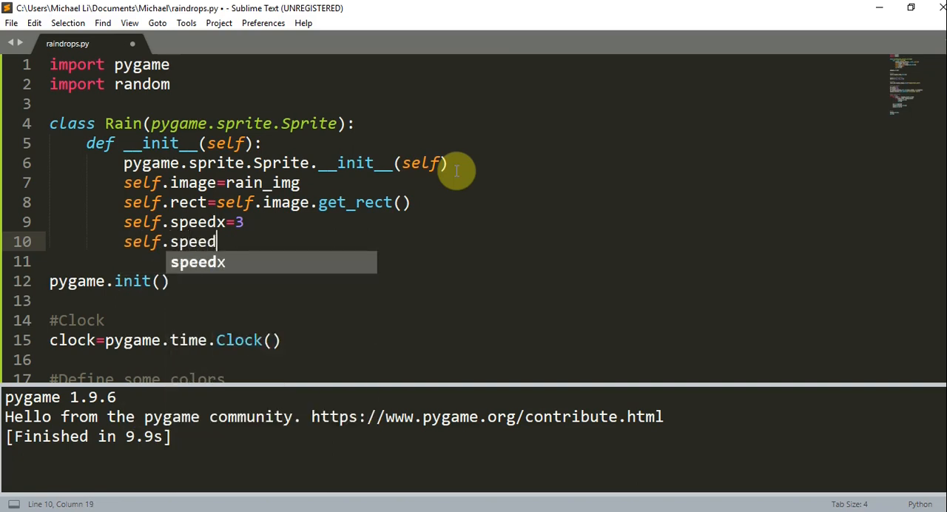
type("y=")
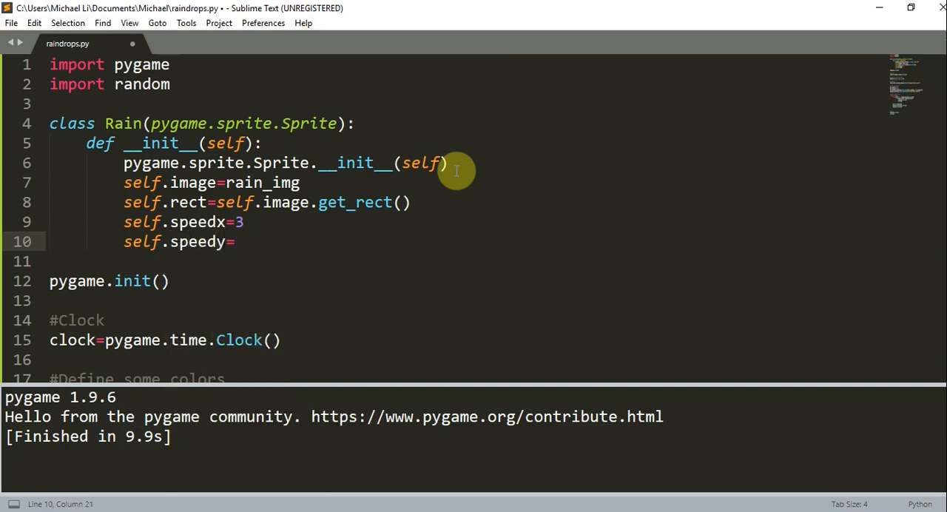
type("randint")
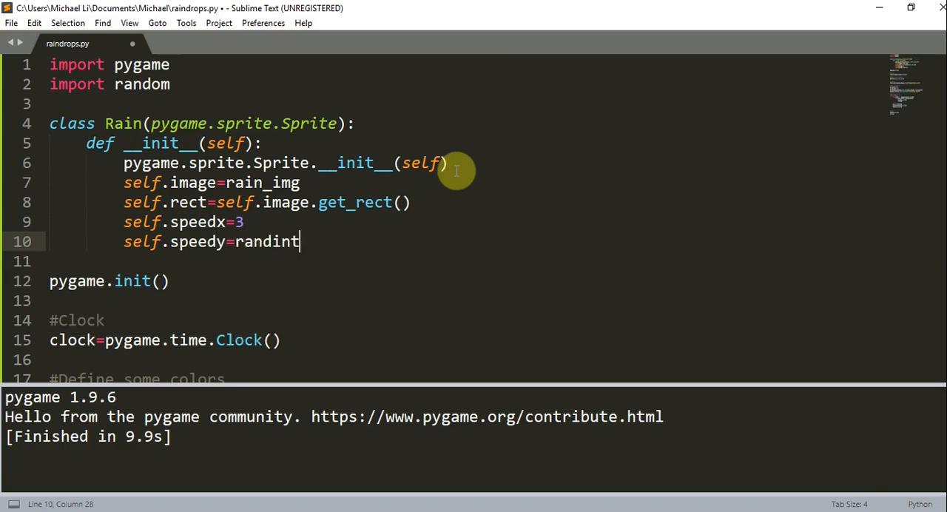
key("BackSpace")
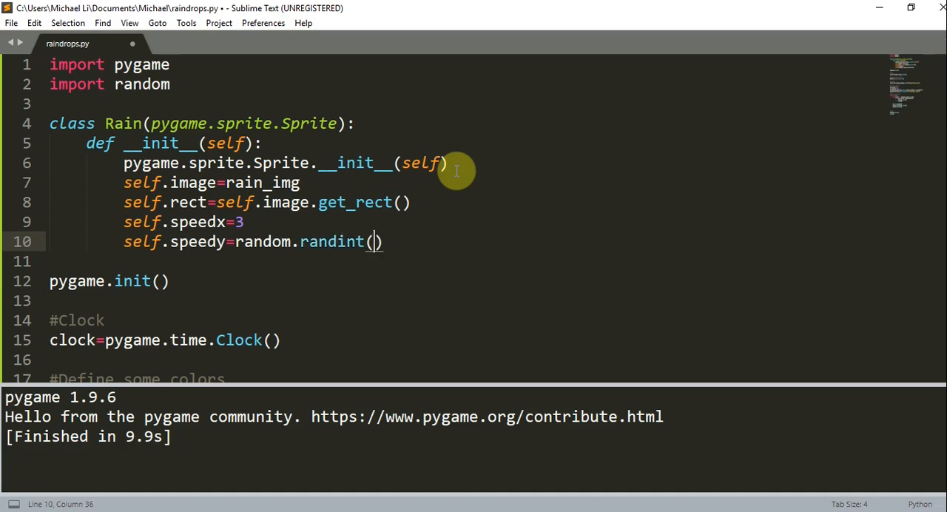
type("5, 25")
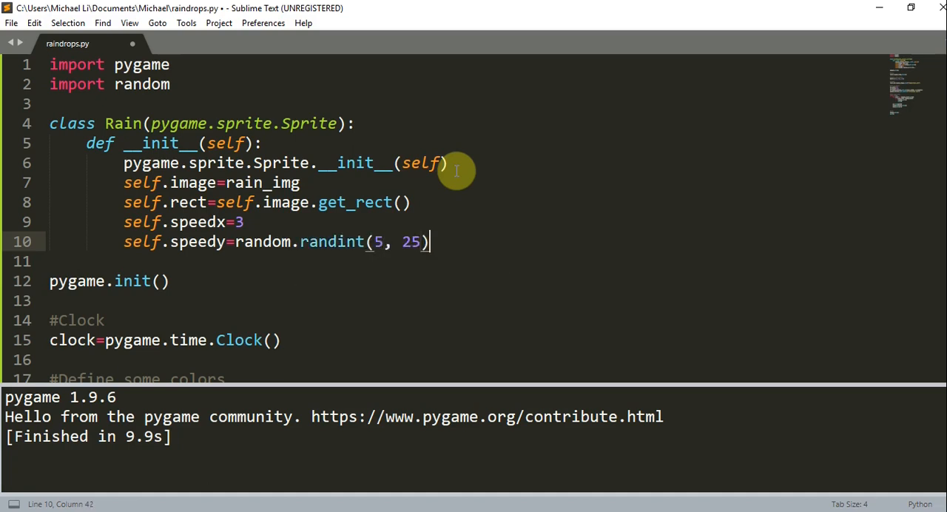
key("enter")
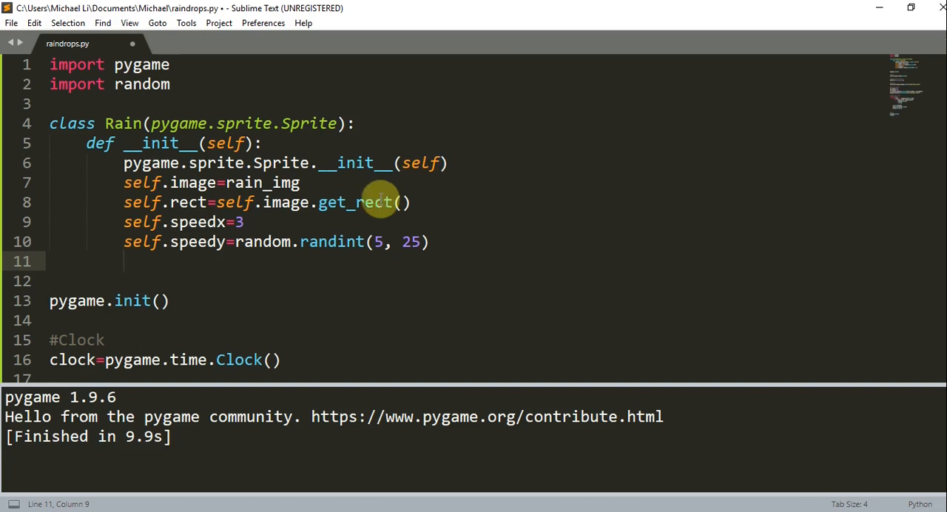
mouse_move(355, 222)
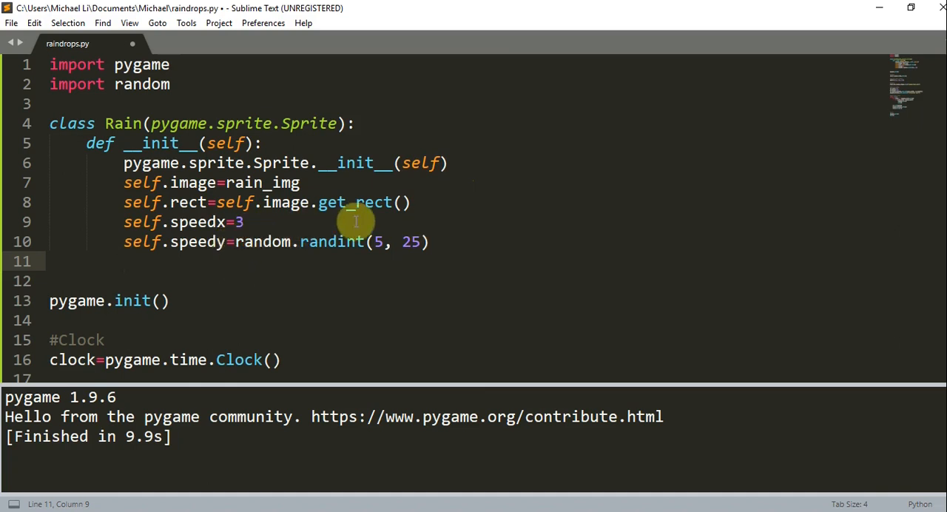
mouse_move(360, 252)
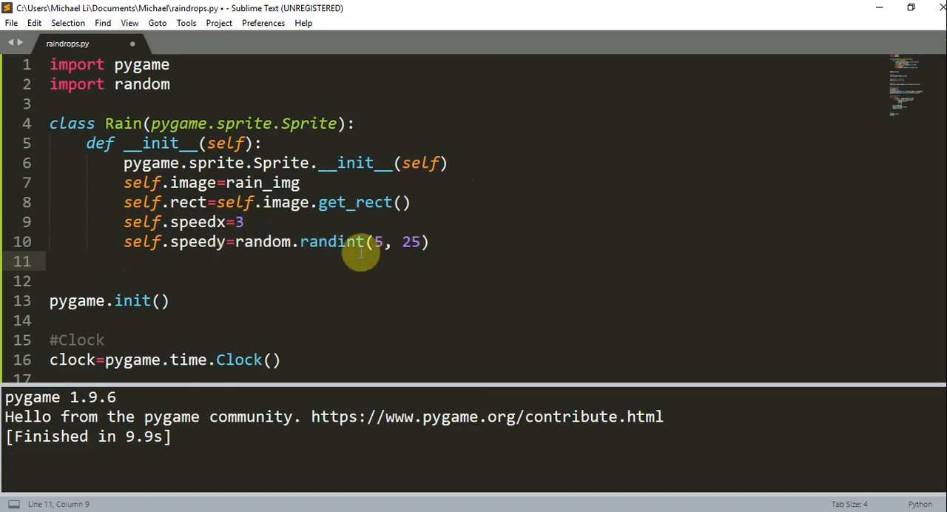
Set self.rect.x=random.randint(-100, wn_width).
type("s")
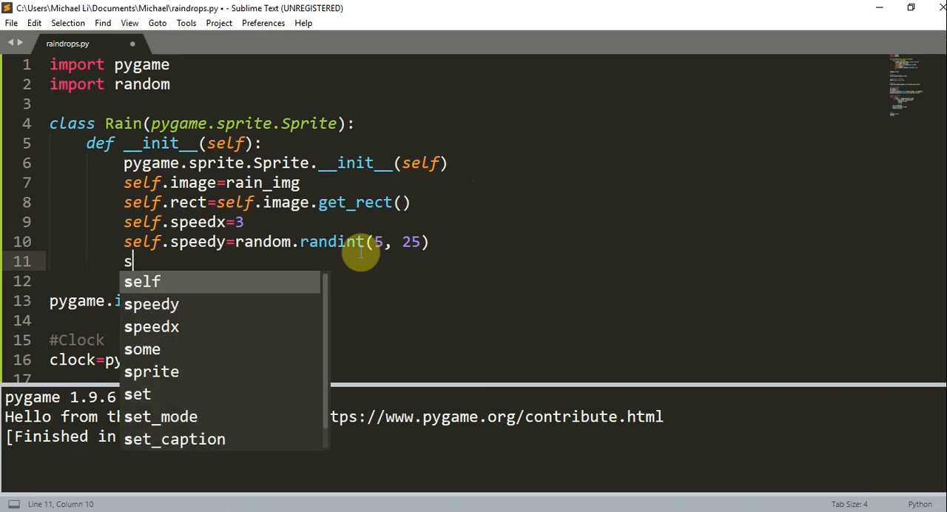
type("elf.rect.x")
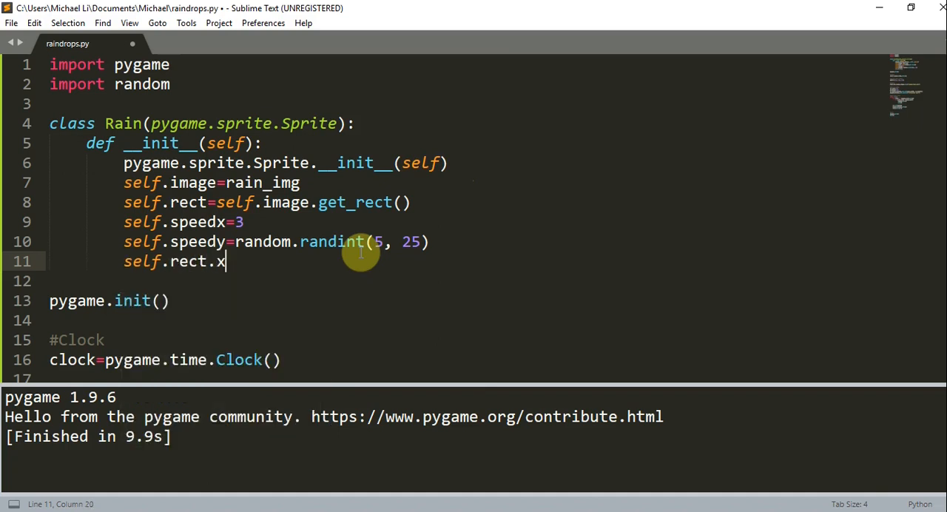
type("=random.")
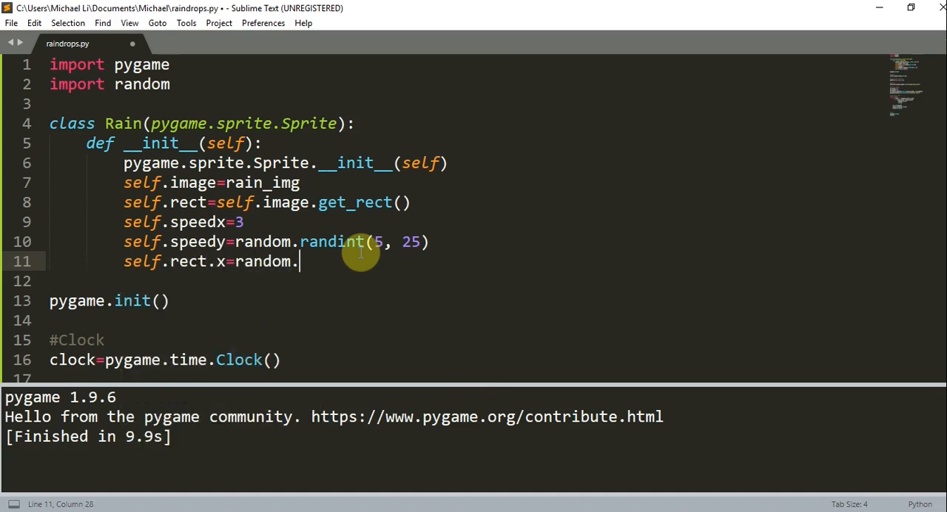
type("randint(")
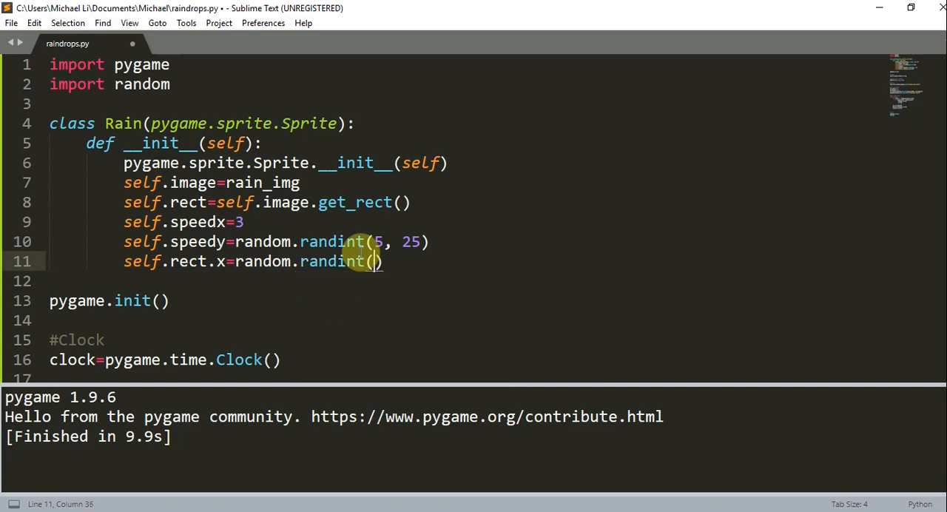
type("-100, w")
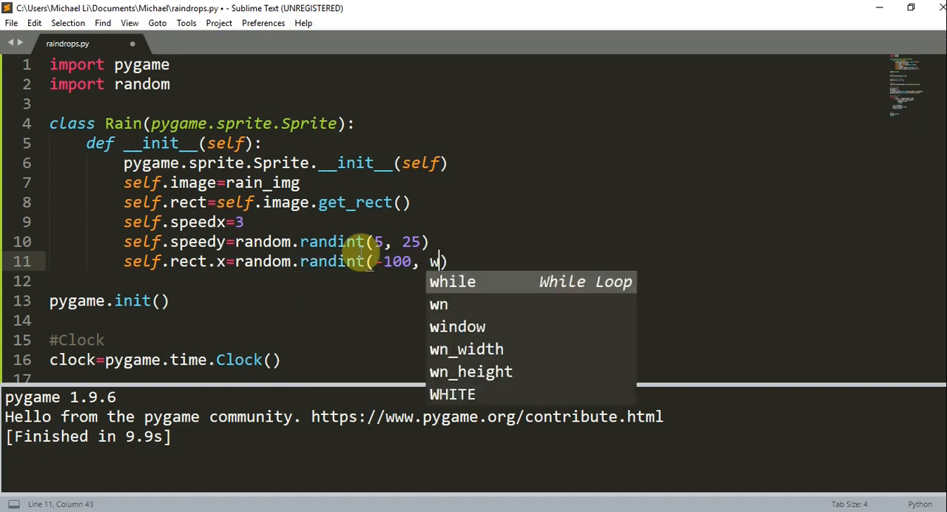
type("n_wiw")
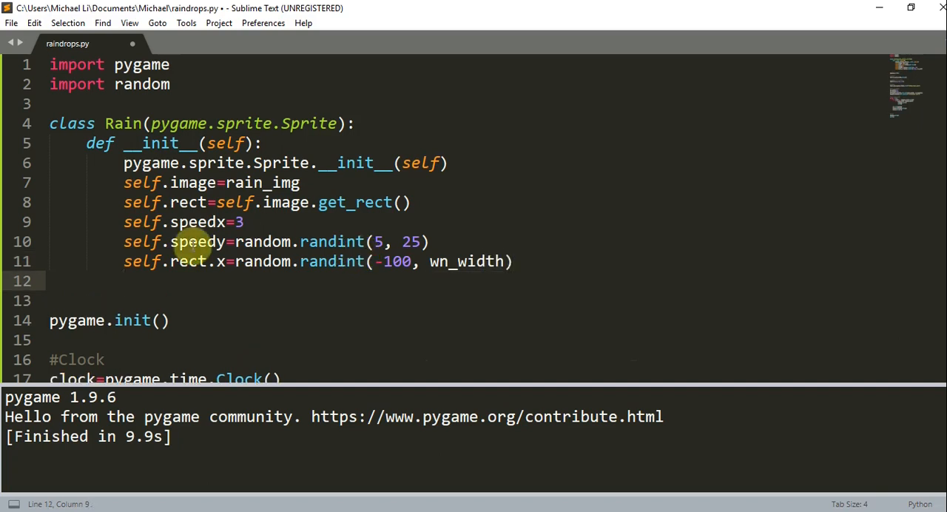
mouse_move(289, 242)
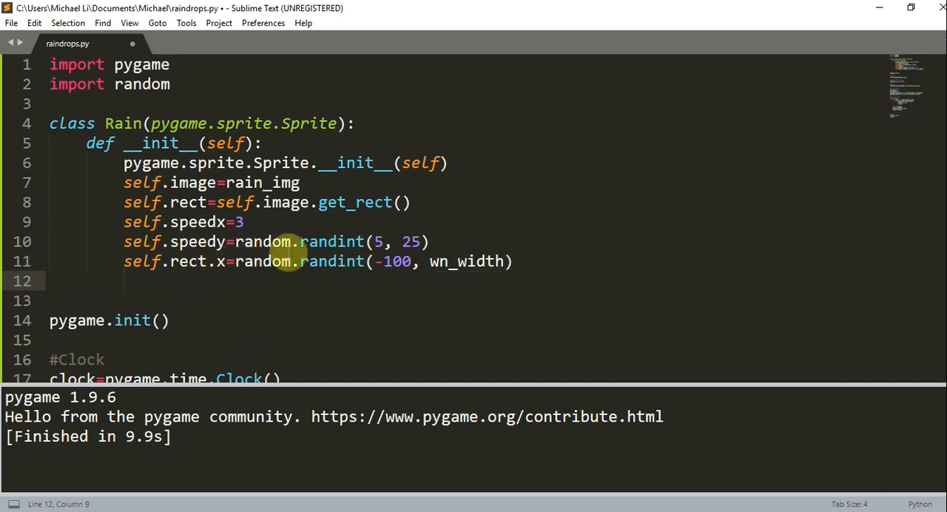
Set self.rect.y=random.randint(-wn_height, -5) and save raindrops.py.
type("self.")
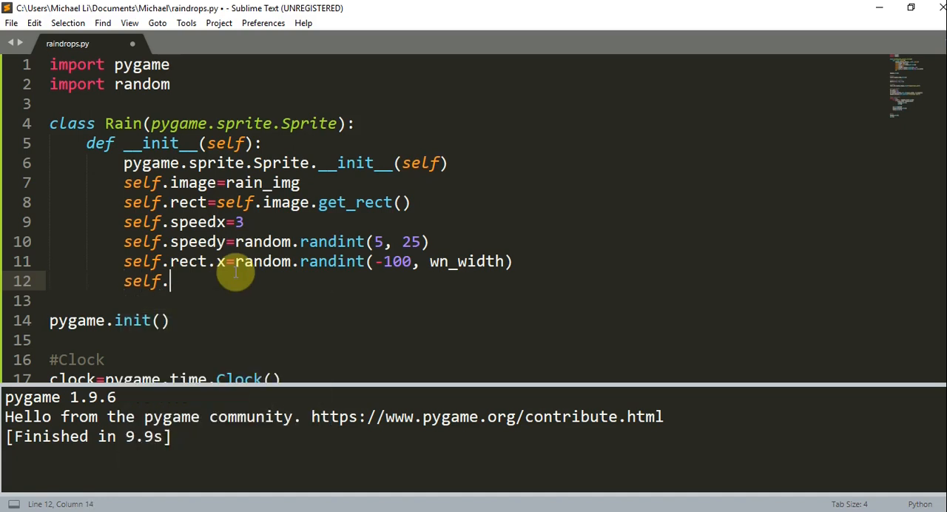
type("rect.y=")
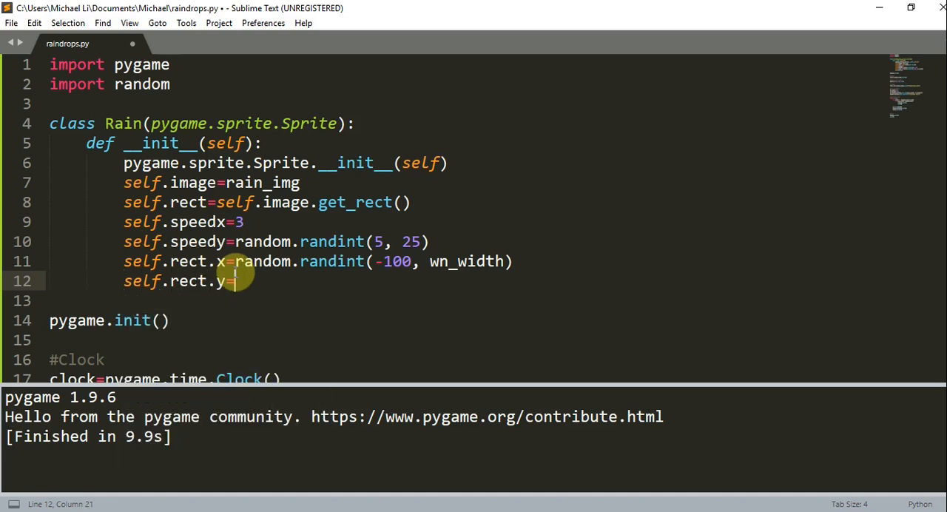
type("random.randint")
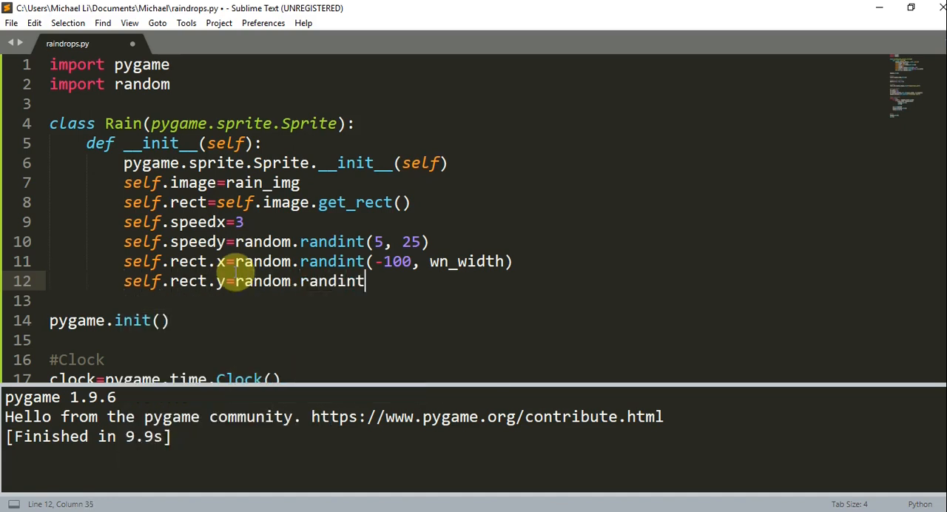
type(")-2n")
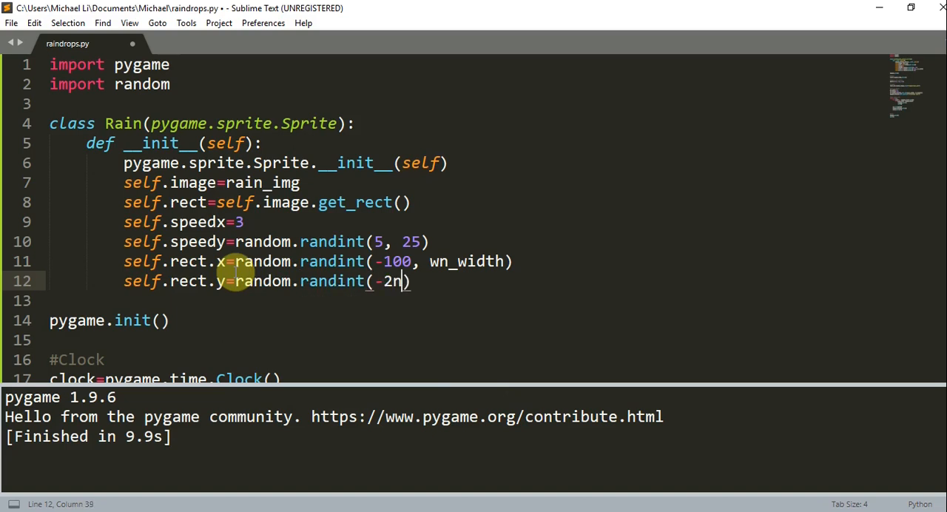
type("heigh")
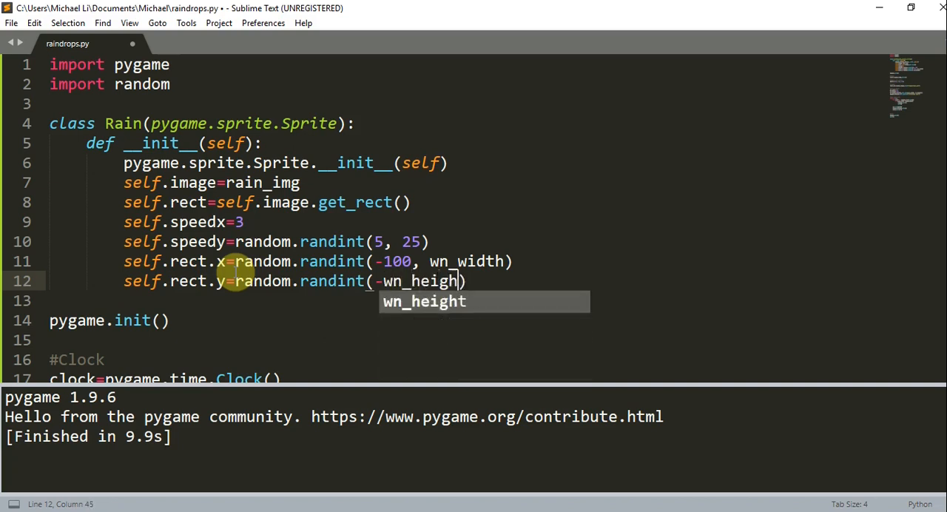
type(",")
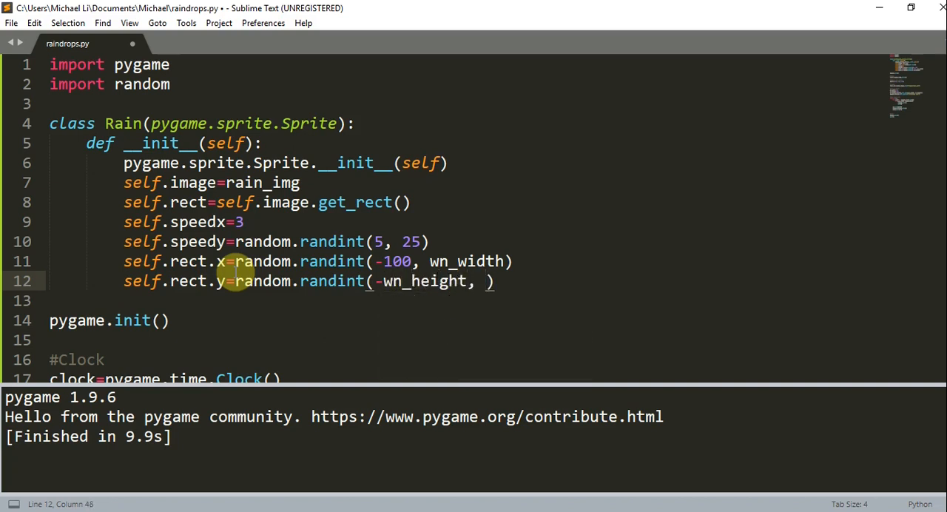
type("-5")
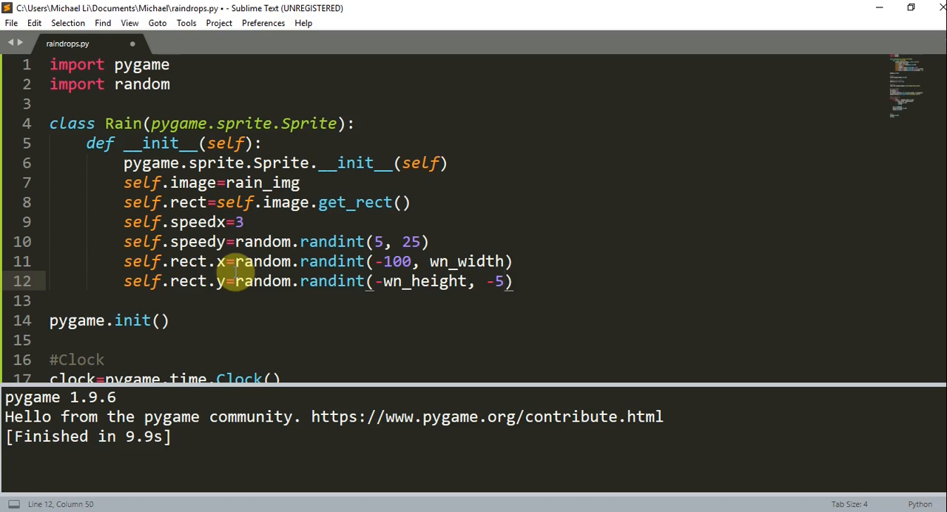
key("ctrl+s")
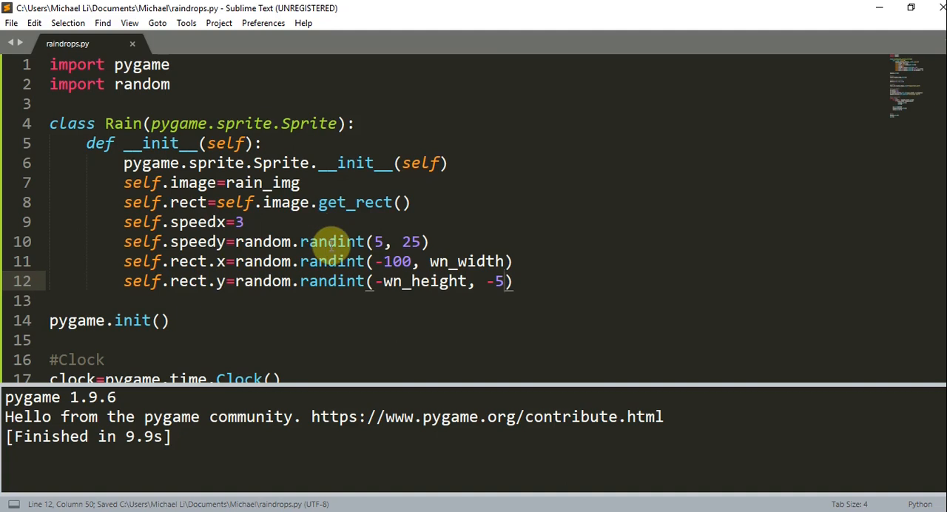
mouse_move(501, 281)
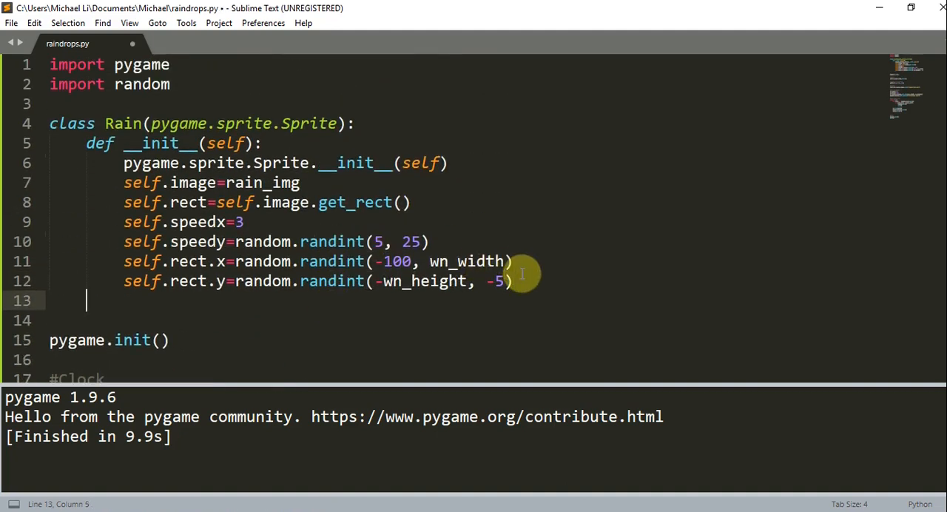
Write update() so self.rect.x adds self.speedx and self.rect.y adds self.speedy.
type("def update(self):")
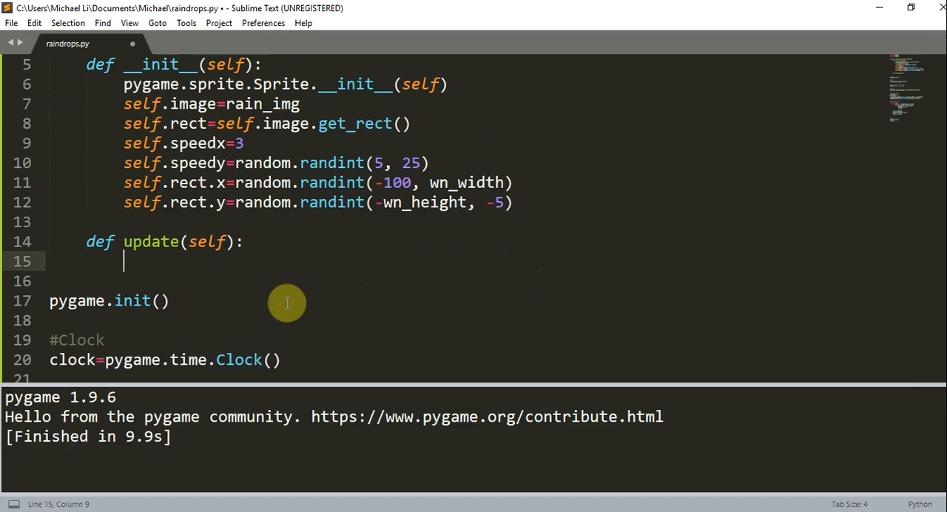
key("enter")
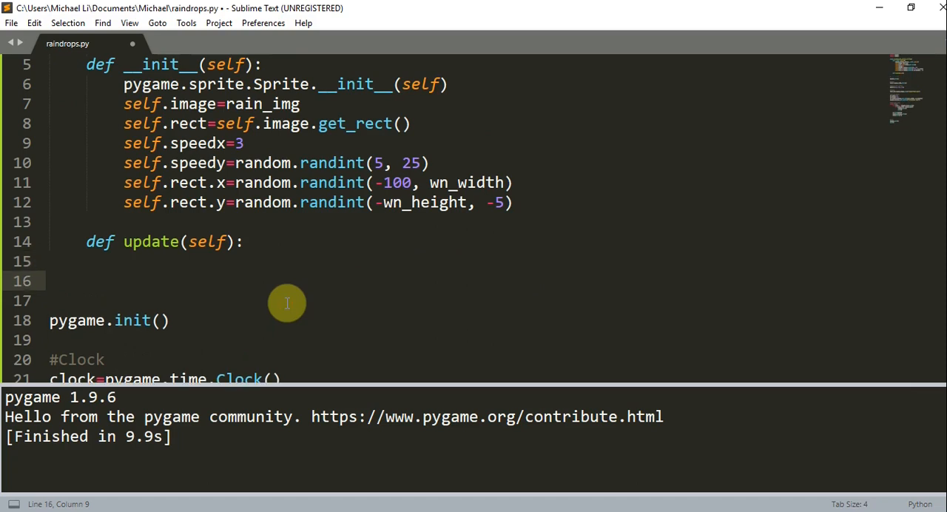
type("self.rect.x")
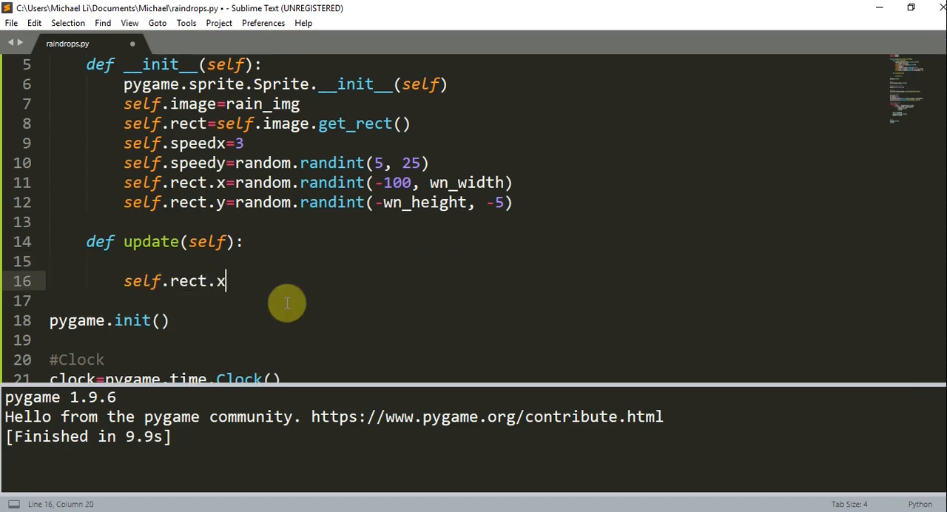
type("=sel")
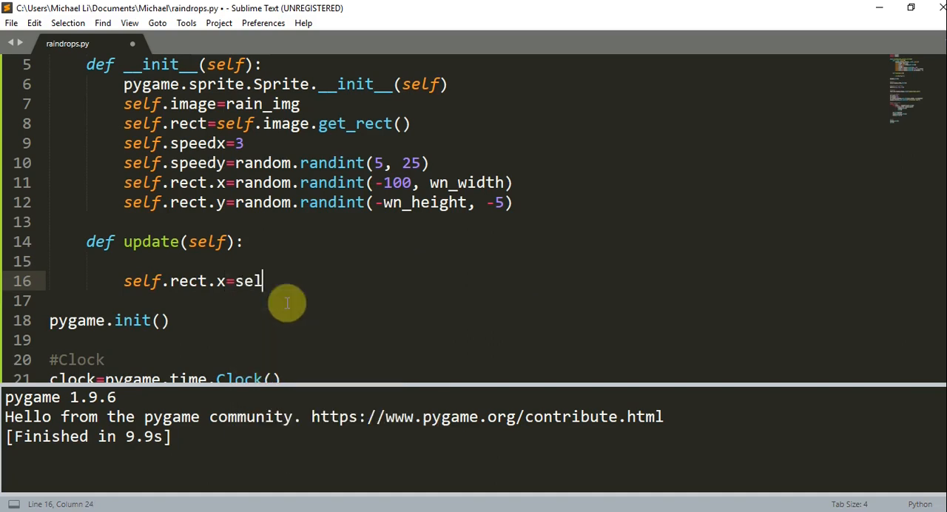
type("f.rect.x+")
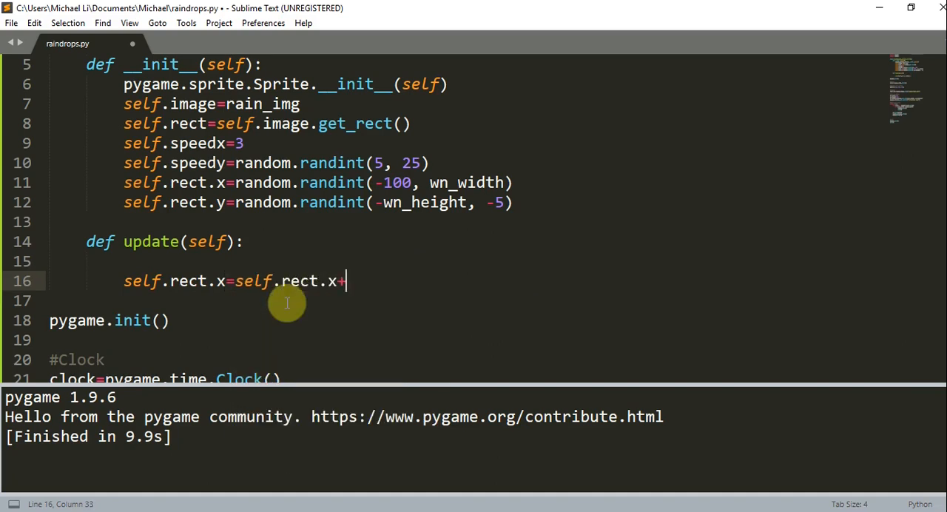
type("self.speedx")
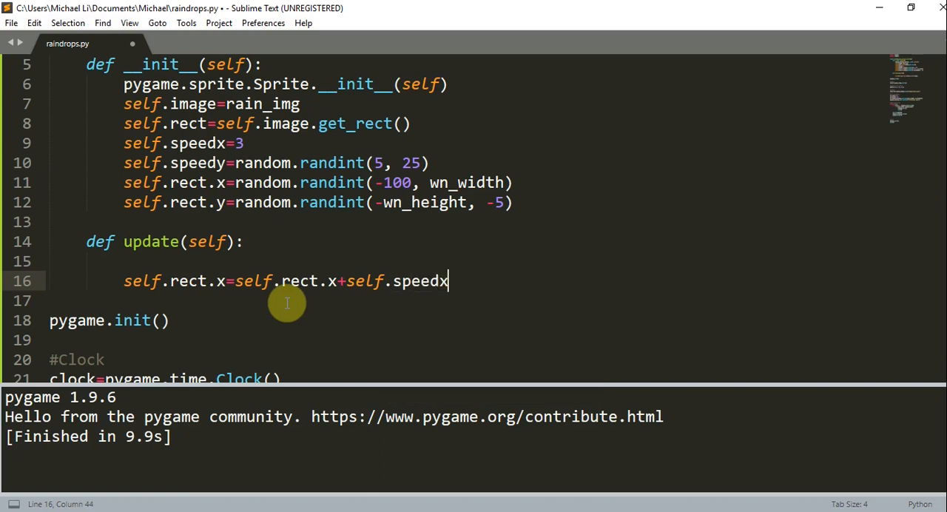
type("self.rect.y=s")
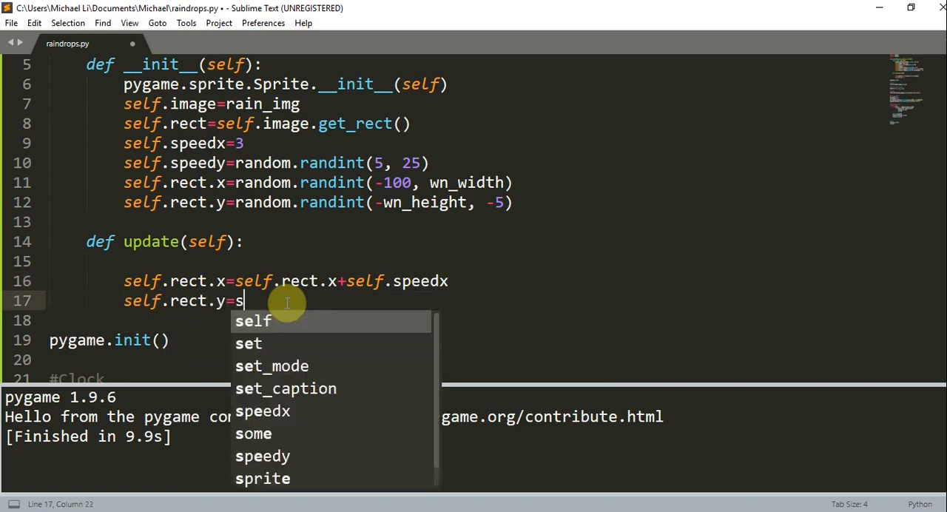
type("elf.rect")
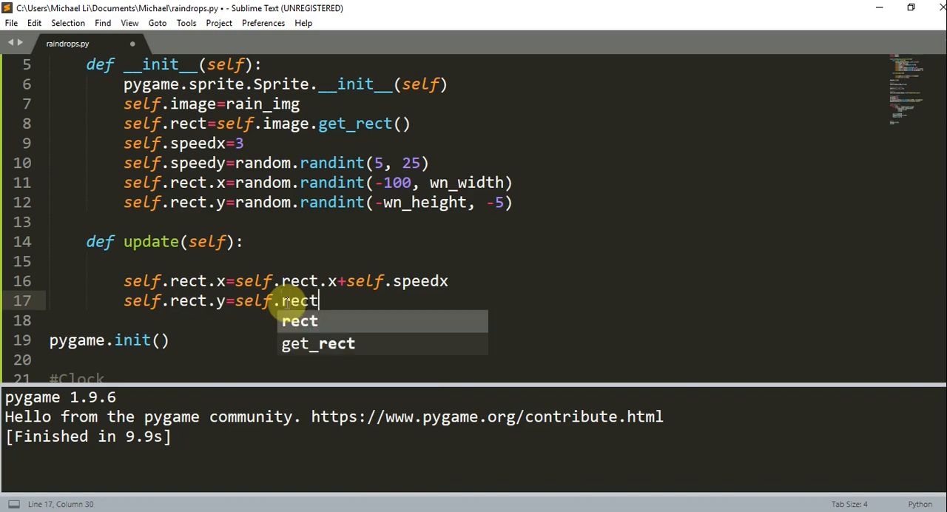
type(".y+self.")
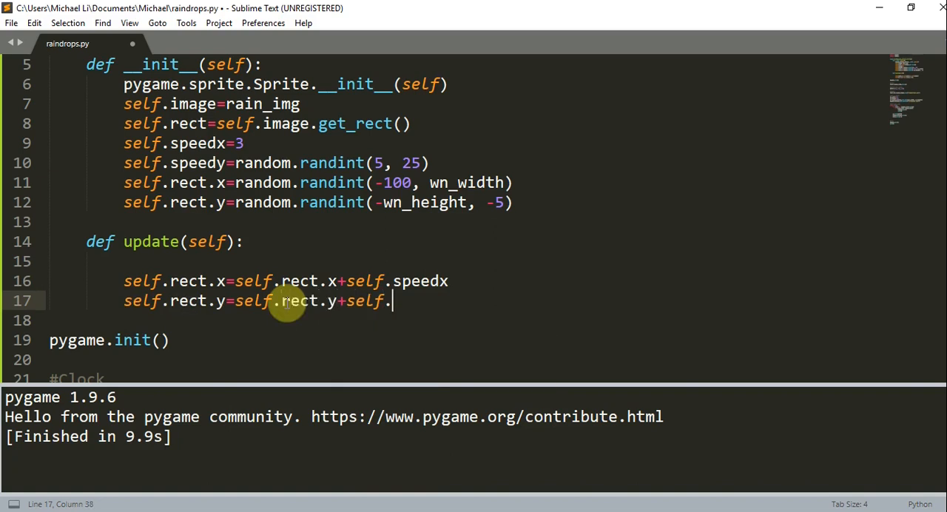
type("speedy")
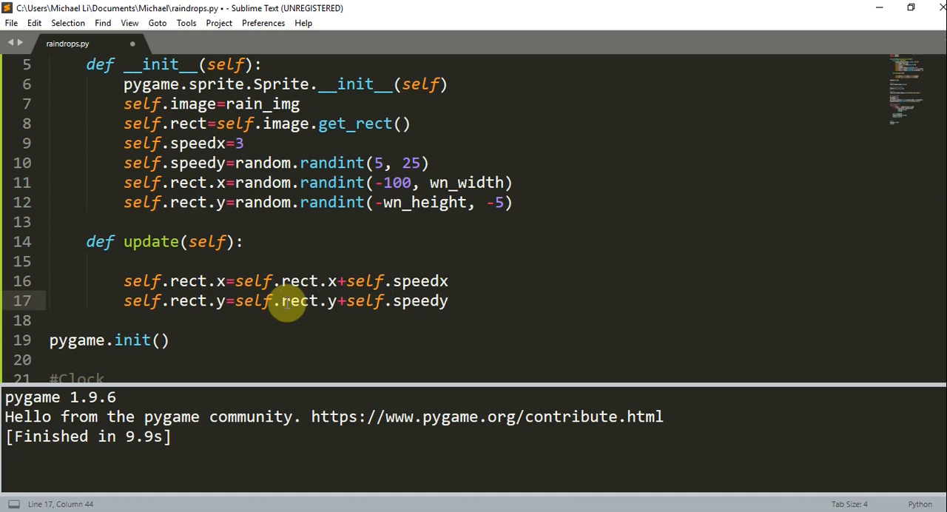
left_click(50, 261)
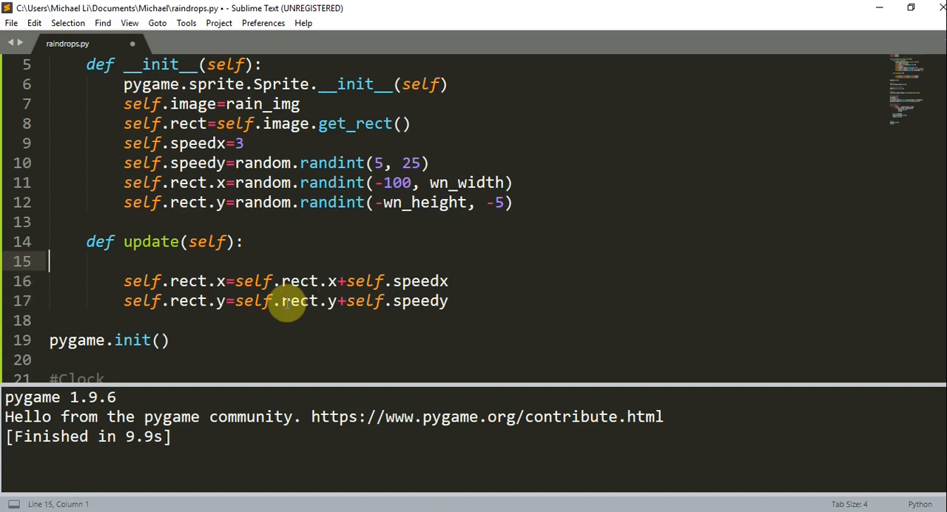
Add an 'if self.rect.bottom>wn_height:' check at the top of update().
key("enter")
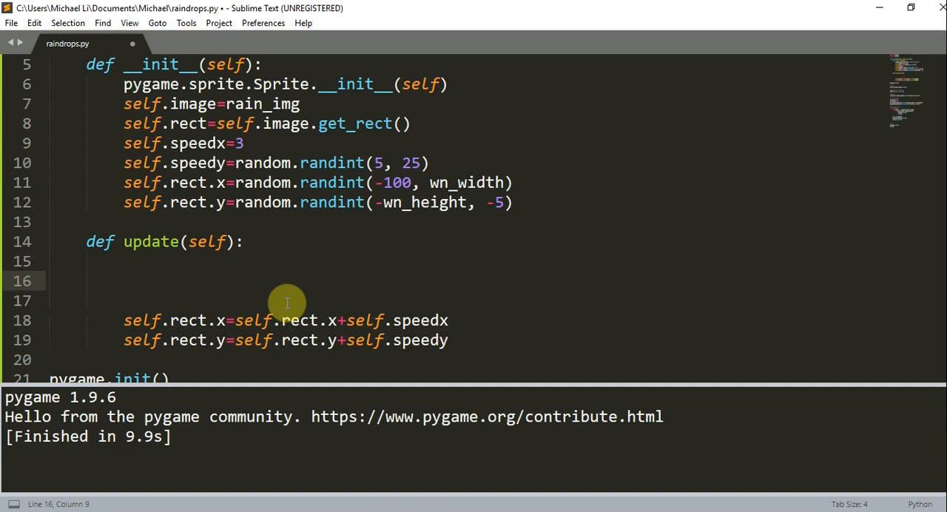
type("if")
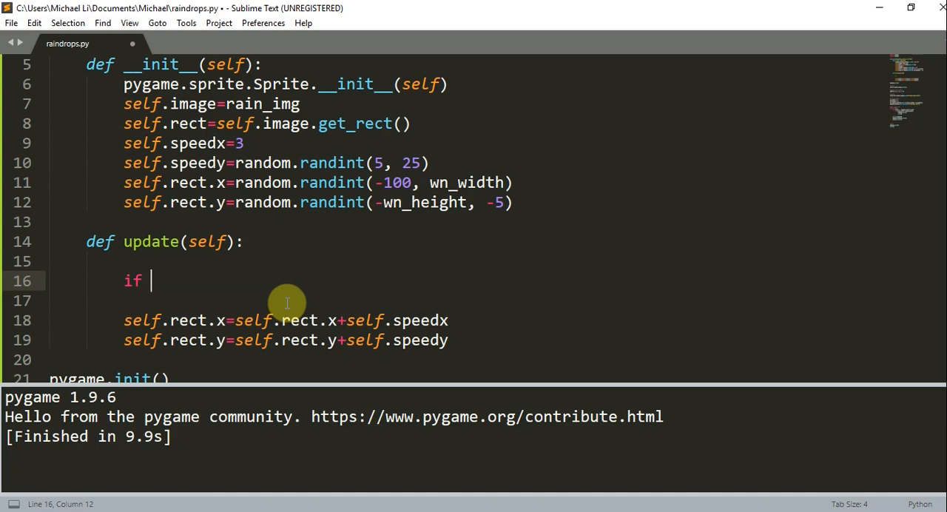
type("self")
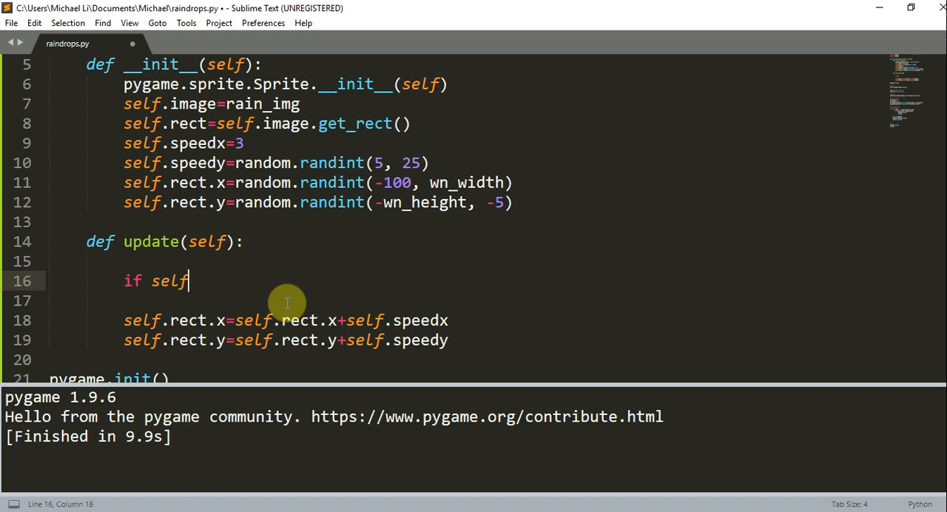
type(".rec.")
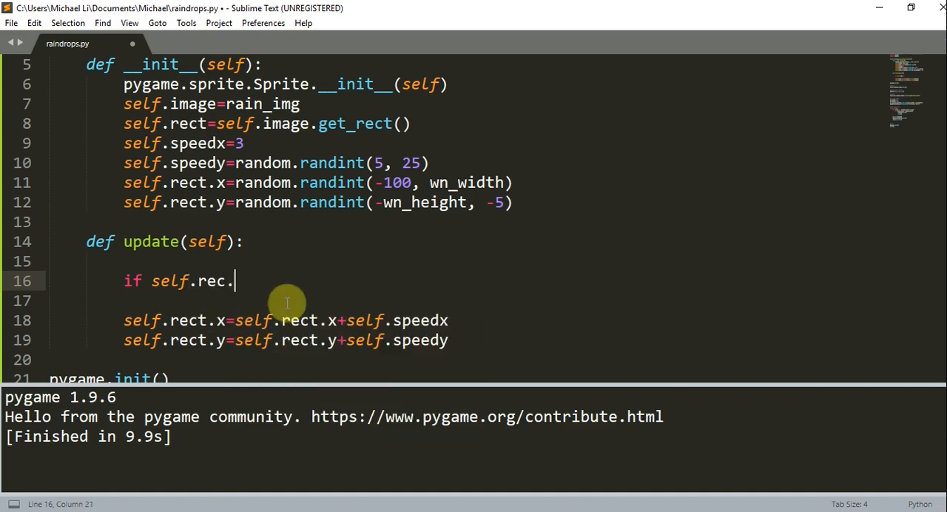
type("bottom>")
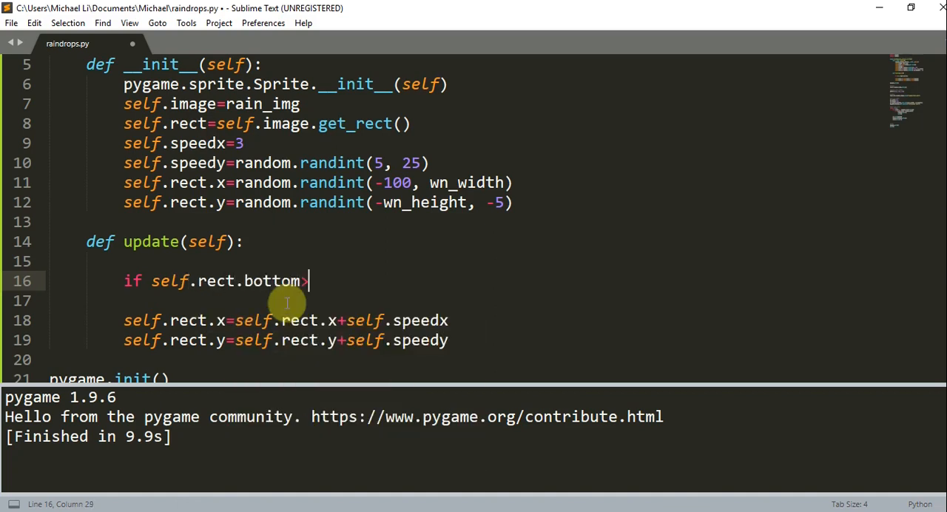
type("wn__")
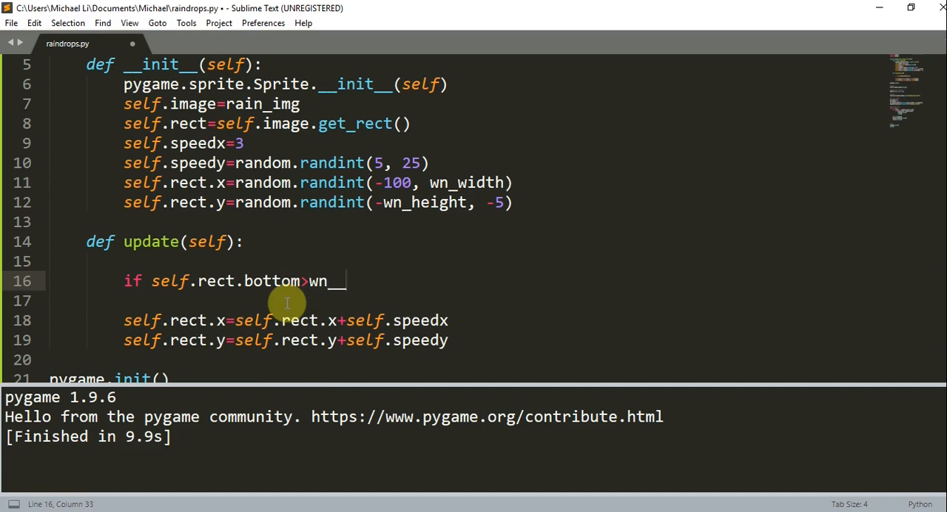
type("height:")
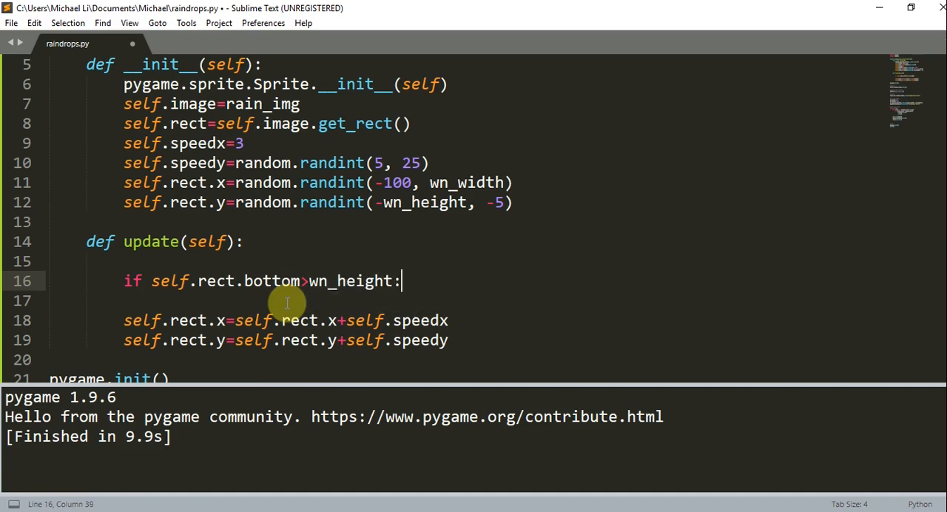
Inside the check, reset speedx to 3, speedy randomly, and rect.x and rect.y randomly above the window.
type("self.r")
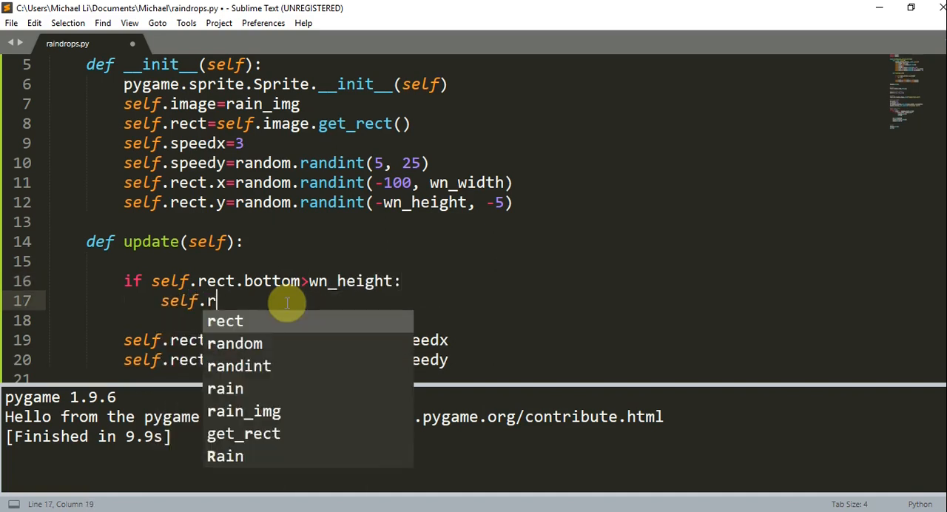
type("speedx=3")
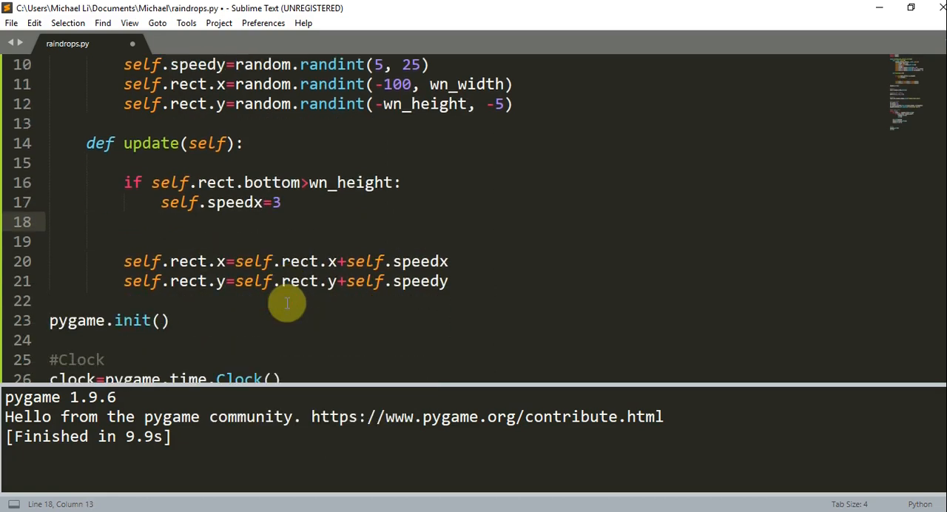
type("self.")
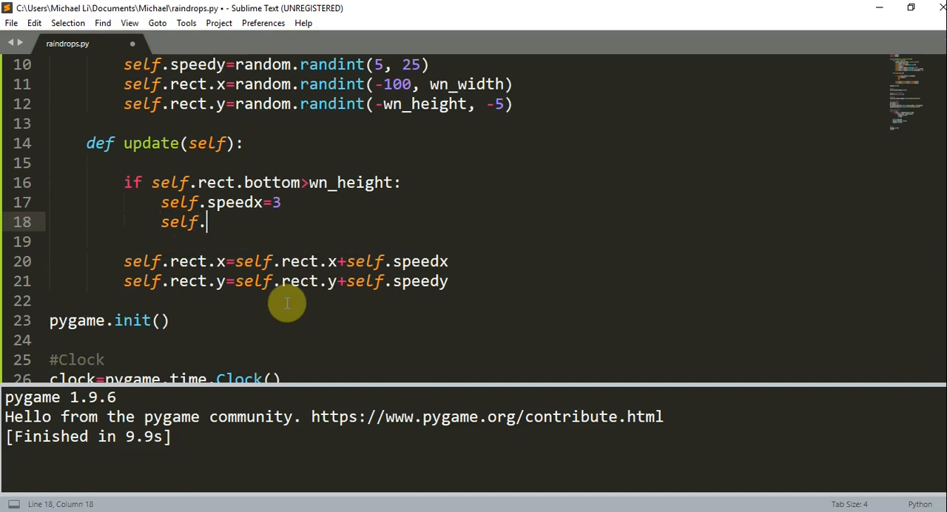
type("speedy=")
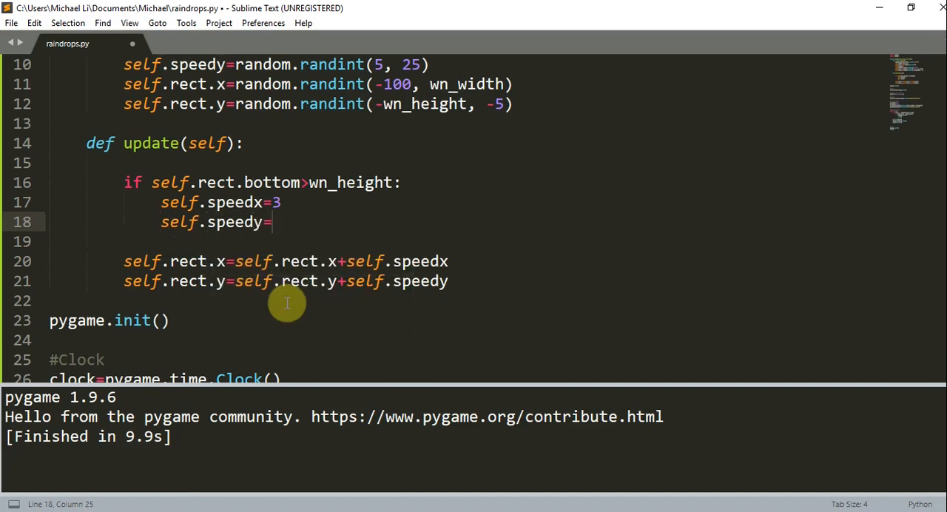
type("random.randint(5, 25")
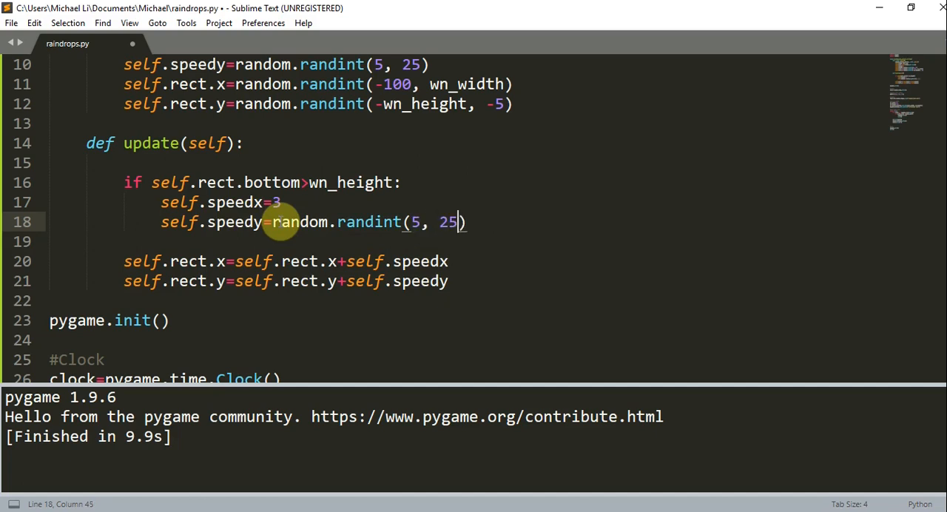
type("se")
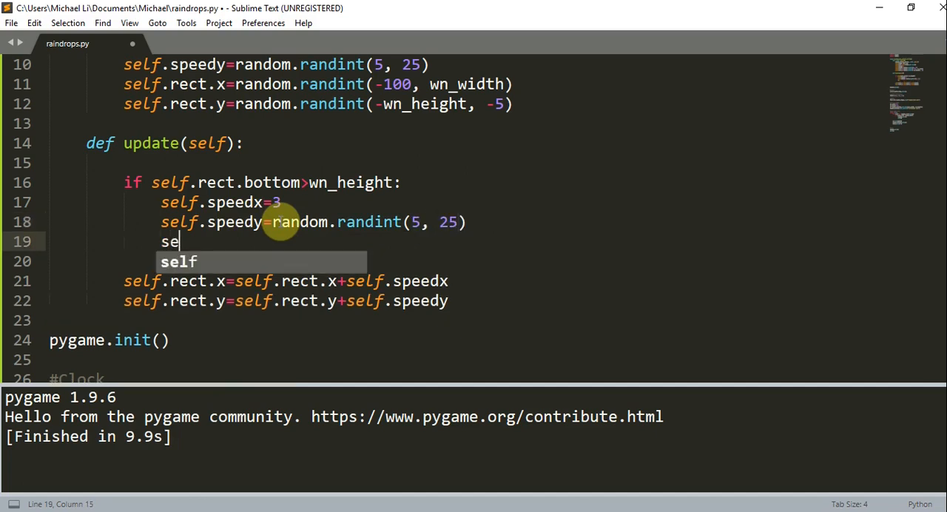
type("lf.rect.")
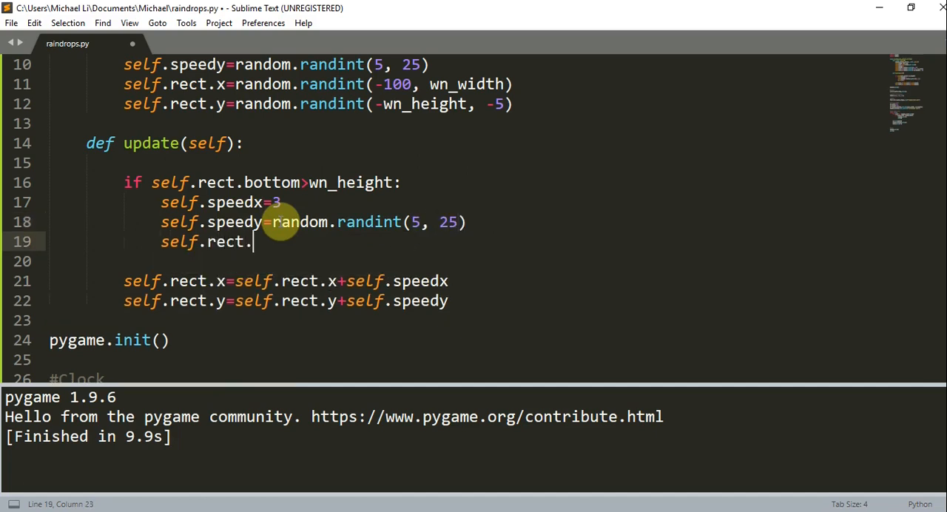
type("x=random.randint(-2n")
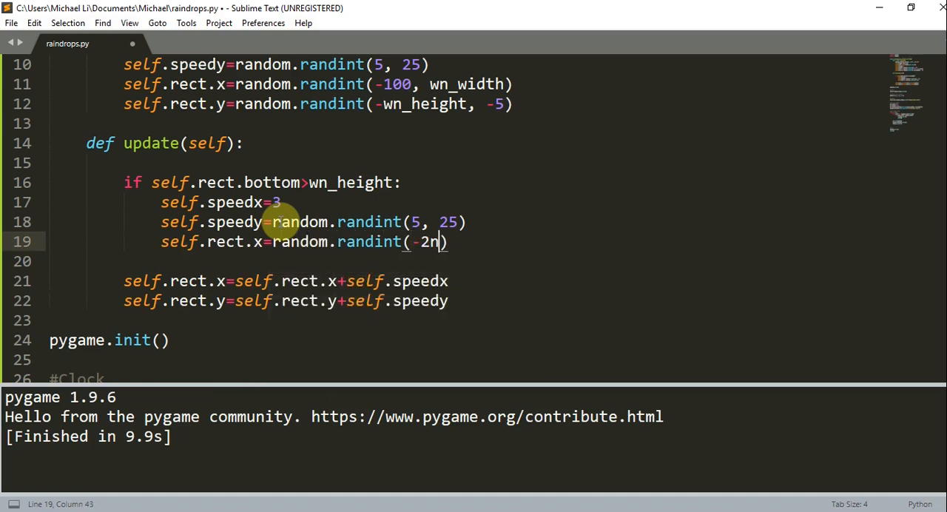
type("wn_width, wn_width")
left_click(462, 261)
type("self.")
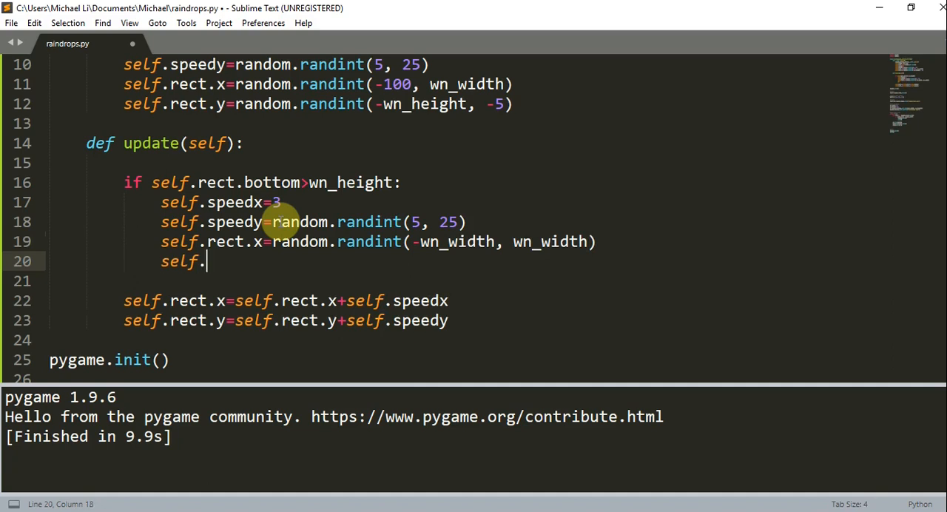
type("rect.y=")
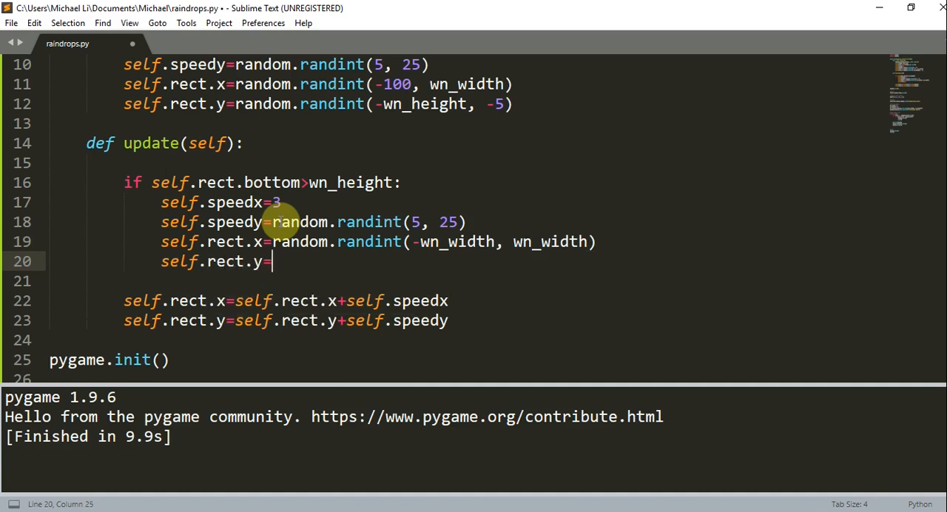
type("random.randint")
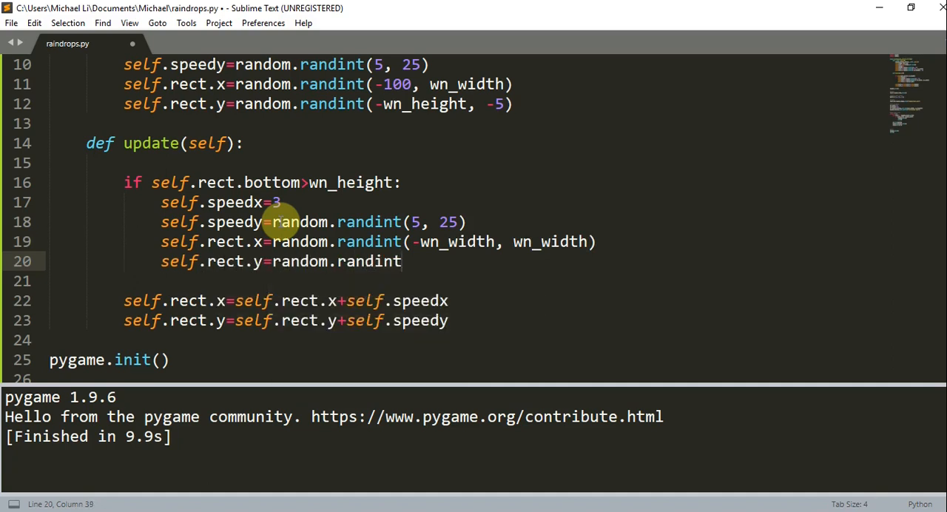
type("(-wn_height, -5")
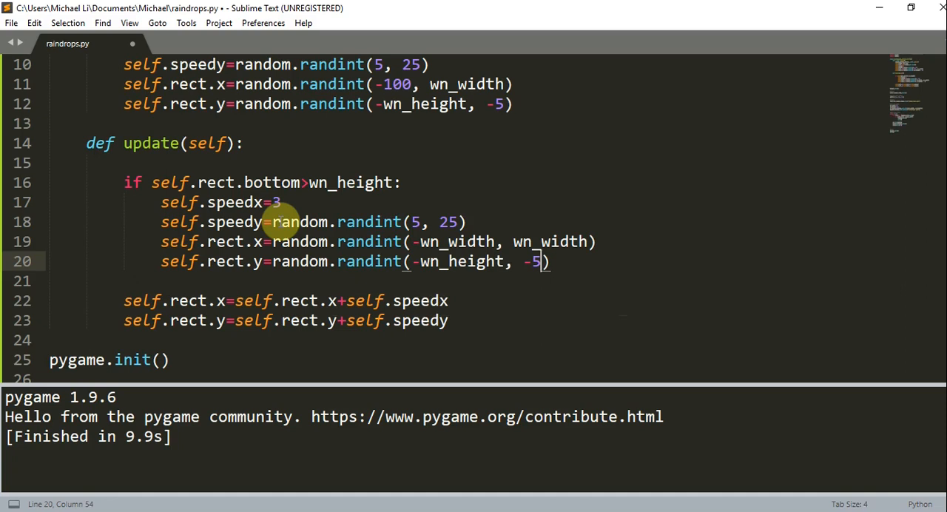
mouse_move(340, 256)
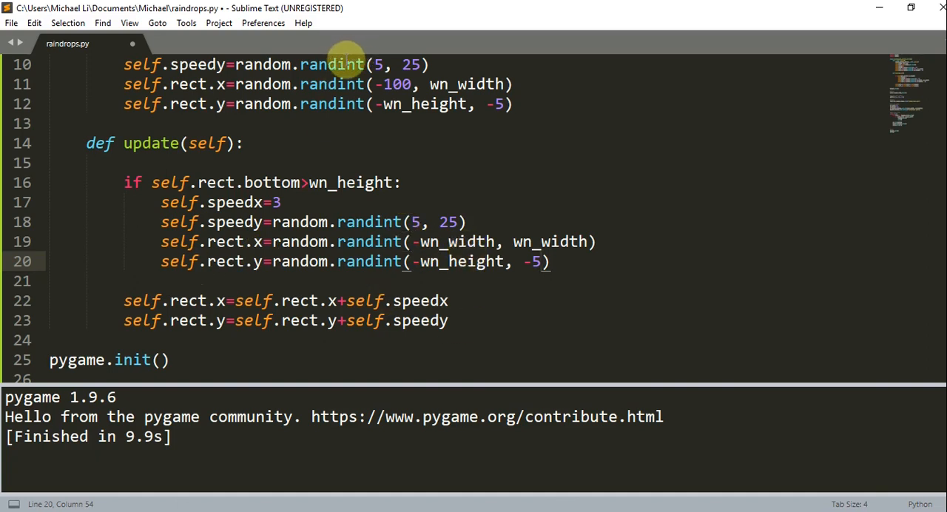
mouse_move(396, 64)
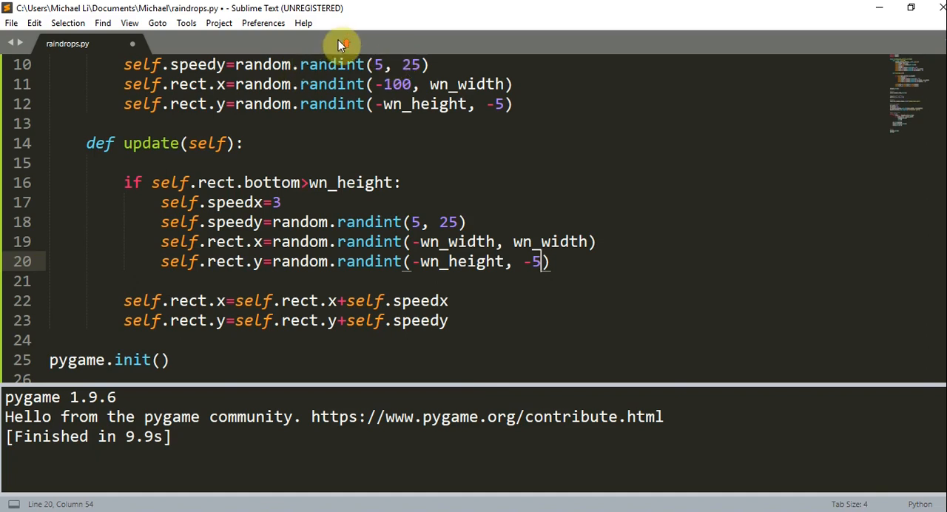
mouse_move(294, 182)
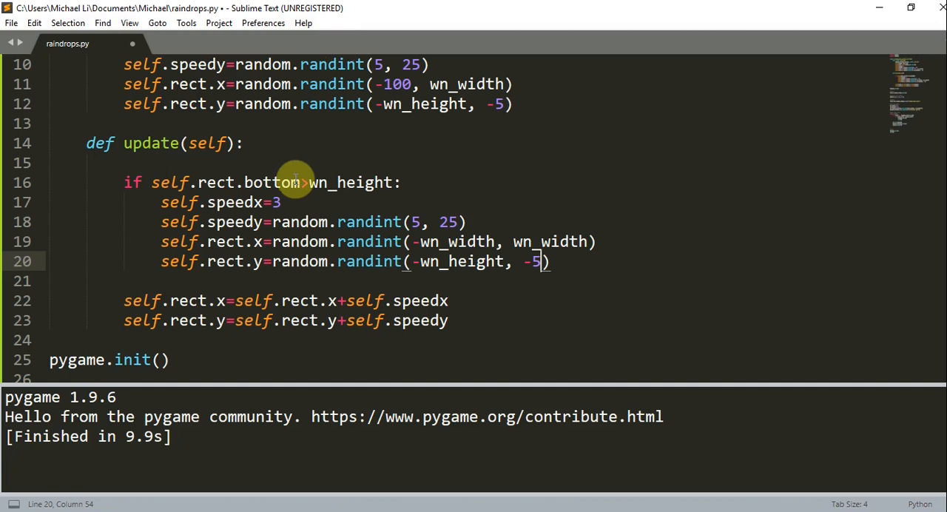
Add a '#Create sprite group' comment and rain_group = pygame.sprite.Group() before the main loop.
scroll("down", 3)
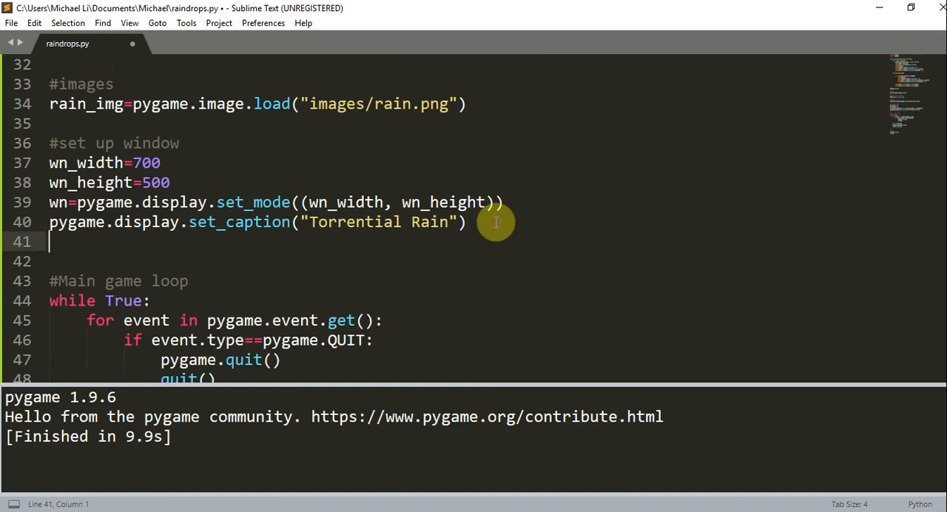
key("enter")
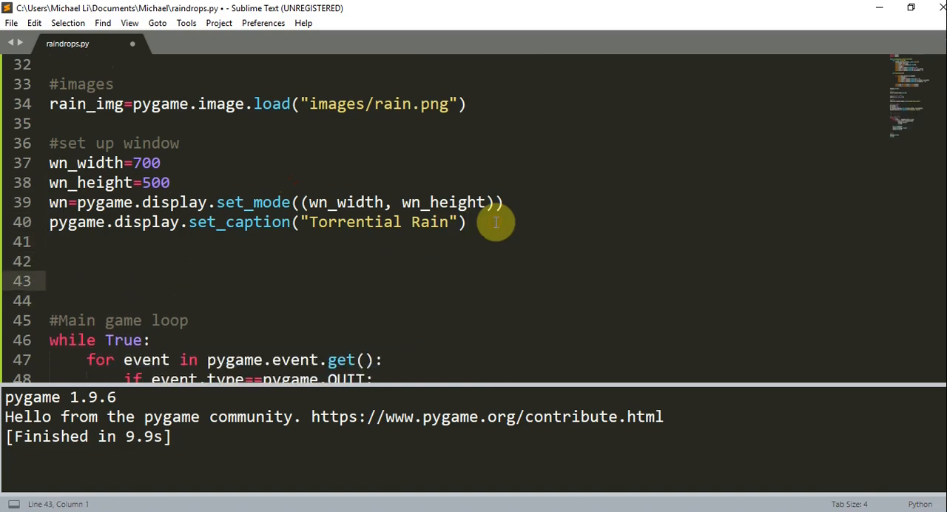
type("#C")
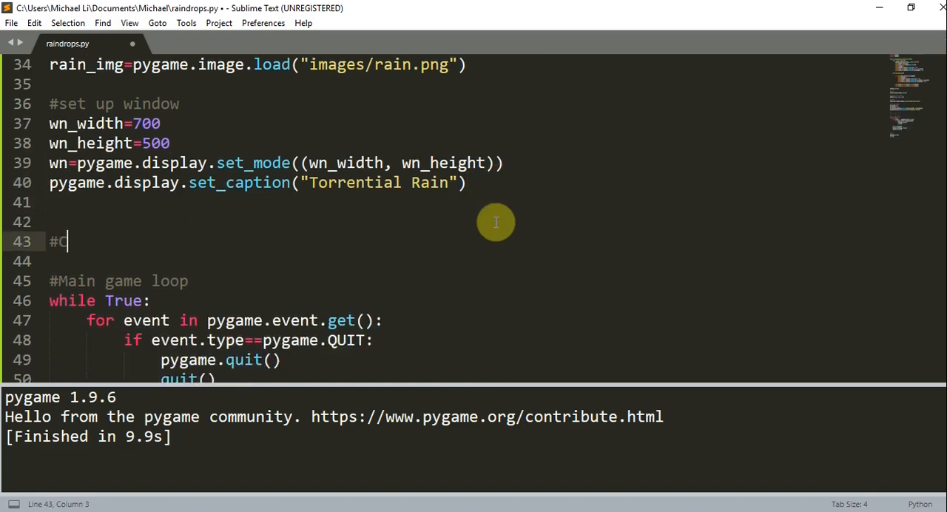
type("reate sprite")
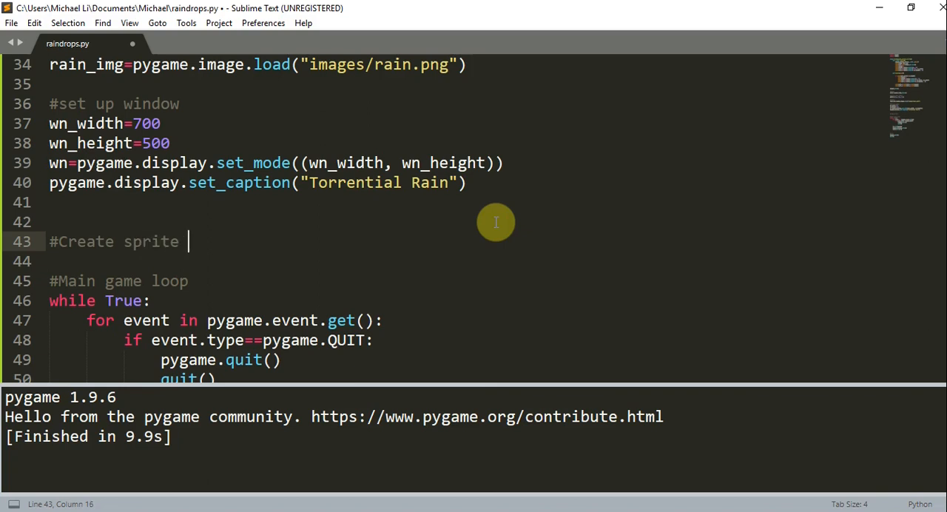
type("group")
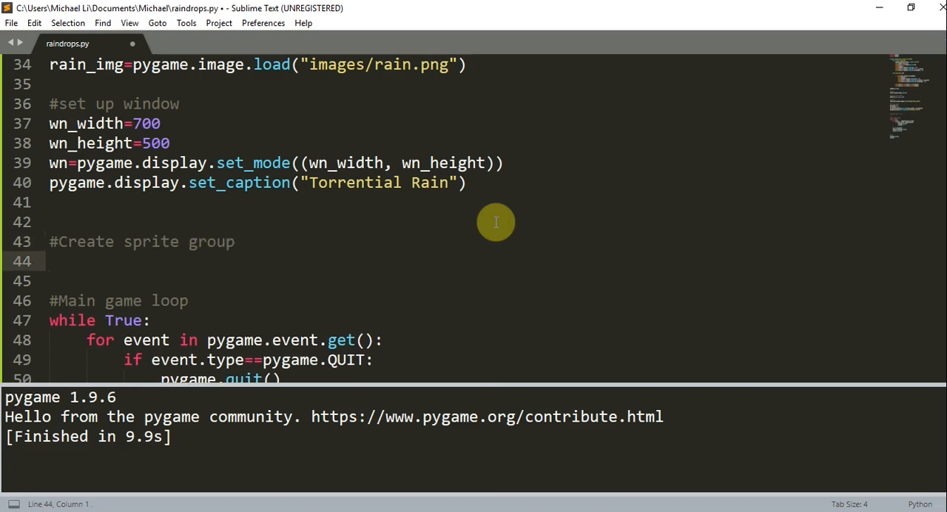
type("rain_grou[]")
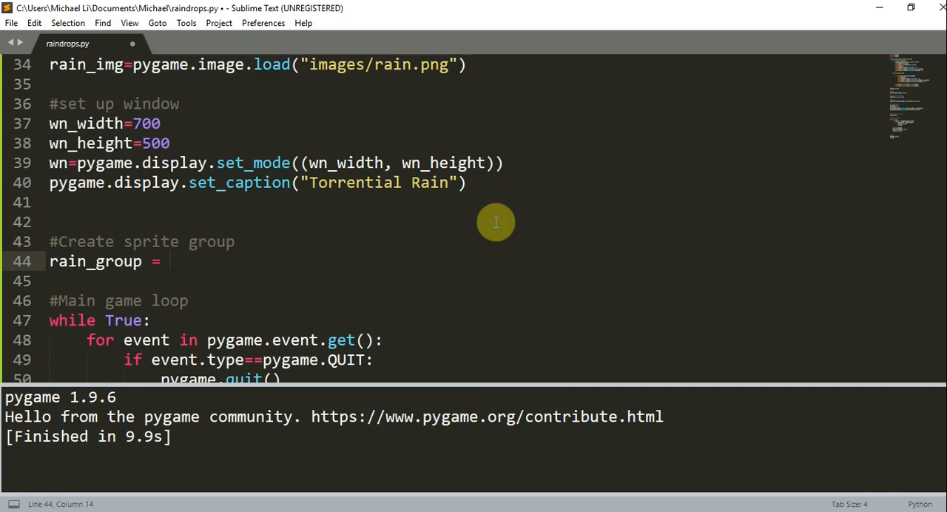
type("pygame.")
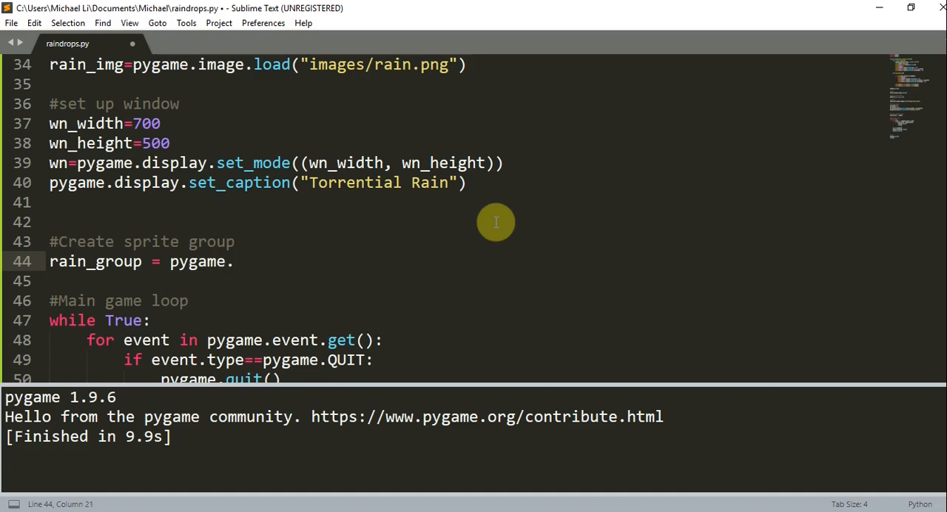
type("sprite.Group")
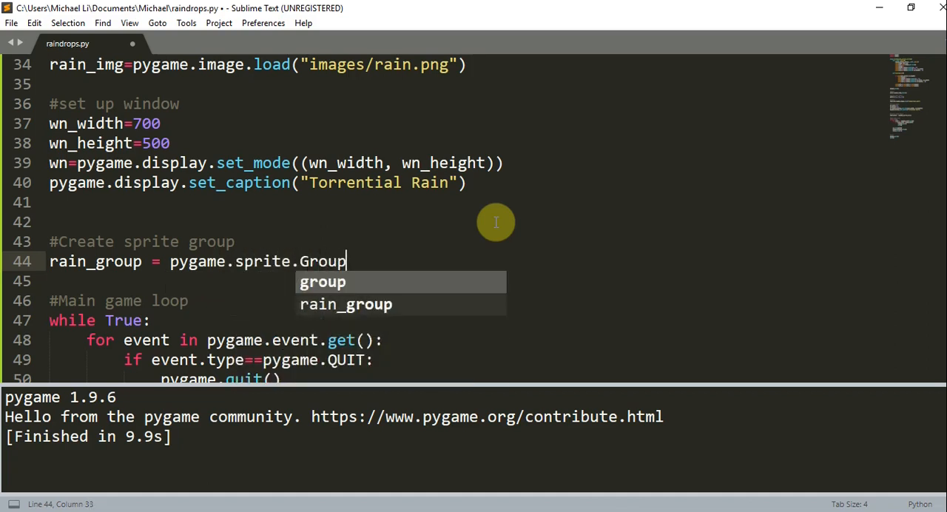
type("()")
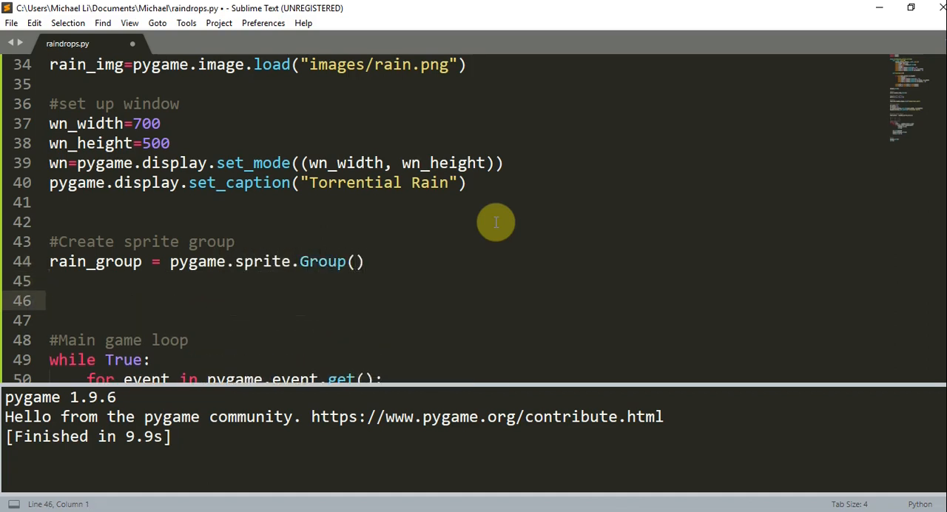
Add a for i in range(100) loop creating Rain() and adding it to rain_group.
scroll("down", 3)
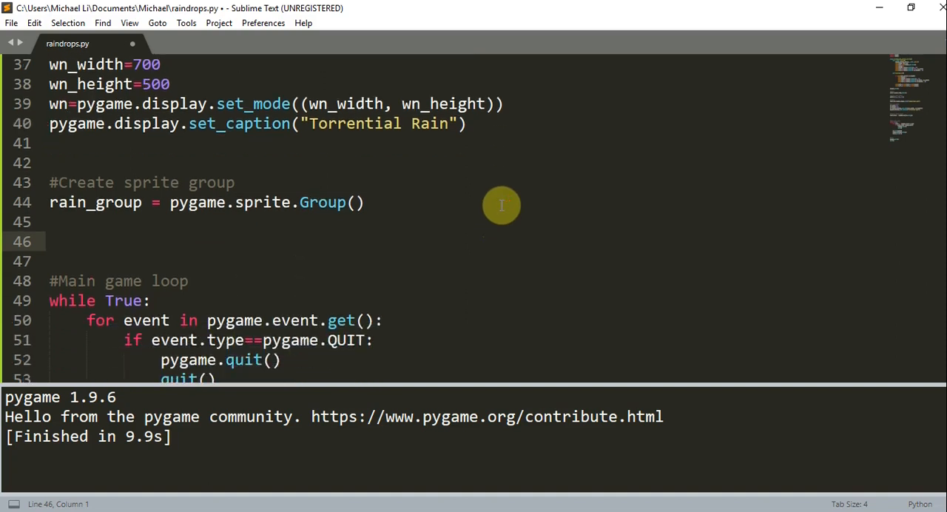
type("for")
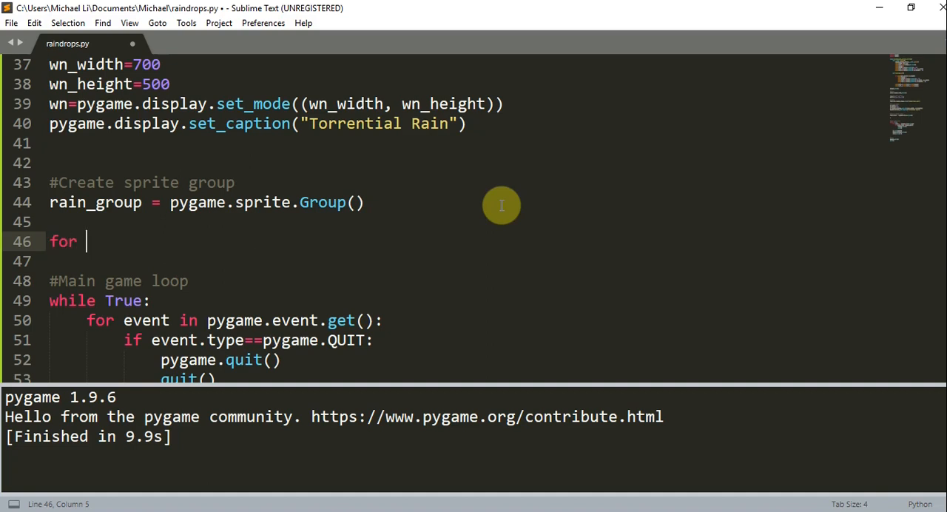
type("i")
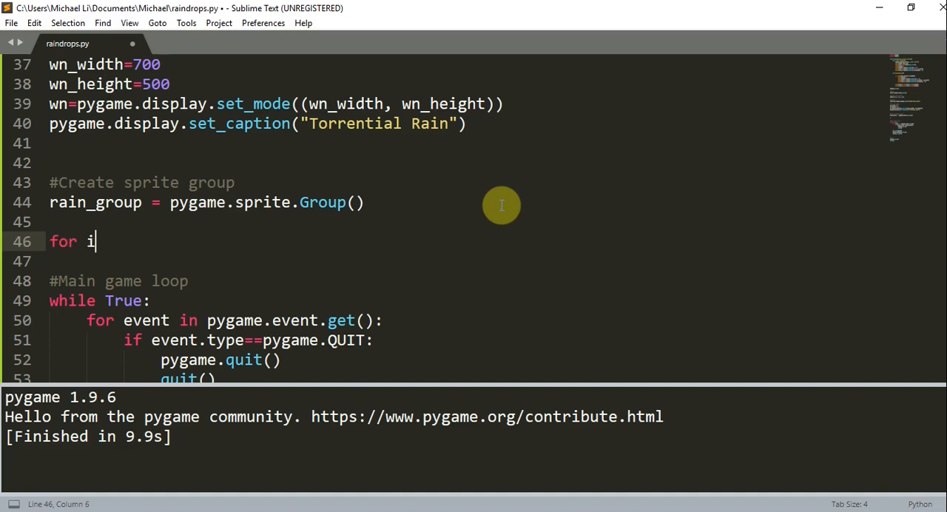
type("in range()")
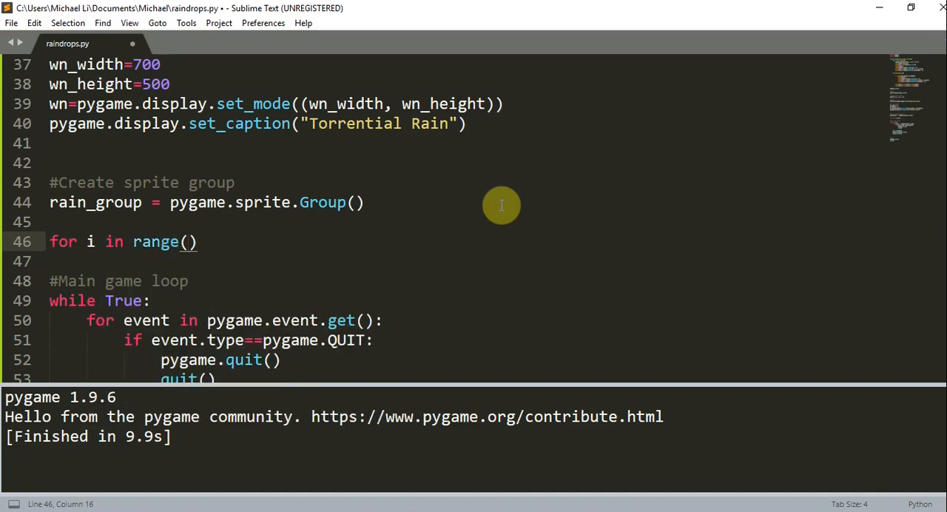
type("100):")
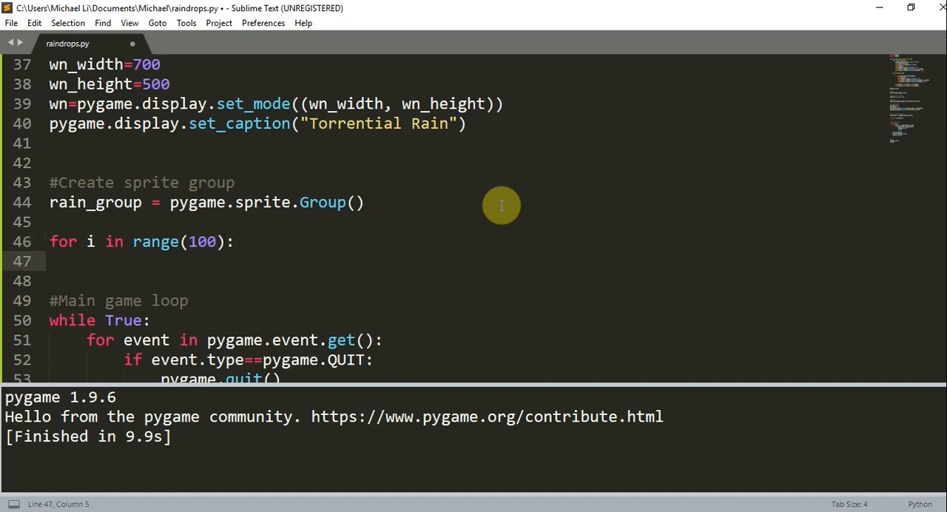
type("rain=Rain()")
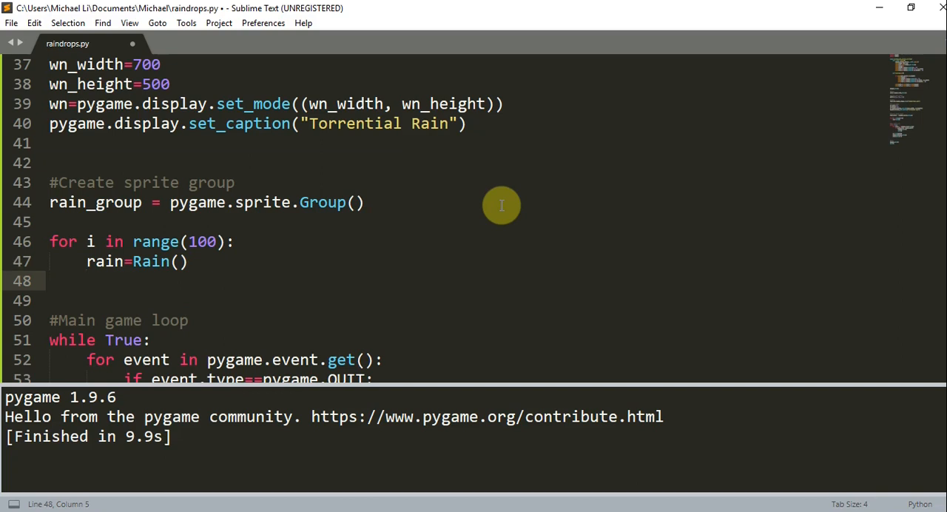
type("rain_gruo")
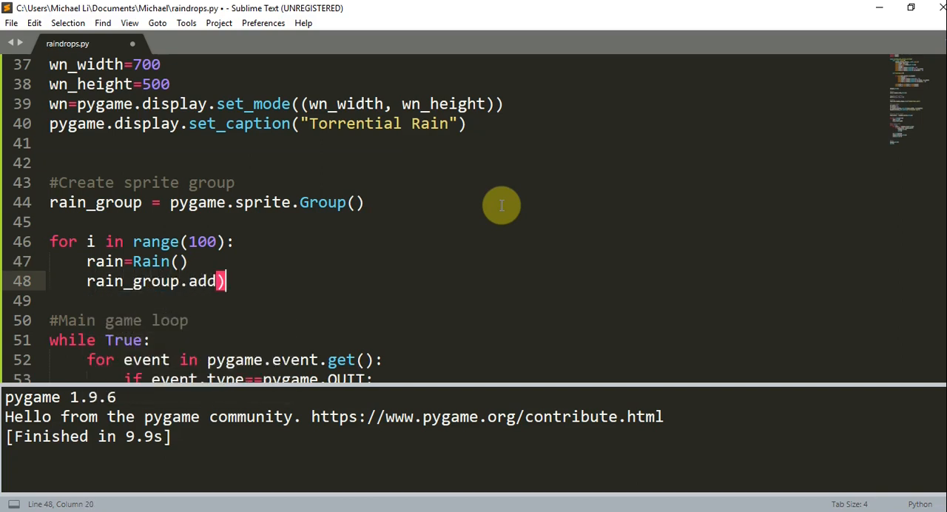
type("(rain")
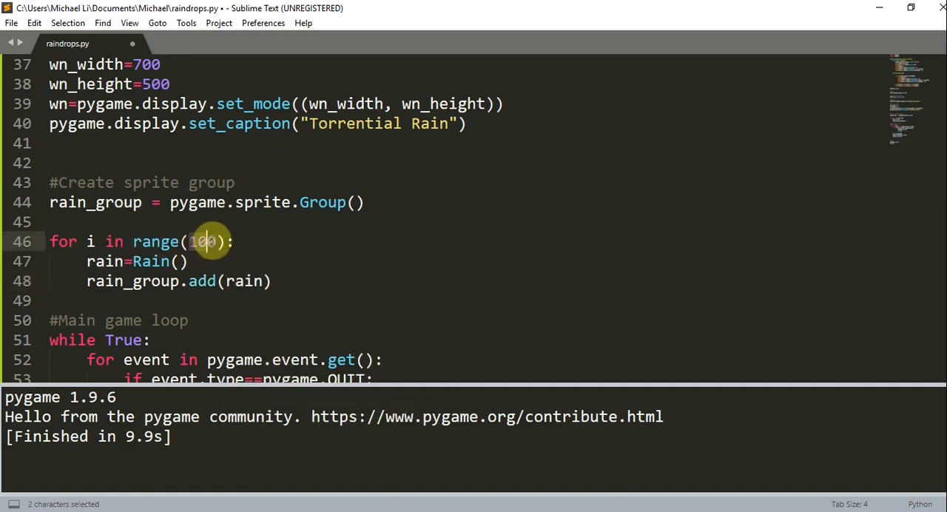
left_click(214, 241)
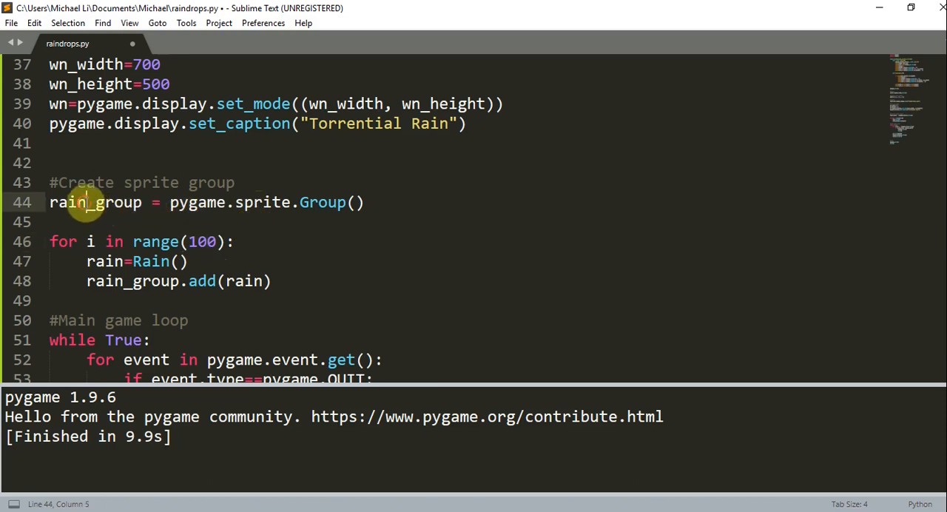
left_click(333, 202)
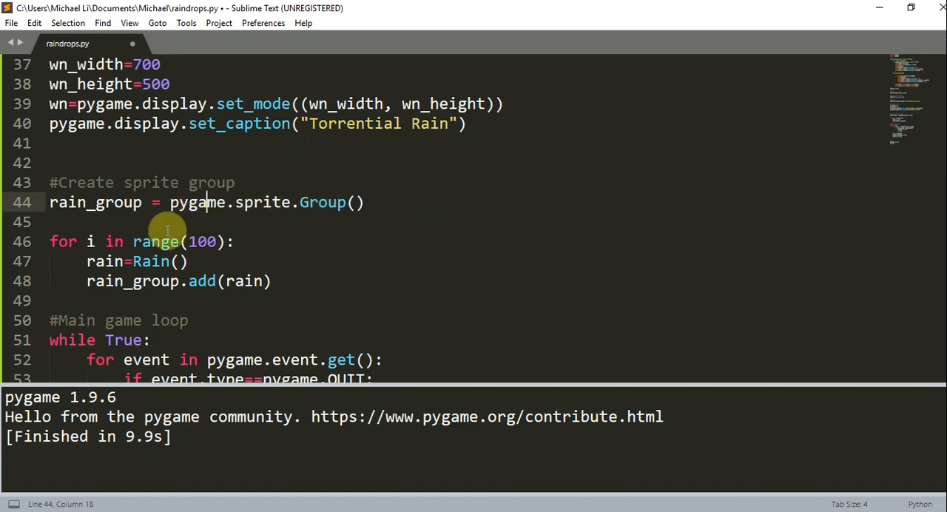
mouse_move(222, 205)
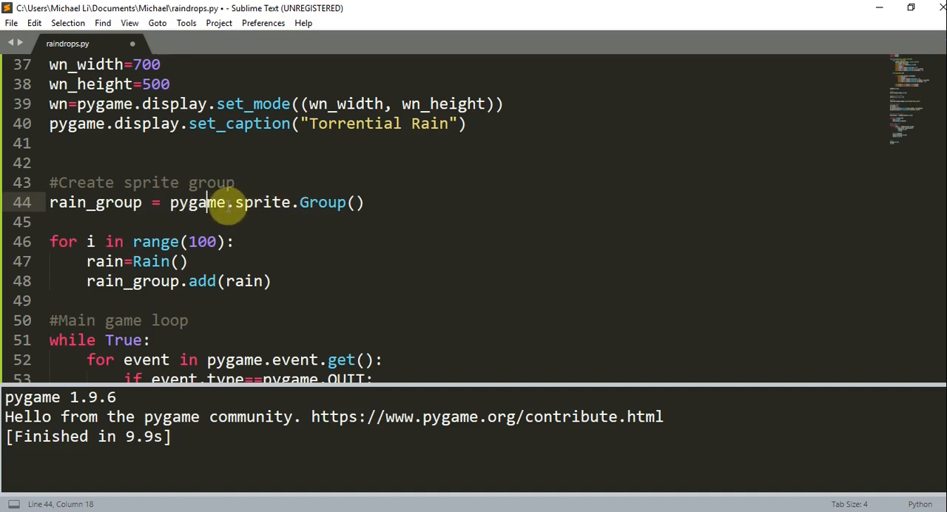
Add rain_group.update() under an #Update comment and draw rain_group onto wn.
scroll("down", 3)
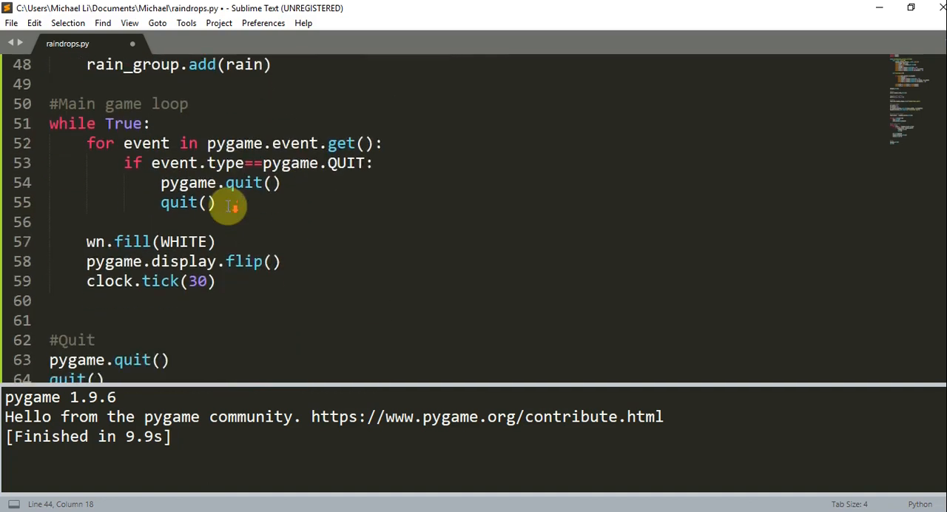
left_click(245, 222)
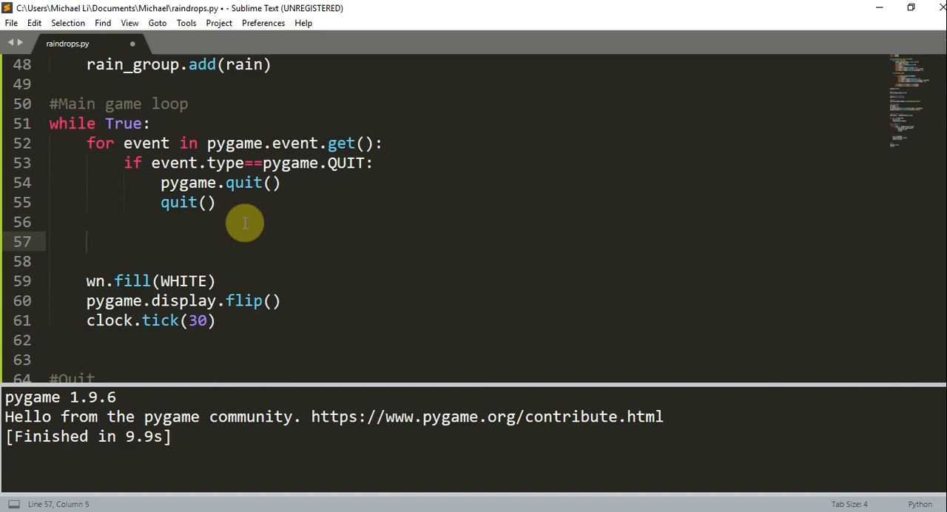
type("#Update")
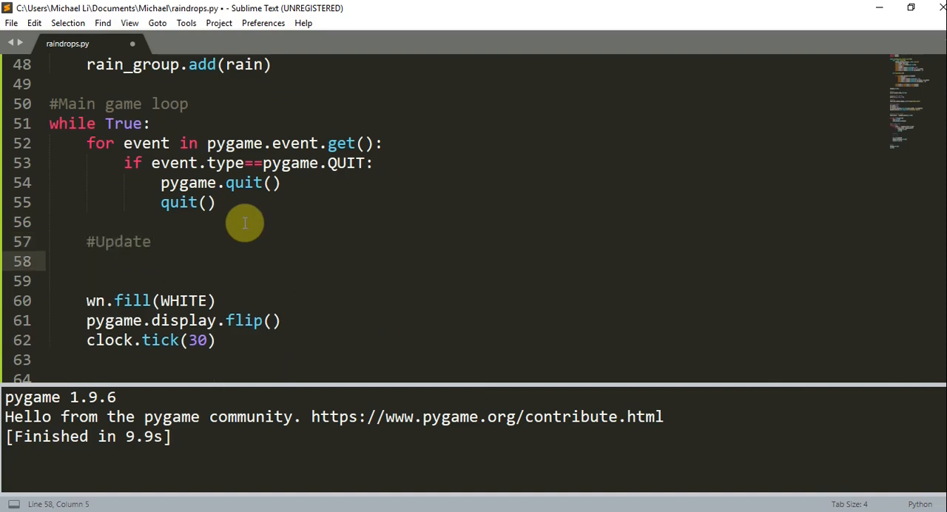
type("rain_group.")
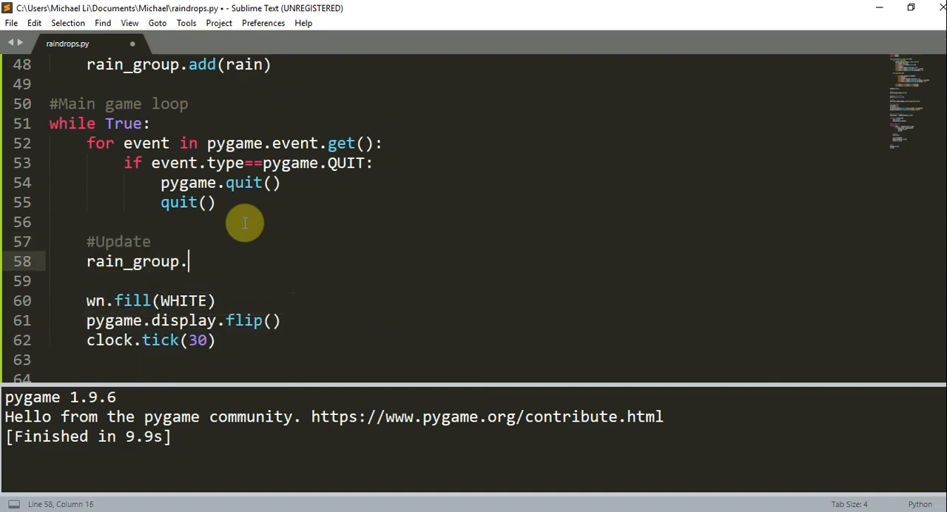
type("update(")
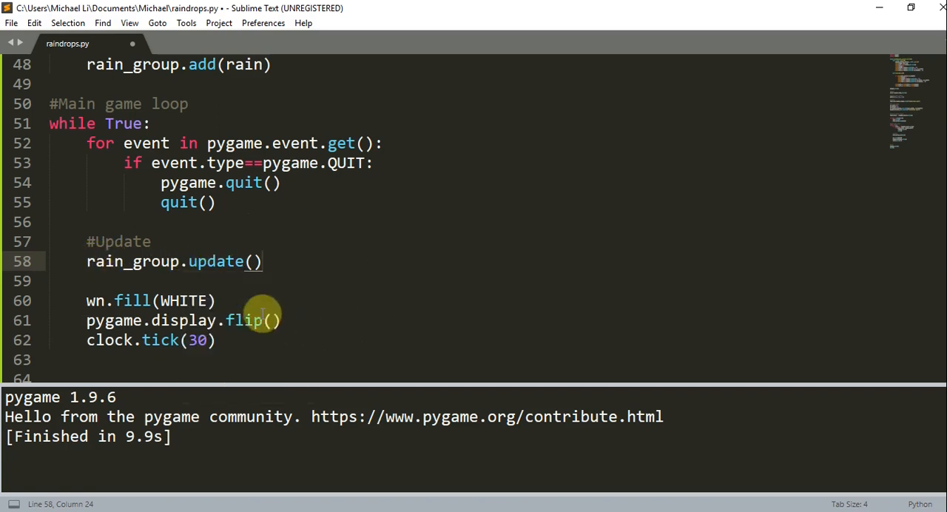
type("rain_group.draw")
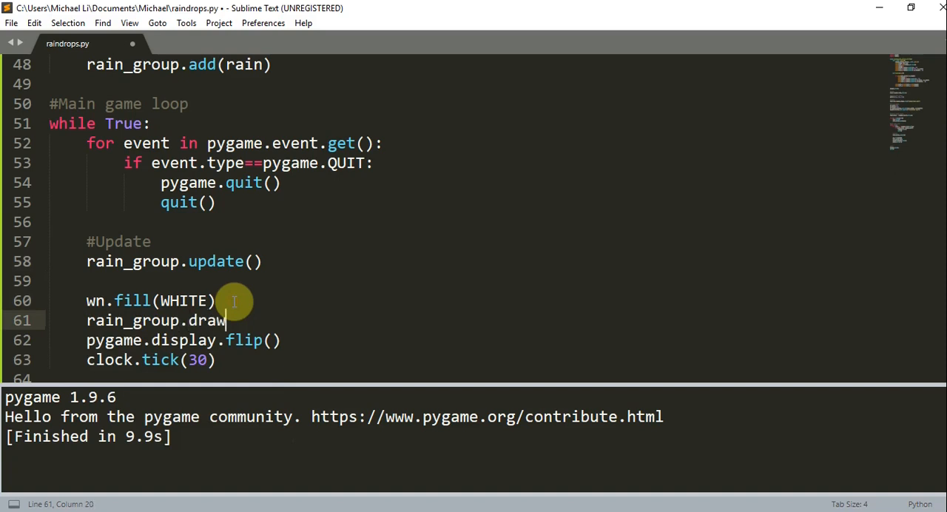
type("(wn)")
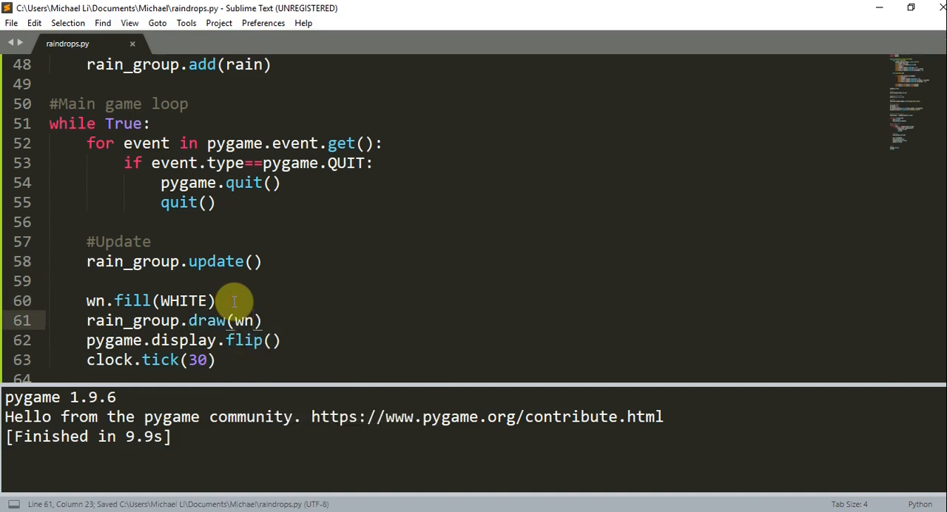